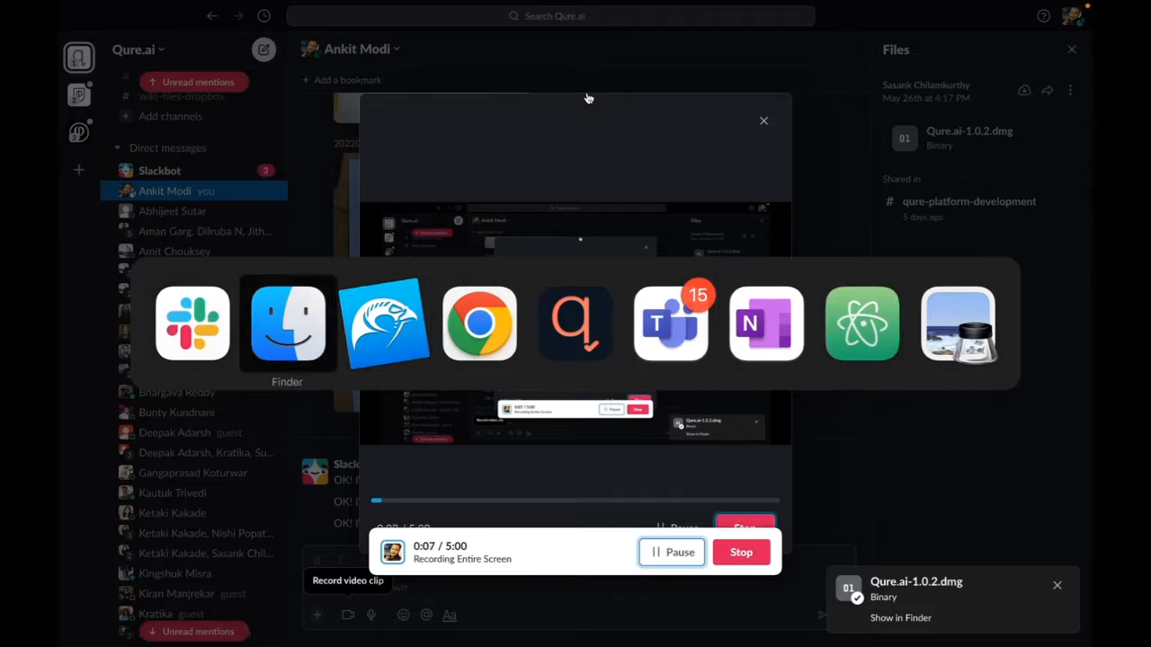
- Launch Qure.ai.app from Finder's Applications folder via its right-click Open option
{"action": "left_click", "coordinate": [287, 323]}
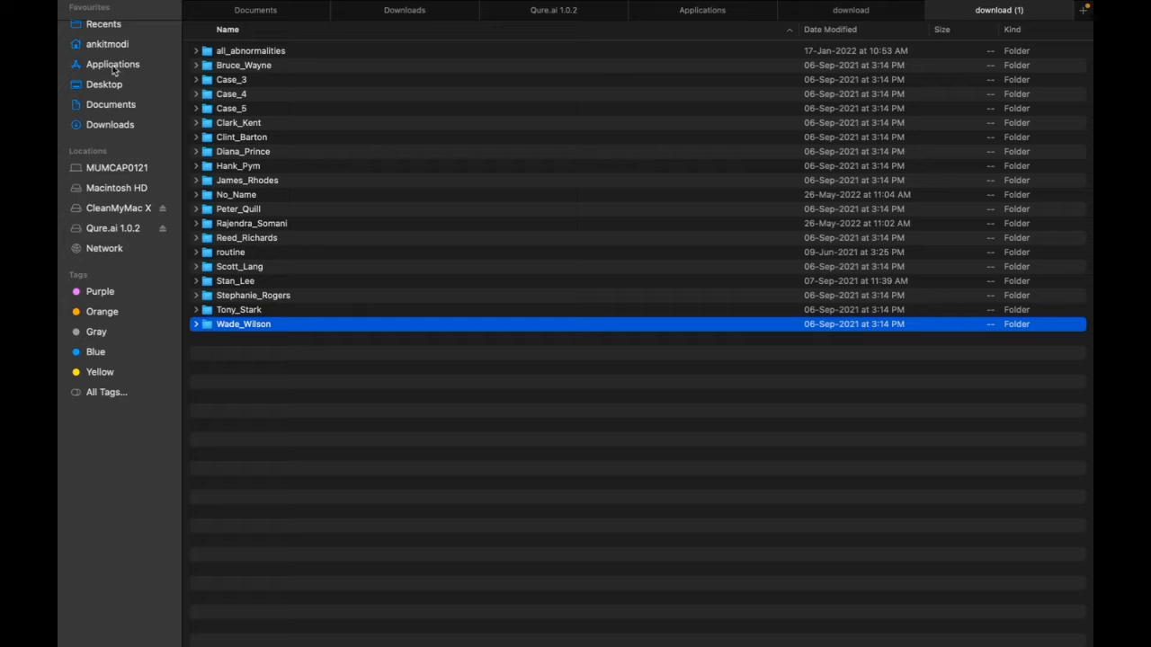
{"action": "left_click", "coordinate": [702, 10]}
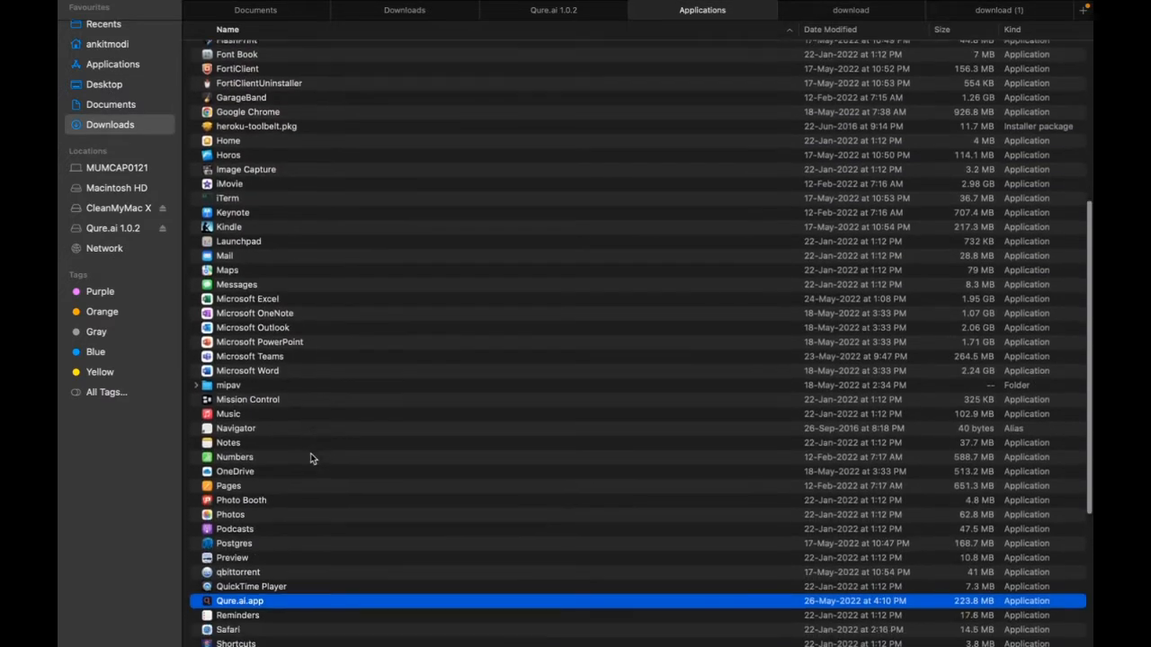
{"action": "right_click", "coordinate": [239, 600]}
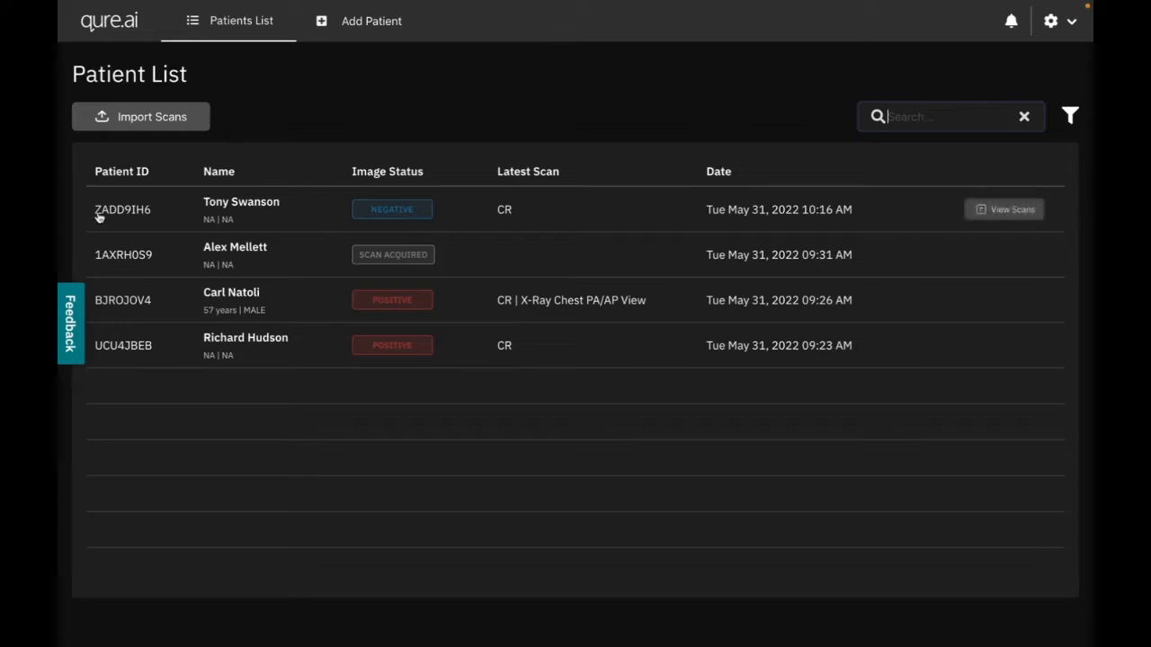
{"action": "mouse_move", "coordinate": [744, 178]}
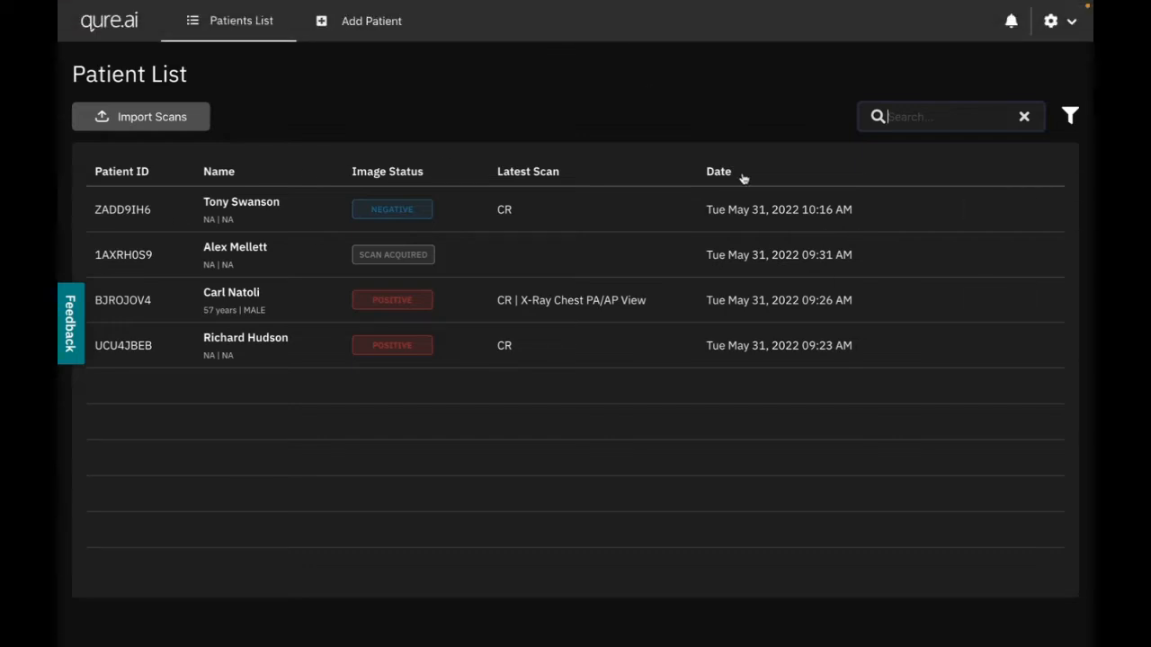
{"action": "mouse_move", "coordinate": [566, 92]}
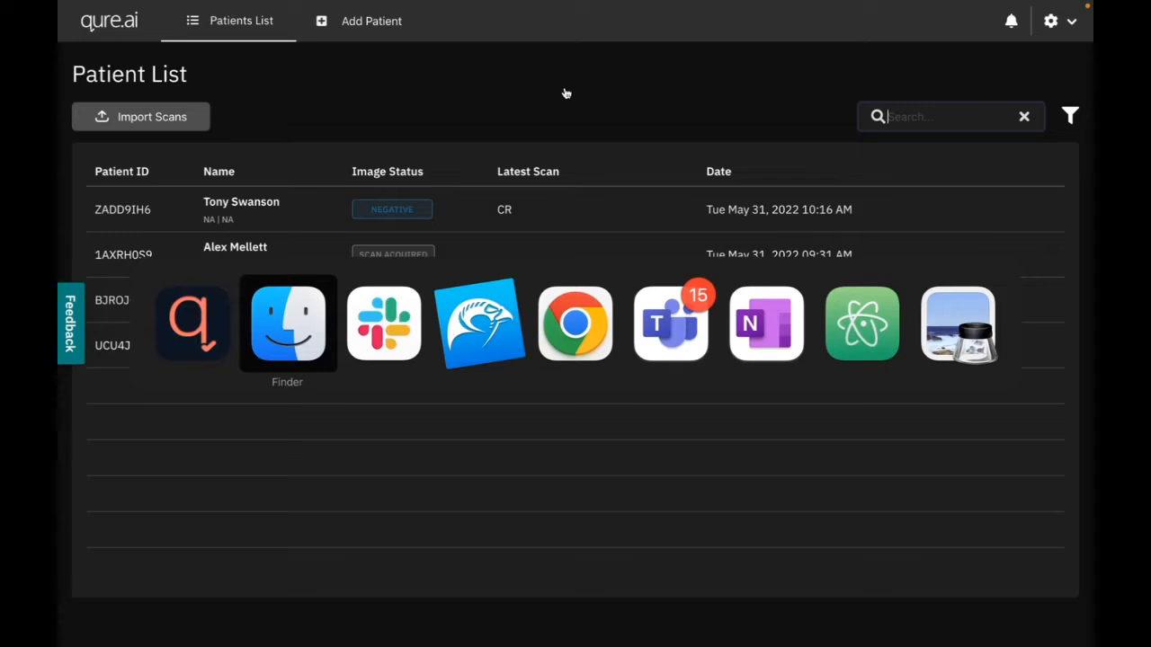
{"action": "mouse_move", "coordinate": [958, 323]}
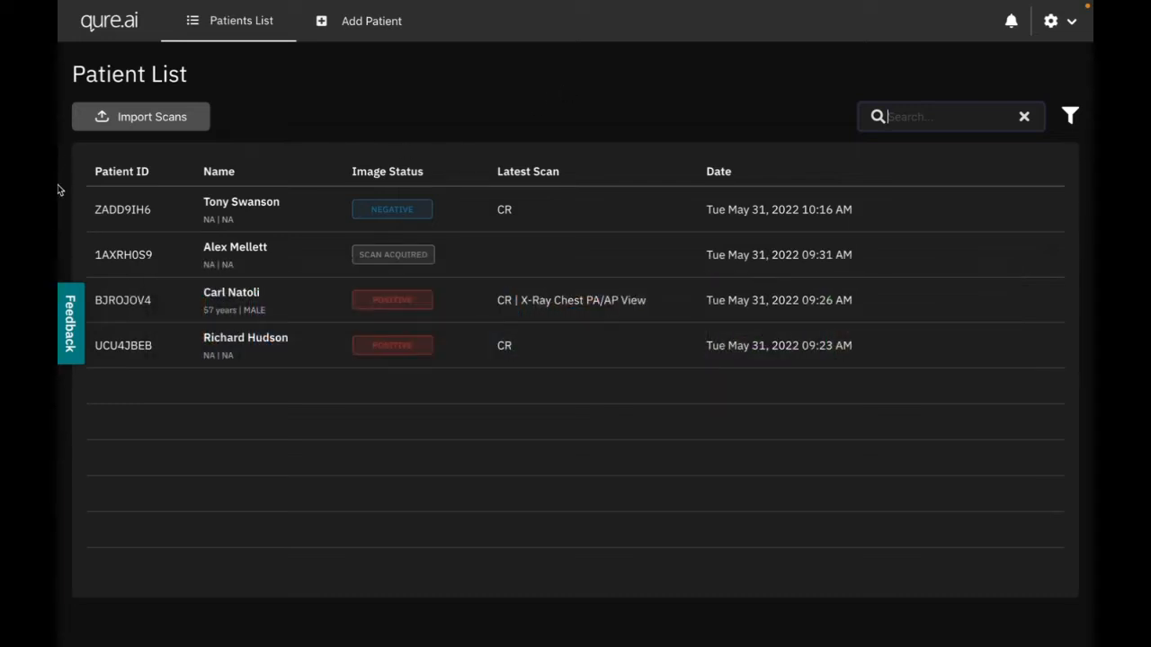
{"action": "mouse_move", "coordinate": [162, 209]}
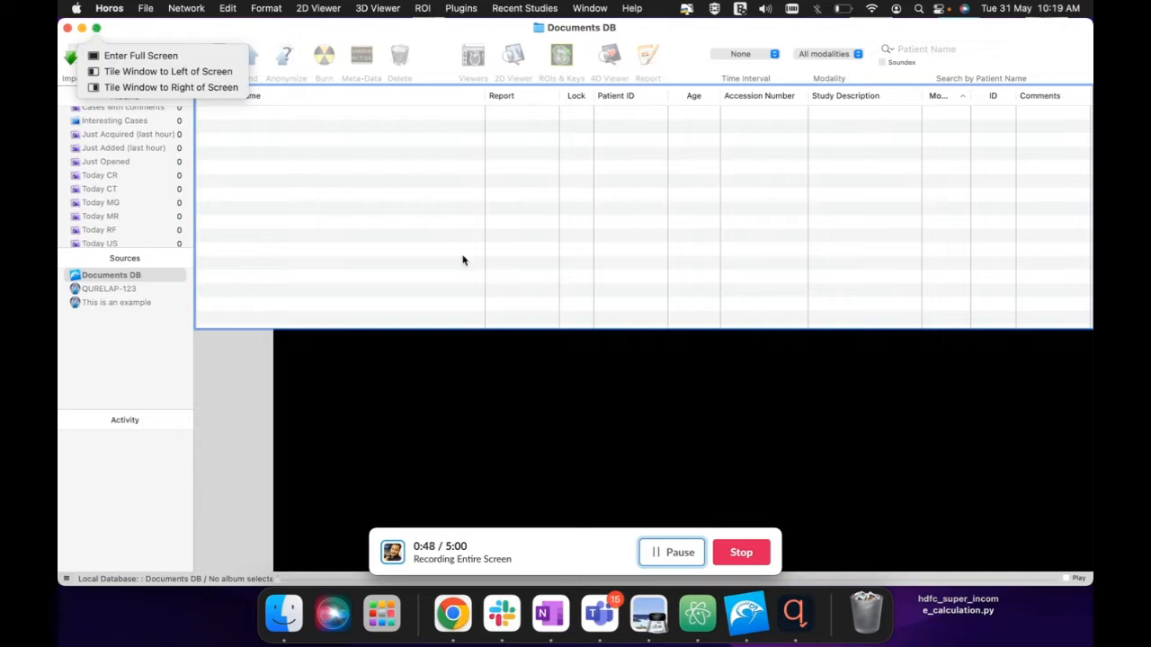
{"action": "mouse_move", "coordinate": [131, 11]}
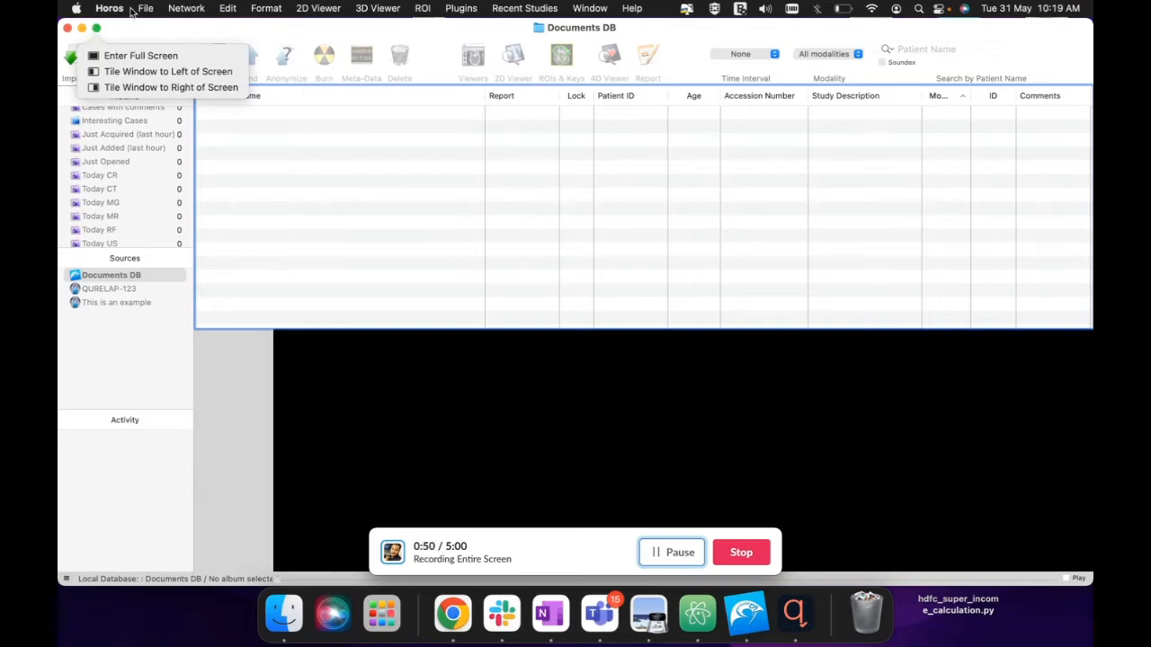
- Add a QUREAPP DICOM node at 127.0.0.1, port 5253, in Preferences > Locations
{"action": "left_click", "coordinate": [109, 8]}
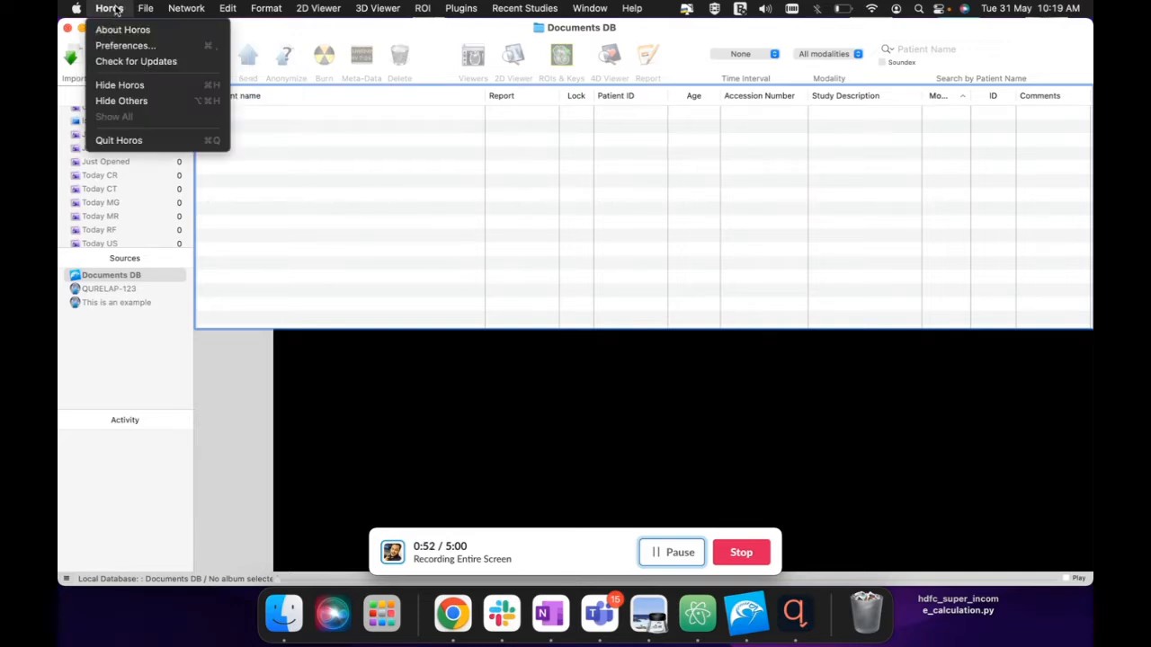
{"action": "mouse_move", "coordinate": [125, 45]}
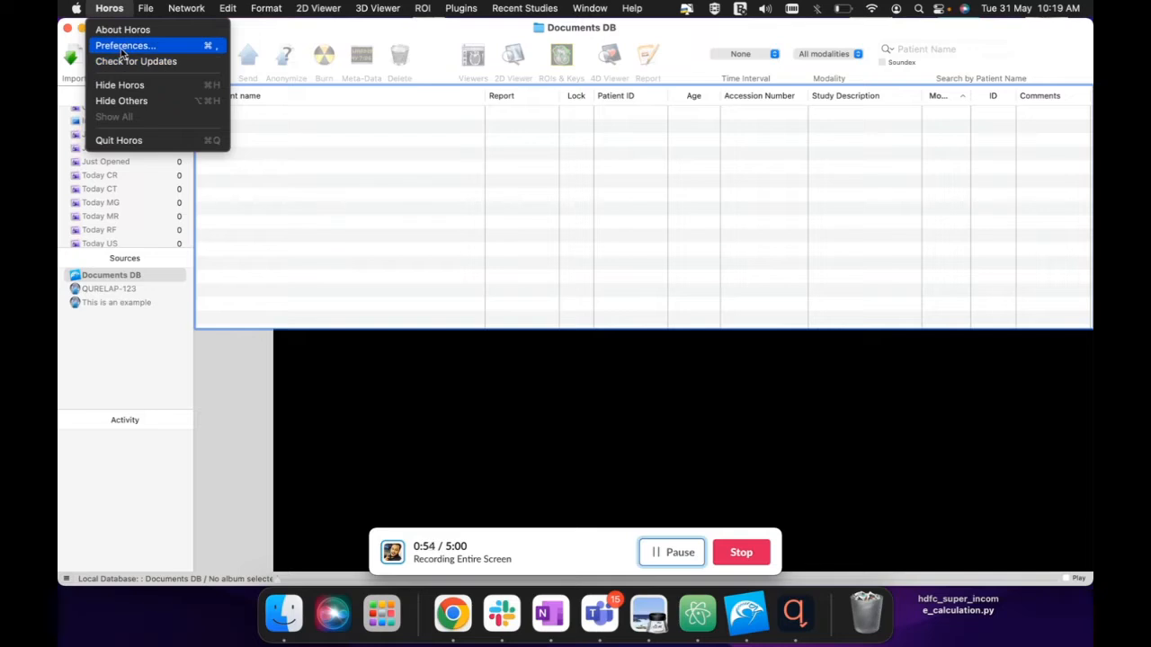
{"action": "left_click", "coordinate": [125, 45]}
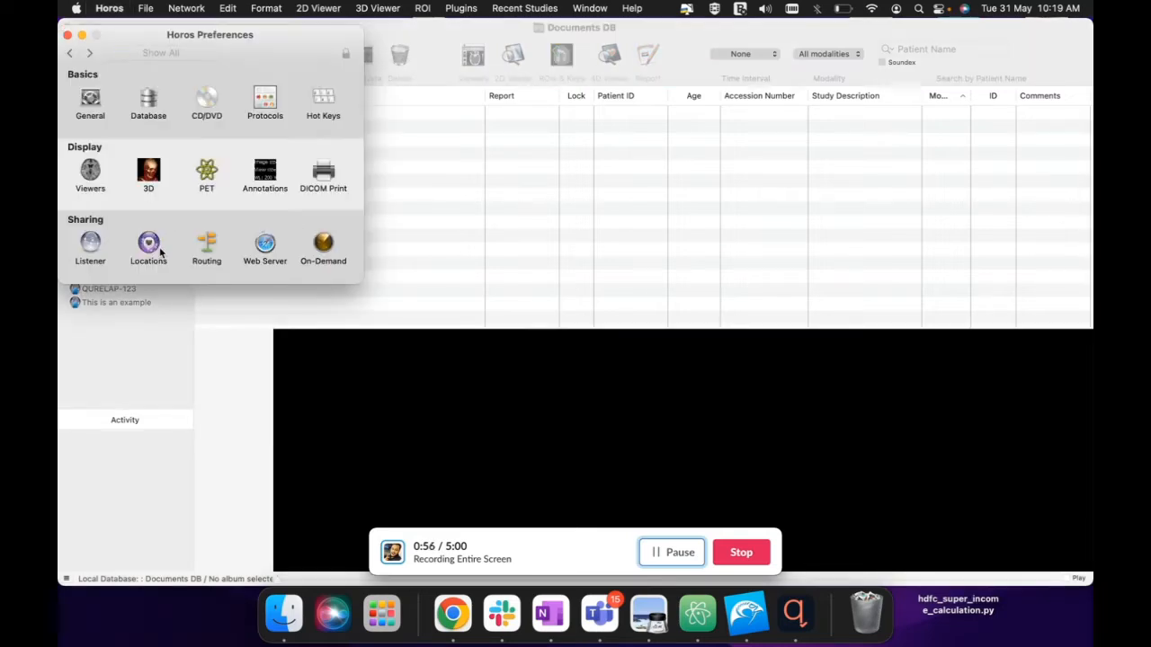
{"action": "left_click", "coordinate": [148, 247]}
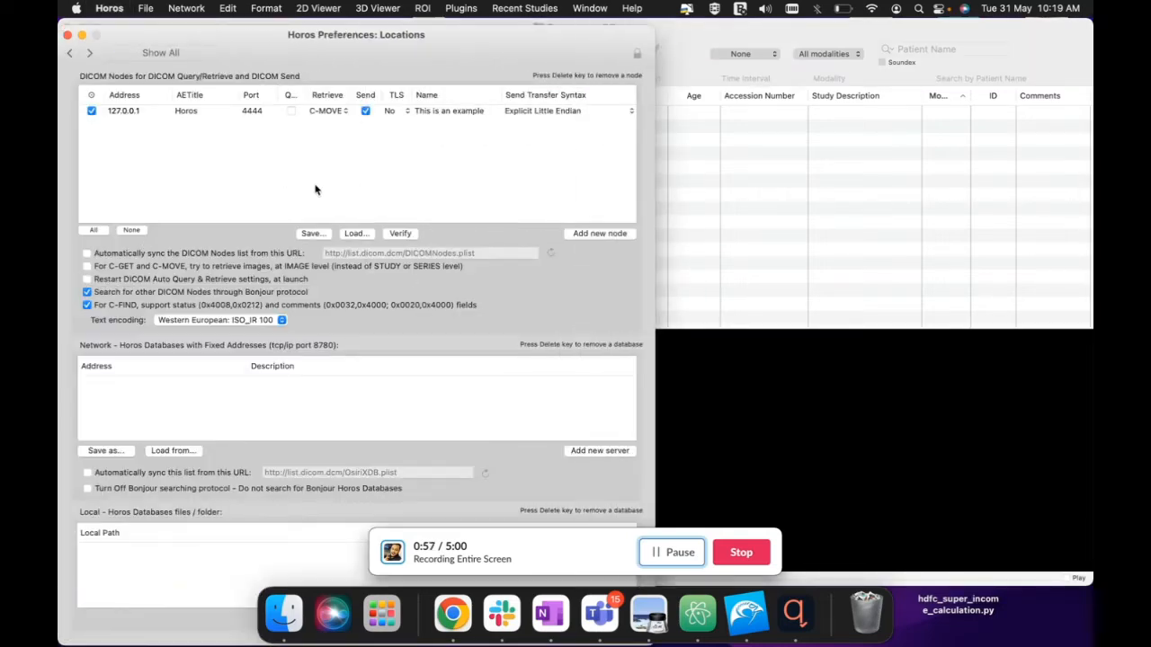
{"action": "left_click", "coordinate": [598, 233]}
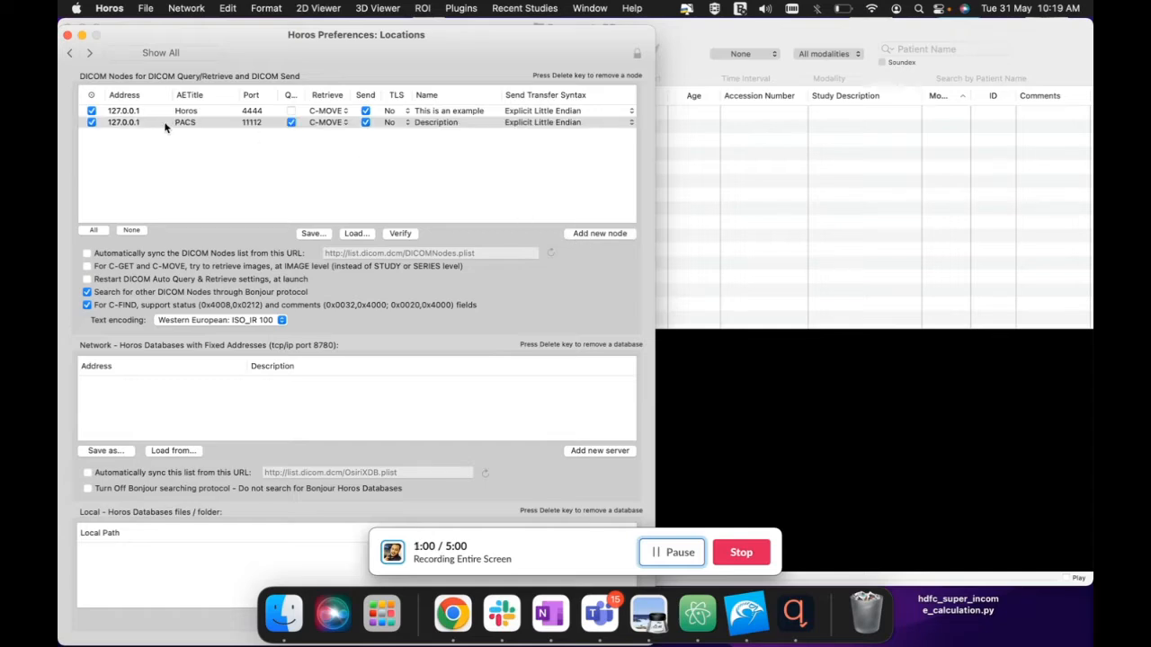
{"action": "double_click", "coordinate": [184, 122]}
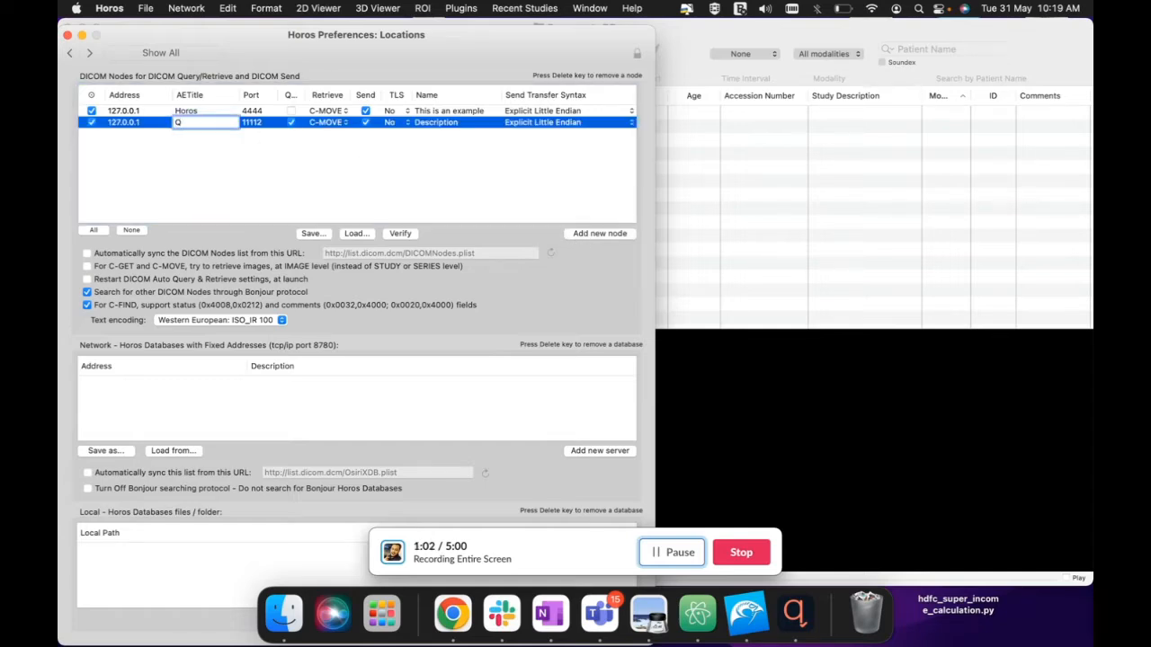
{"action": "type", "text": "UREAPP"}
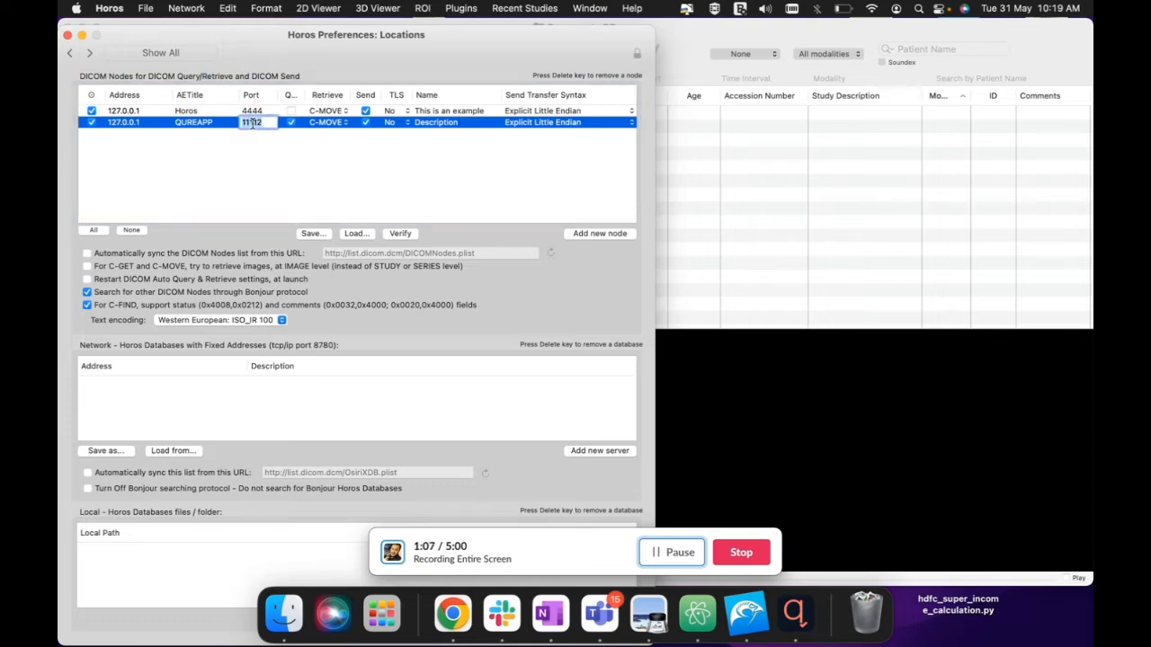
{"action": "type", "text": "5253"}
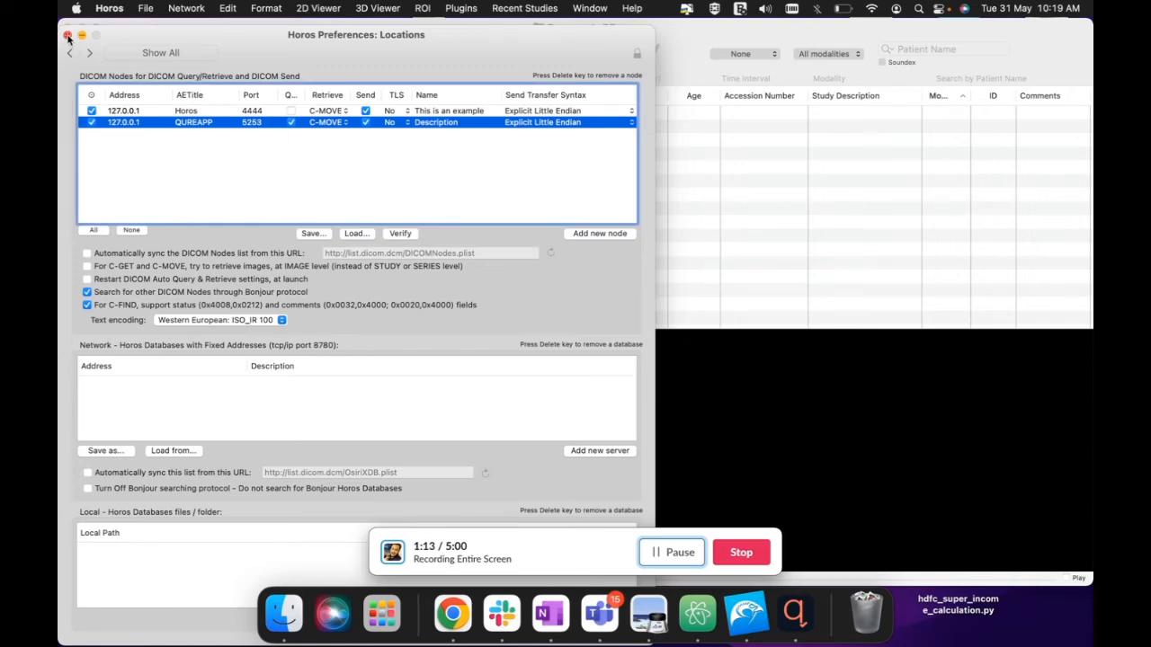
{"action": "left_click", "coordinate": [67, 35]}
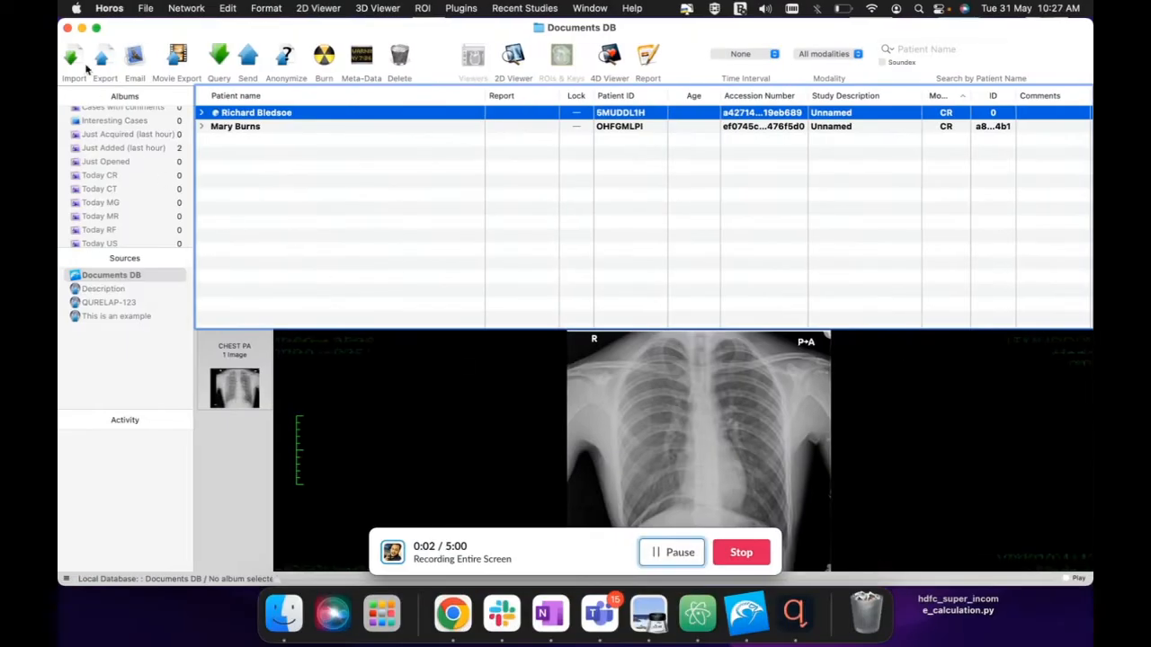
{"action": "left_click", "coordinate": [74, 58]}
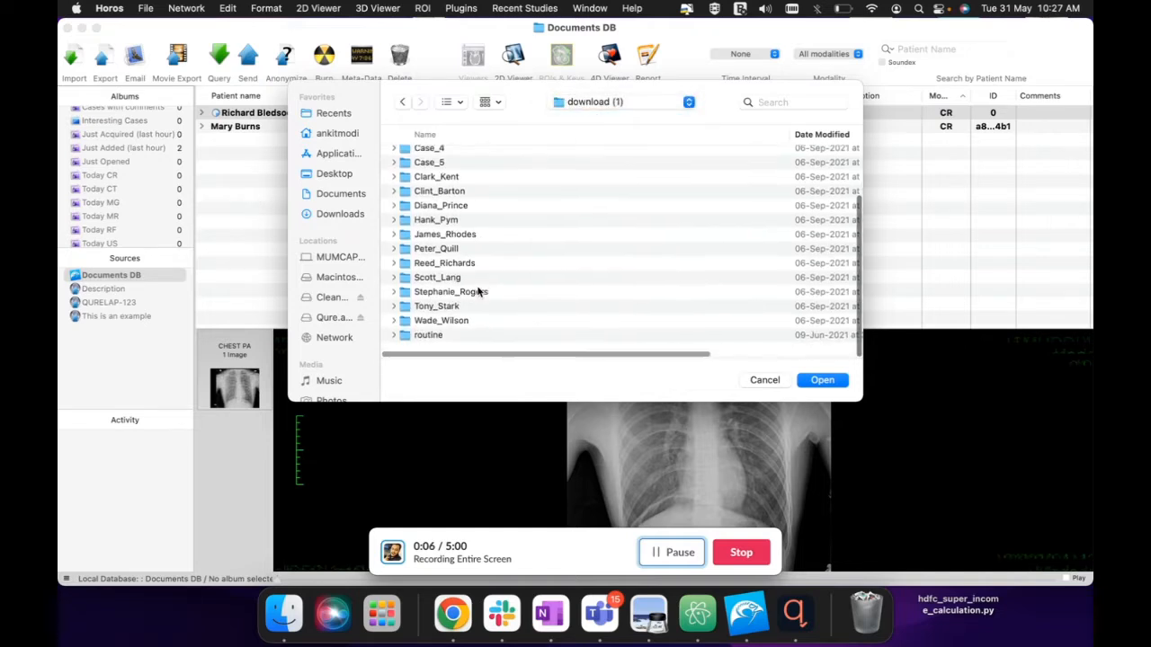
{"action": "double_click", "coordinate": [450, 291]}
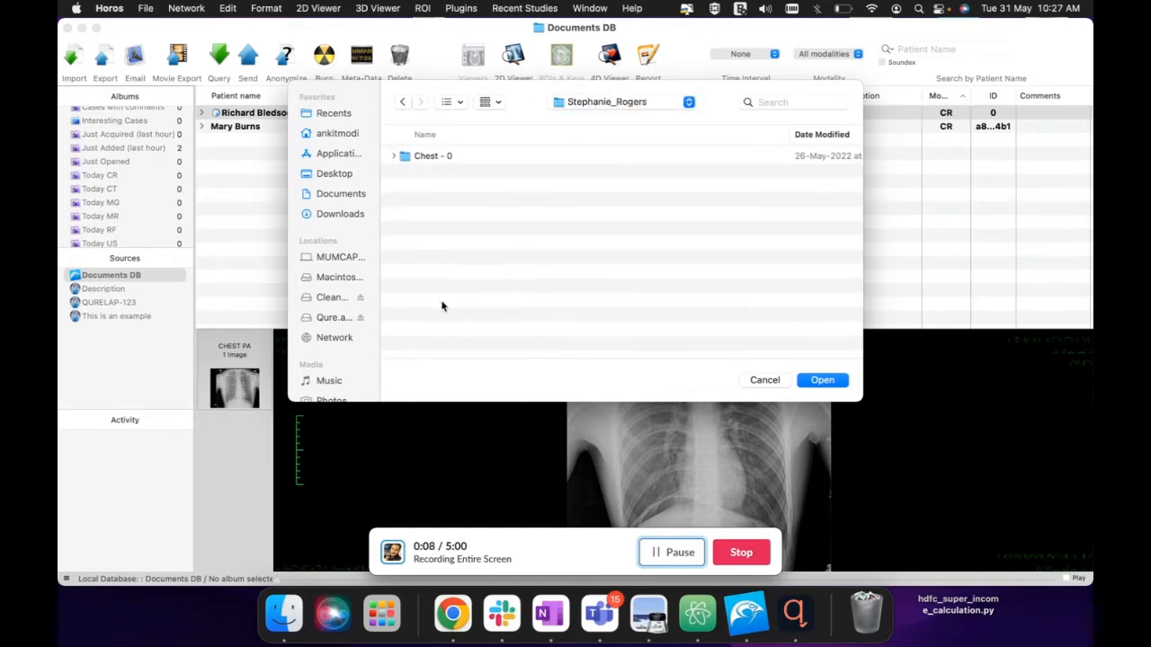
{"action": "double_click", "coordinate": [432, 155]}
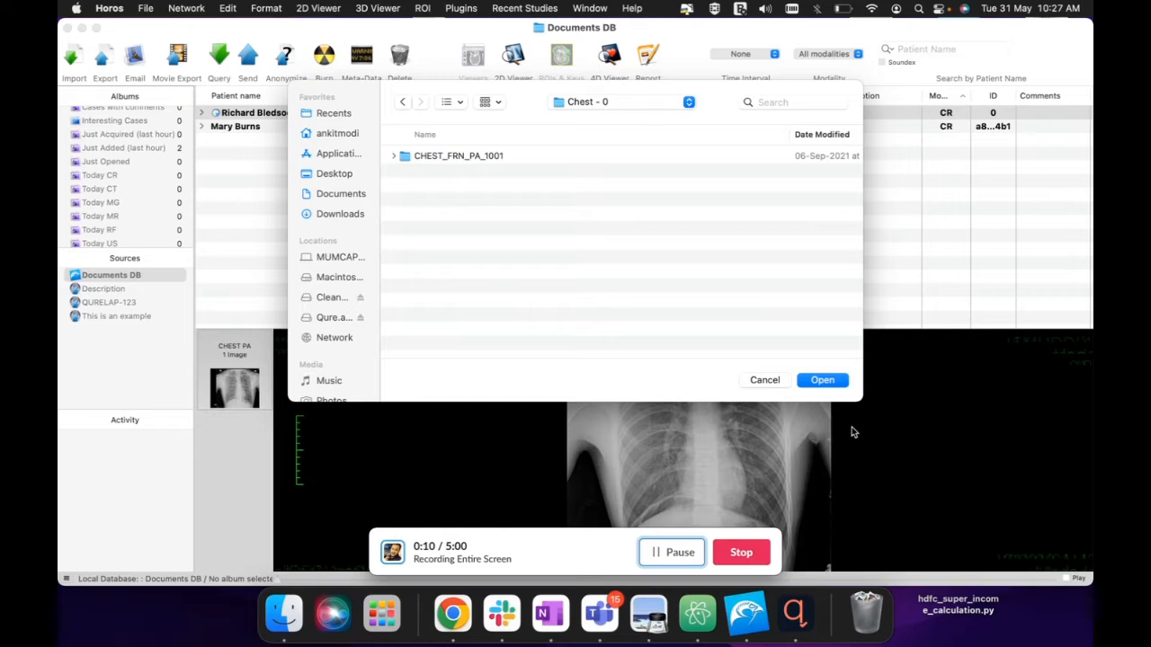
{"action": "left_click", "coordinate": [821, 380]}
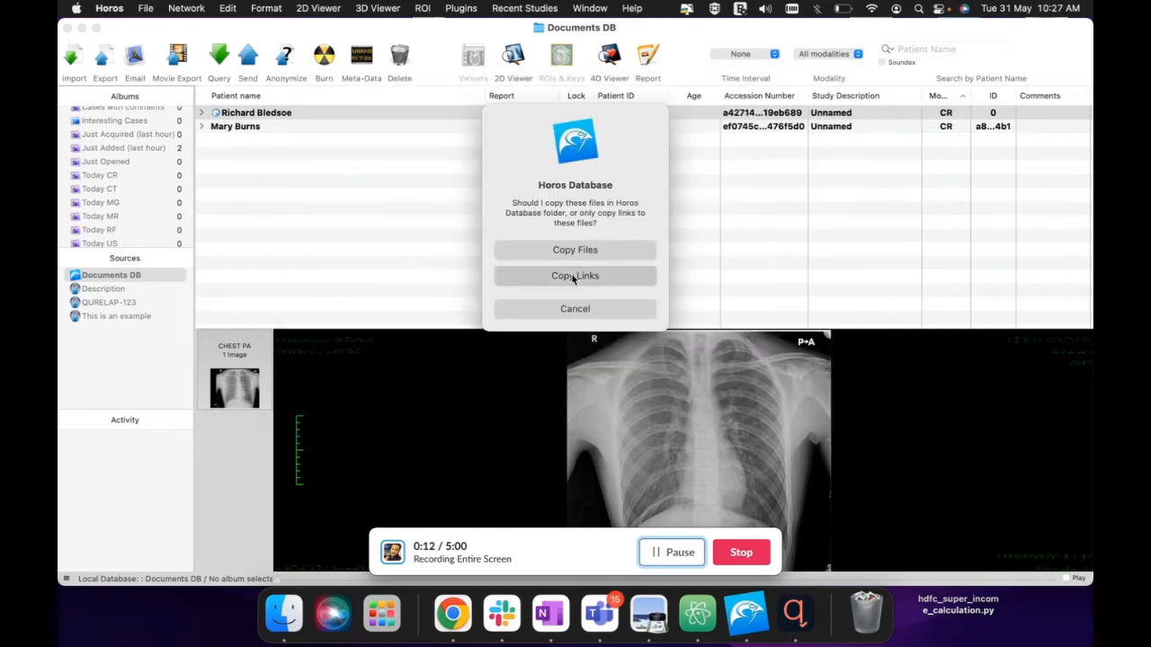
{"action": "left_click", "coordinate": [575, 276]}
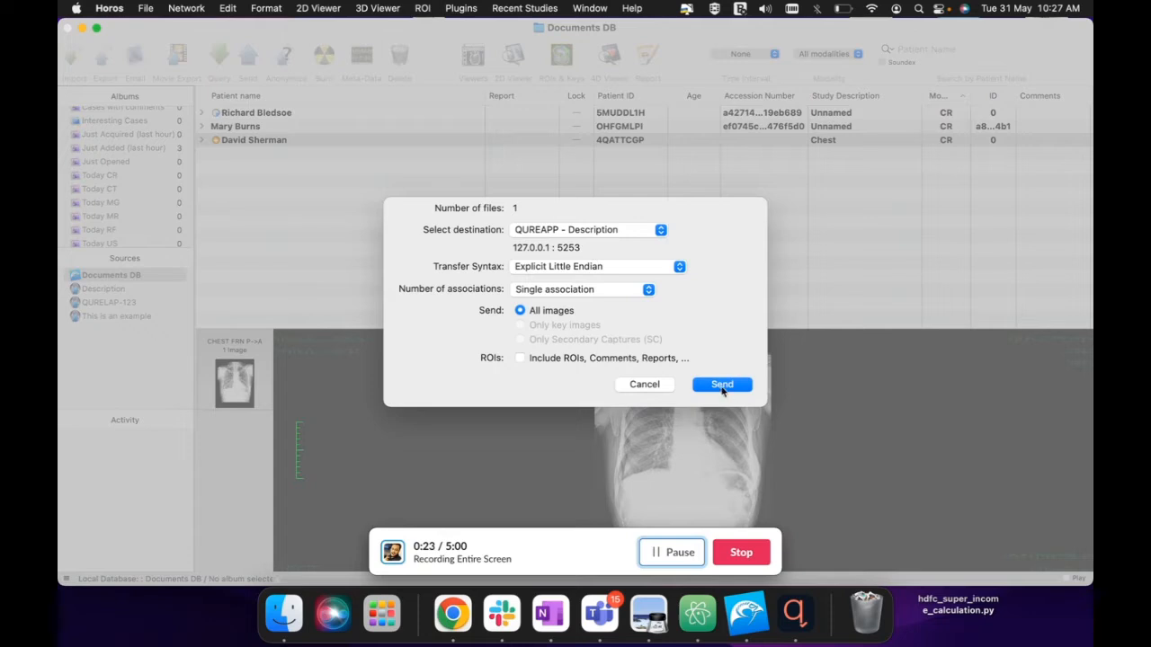
{"action": "left_click", "coordinate": [722, 384]}
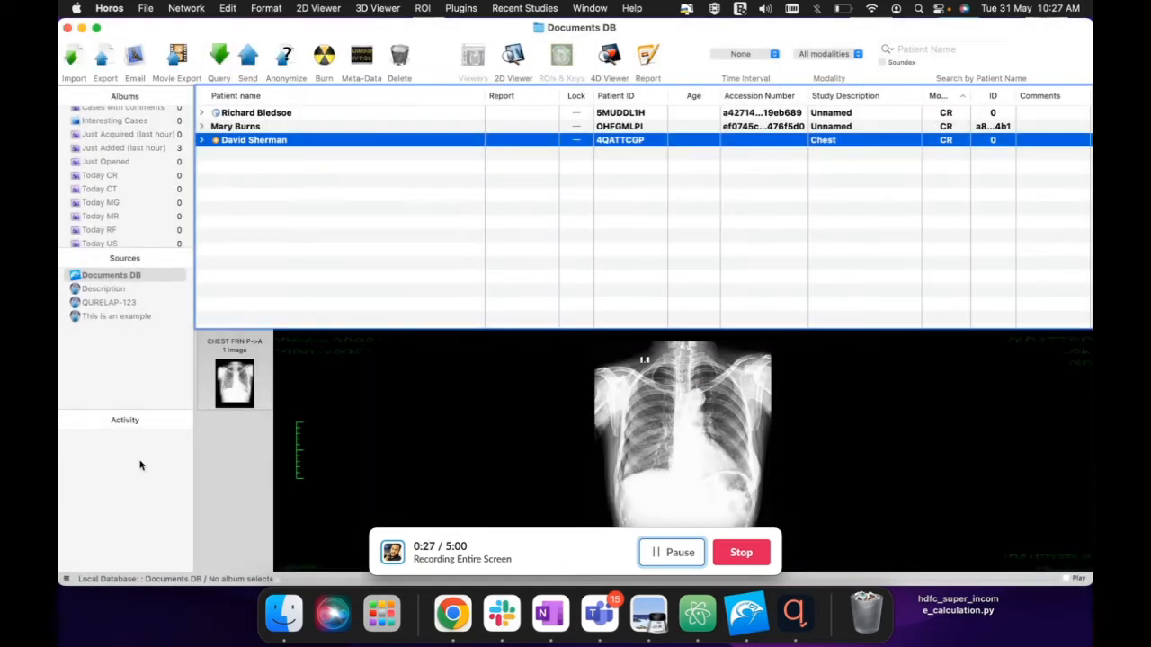
{"action": "mouse_move", "coordinate": [794, 616]}
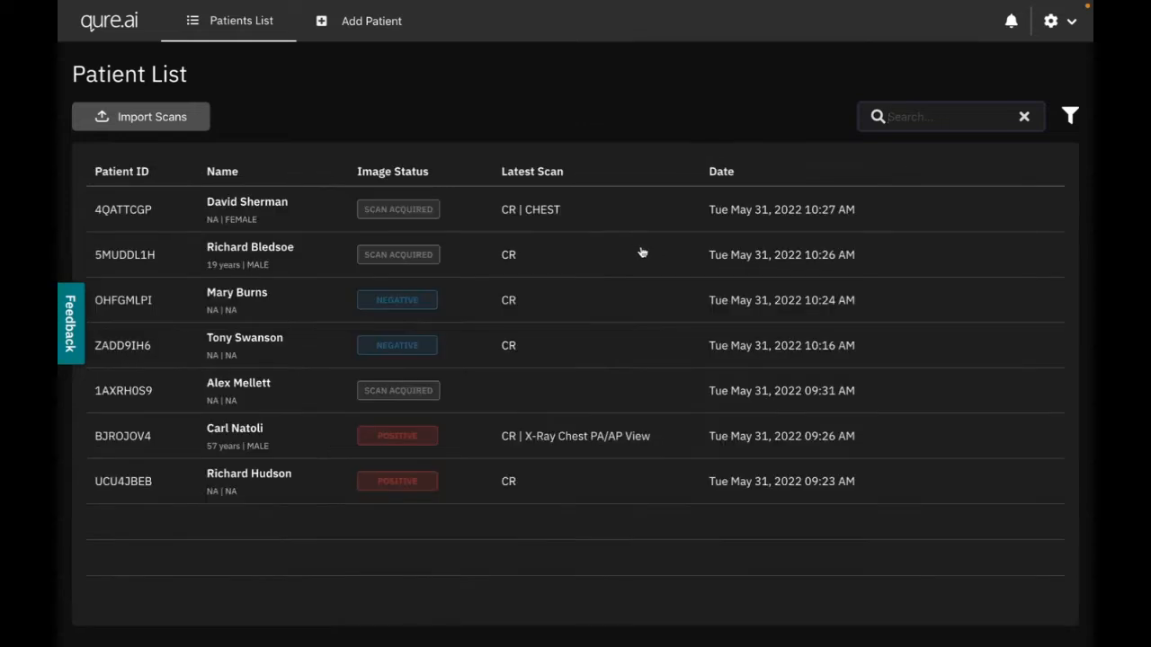
{"action": "mouse_move", "coordinate": [274, 221]}
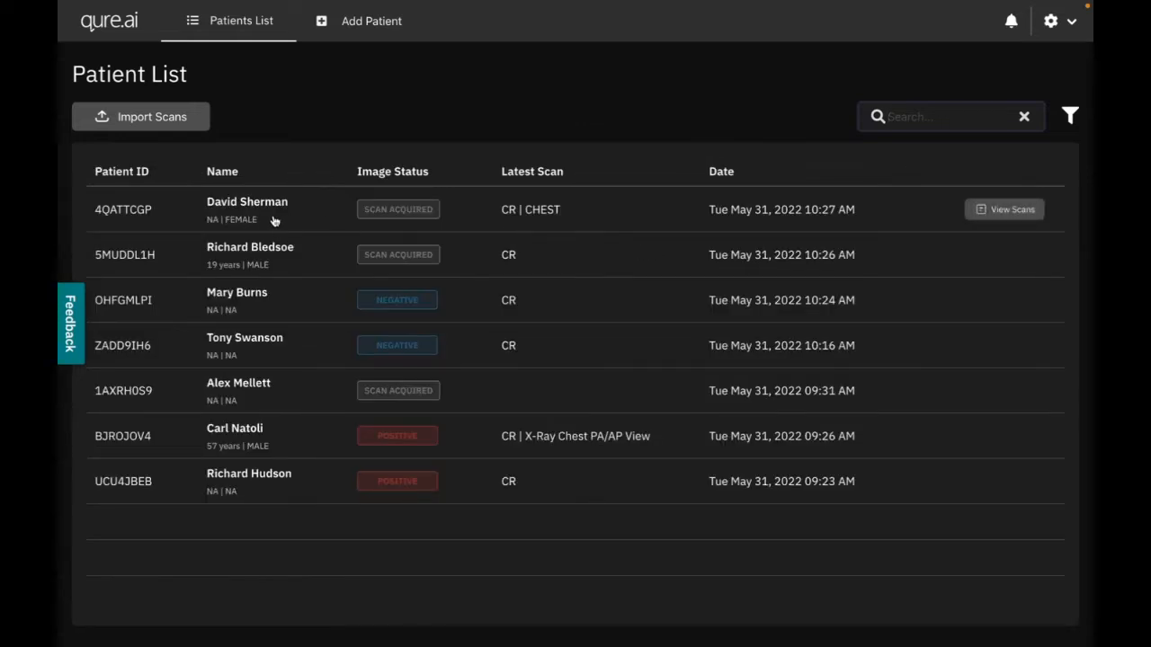
{"action": "mouse_move", "coordinate": [274, 221]}
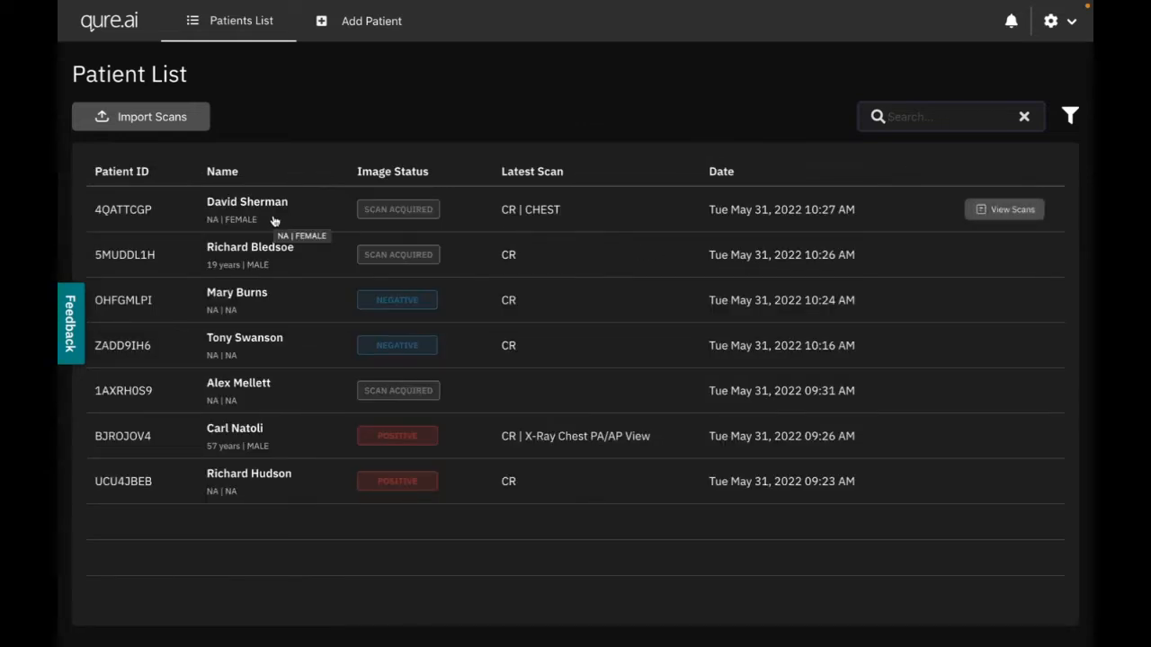
{"action": "mouse_move", "coordinate": [136, 239]}
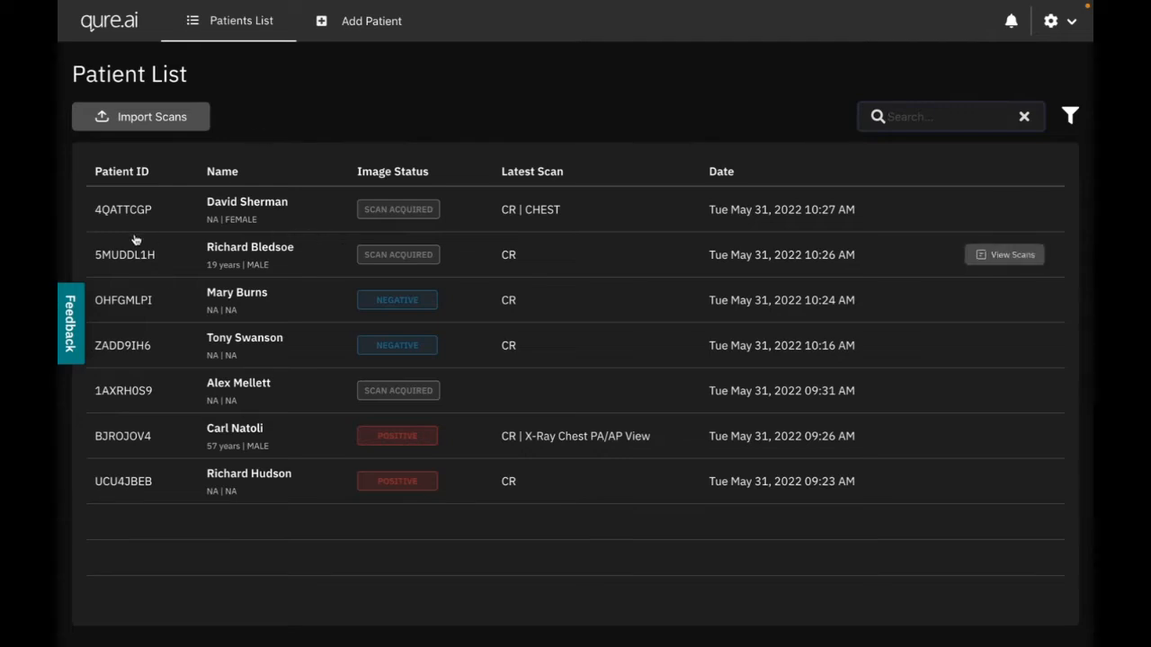
{"action": "mouse_move", "coordinate": [264, 155]}
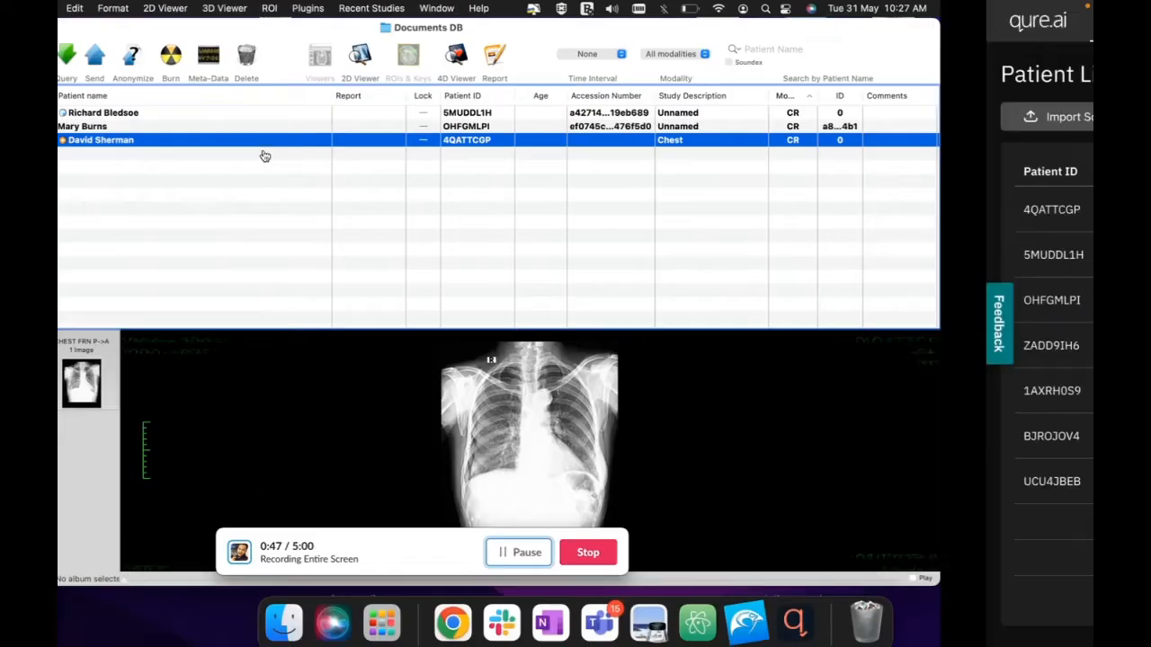
- Add a routing rule to QUREAPP - Description, deleting the CT-only database filter
{"action": "left_click", "coordinate": [108, 8]}
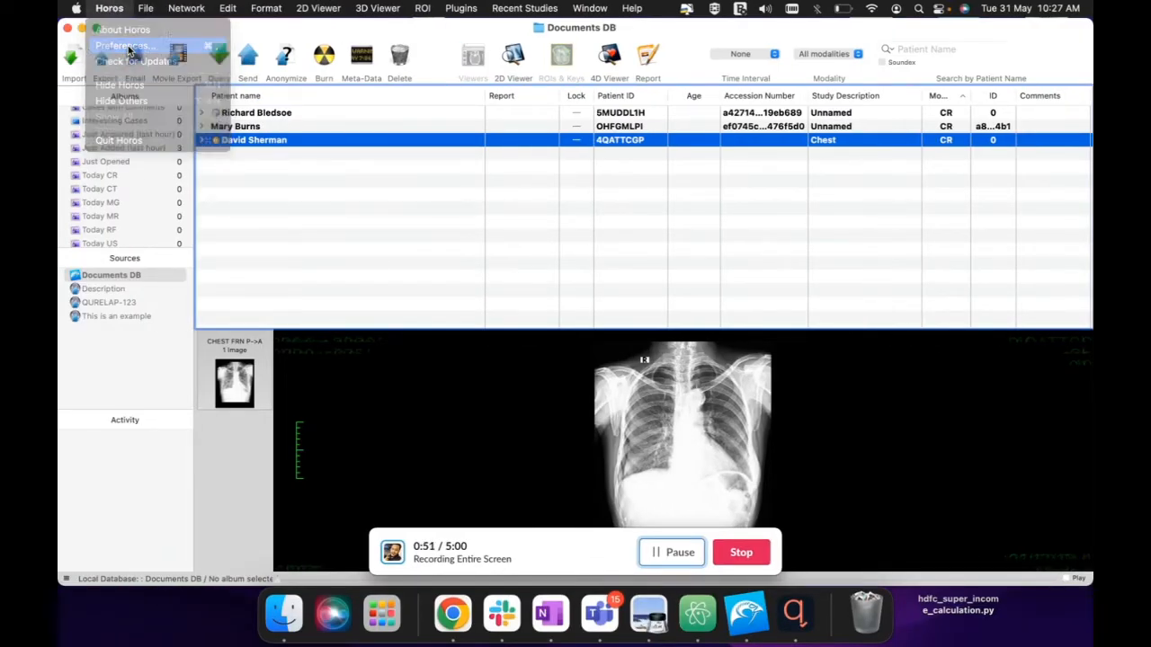
{"action": "left_click", "coordinate": [123, 46]}
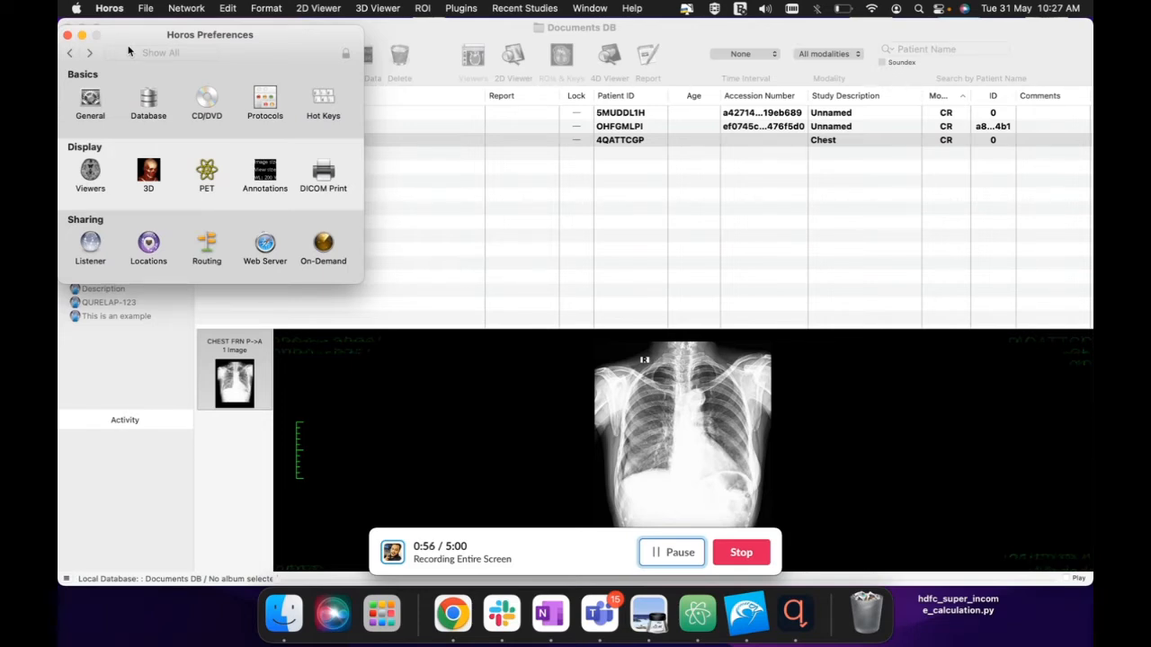
{"action": "left_click", "coordinate": [206, 243]}
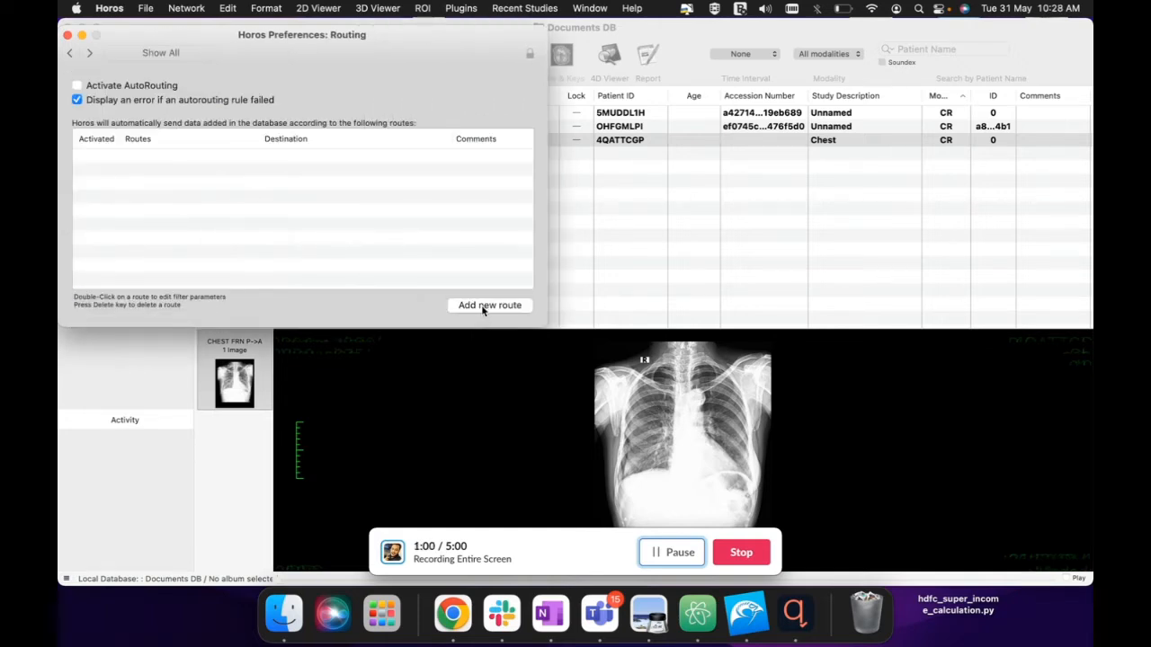
{"action": "left_click", "coordinate": [489, 305]}
{"action": "type", "text": "QureAPP"}
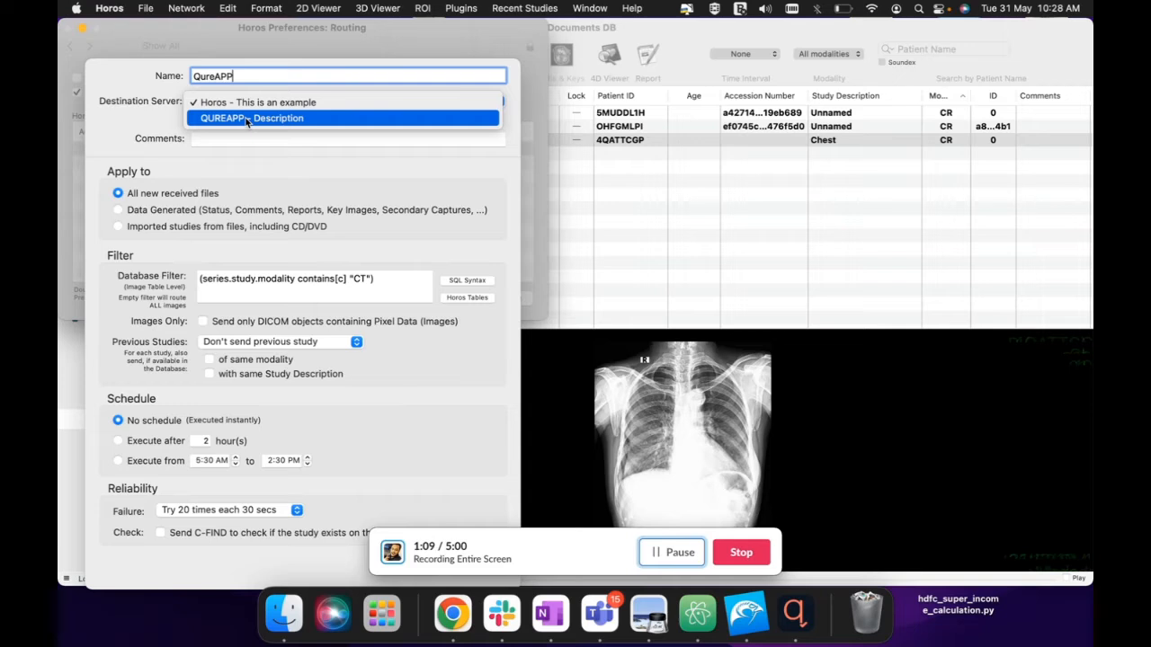
{"action": "left_click", "coordinate": [251, 118]}
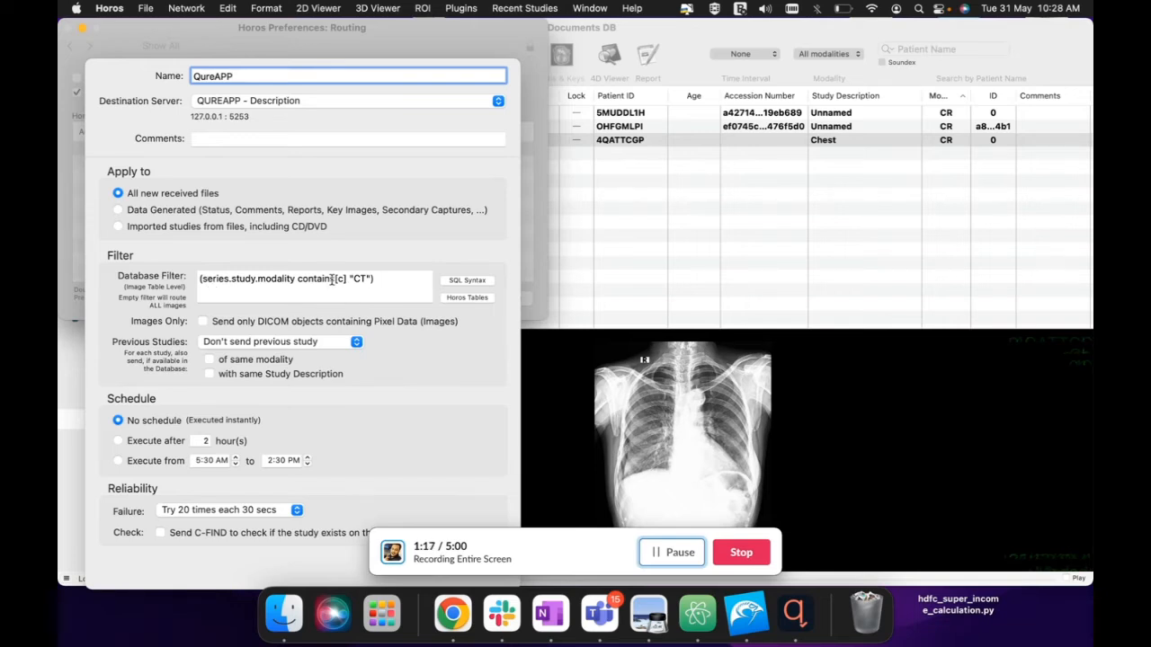
{"action": "left_click", "coordinate": [315, 278]}
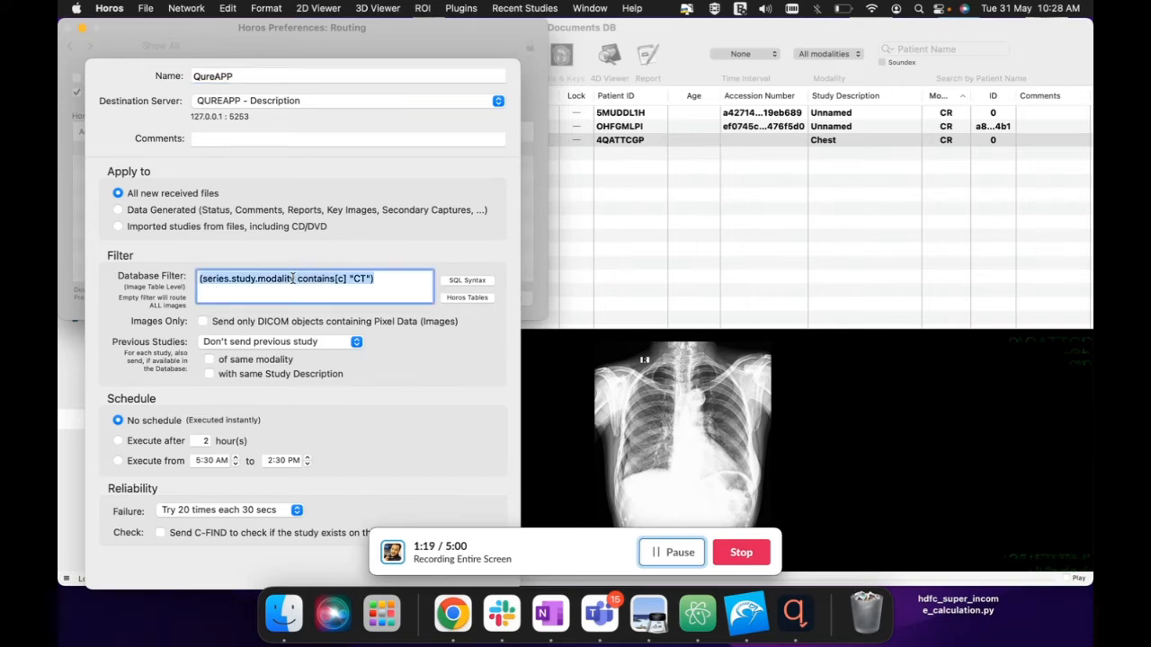
{"action": "key", "text": "Delete"}
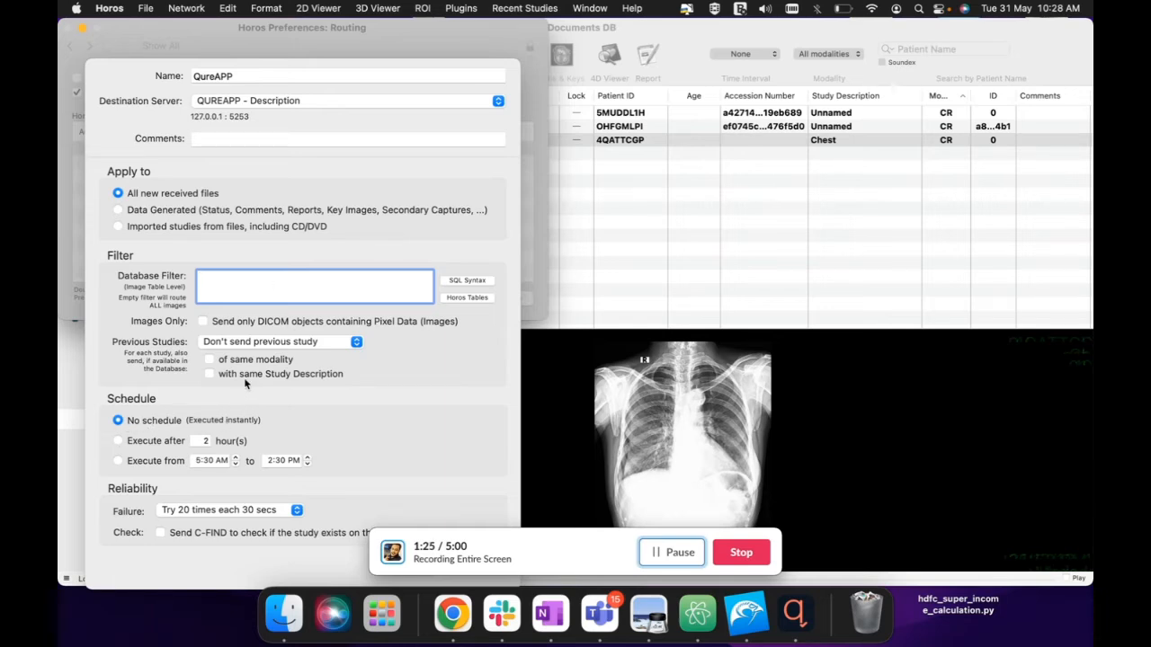
{"action": "mouse_move", "coordinate": [198, 410]}
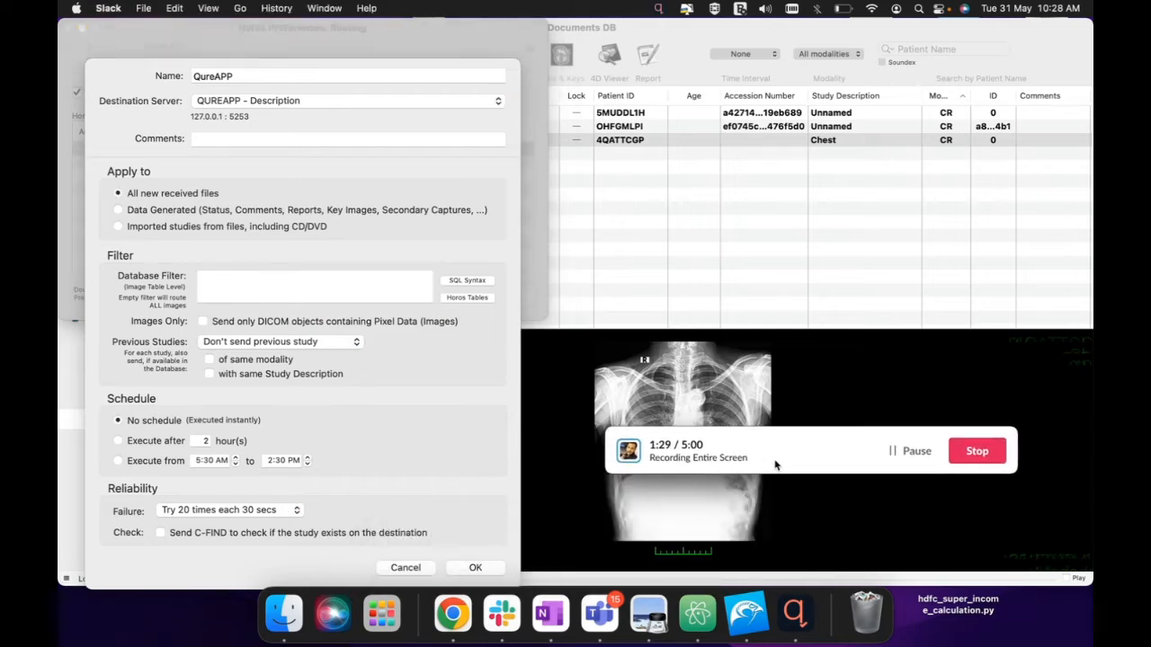
{"action": "mouse_move", "coordinate": [187, 524]}
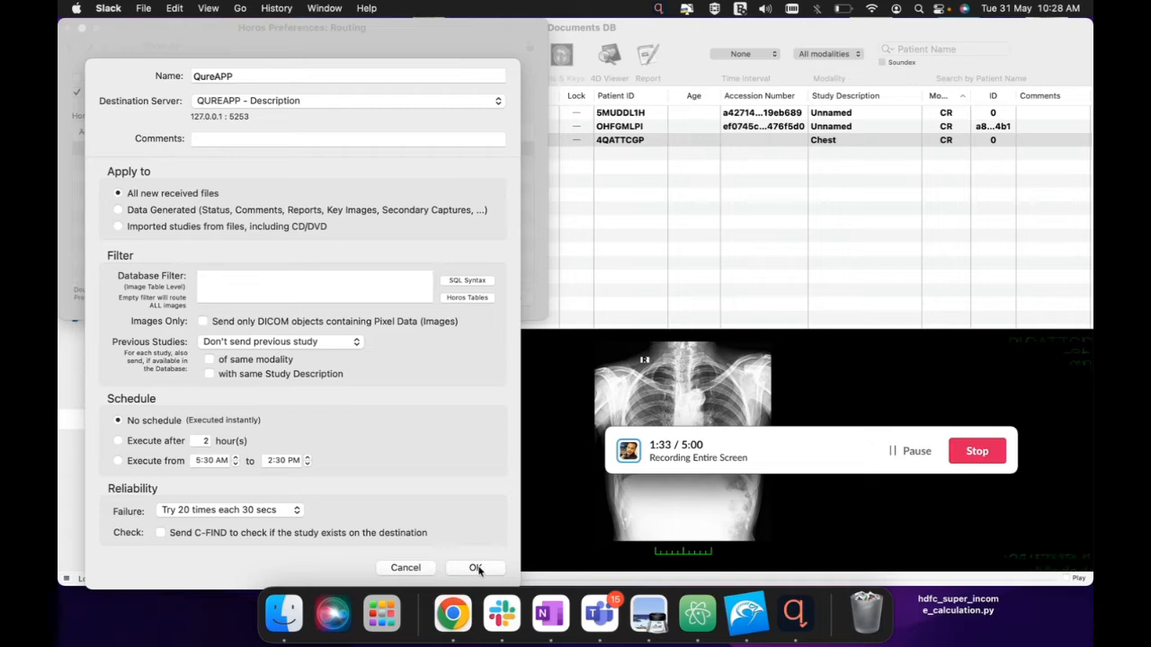
{"action": "left_click", "coordinate": [474, 567]}
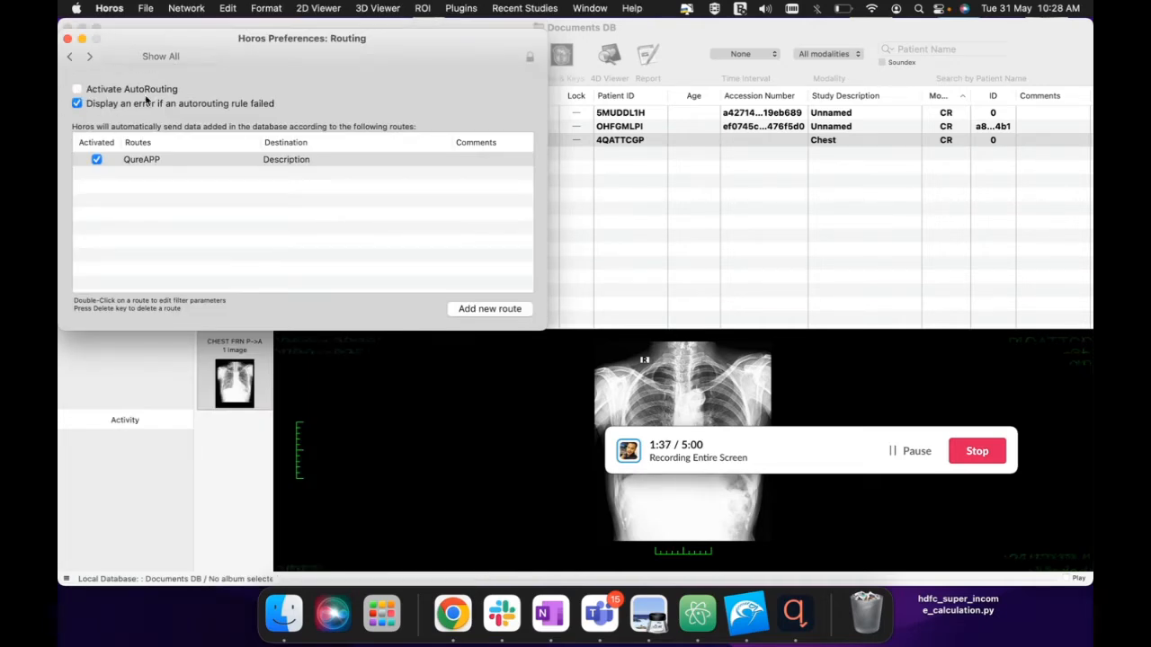
- Activate AutoRouting, recheck the QureAPP route without changes, and close Preferences
{"action": "left_click", "coordinate": [77, 88]}
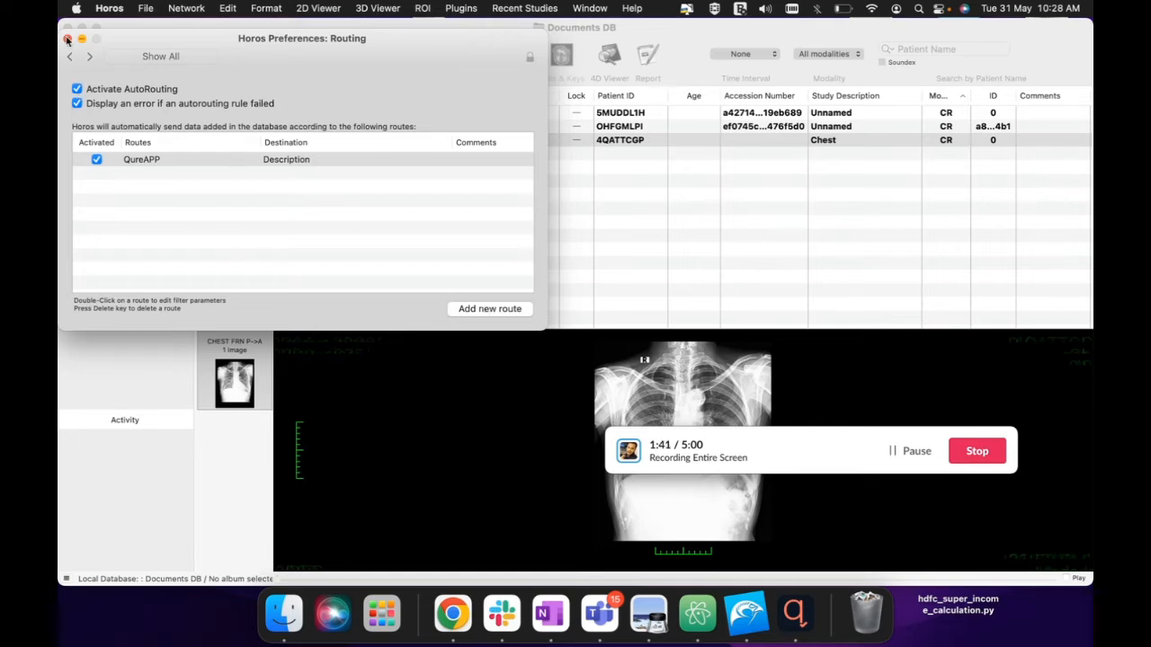
{"action": "left_click", "coordinate": [109, 8]}
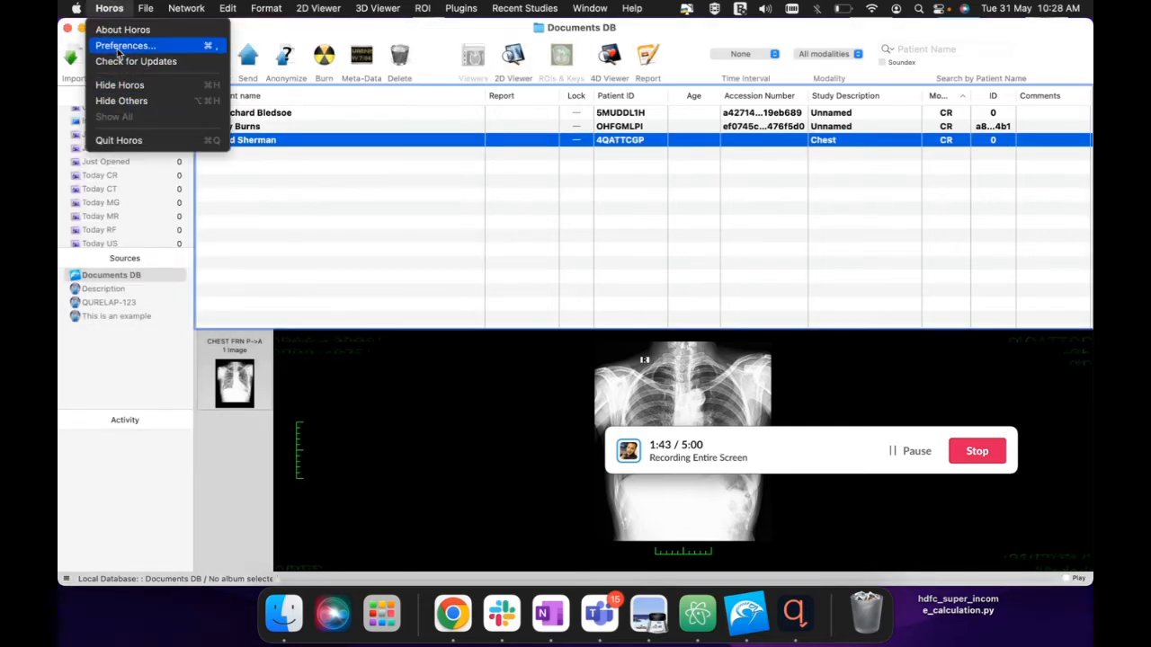
{"action": "left_click", "coordinate": [126, 45]}
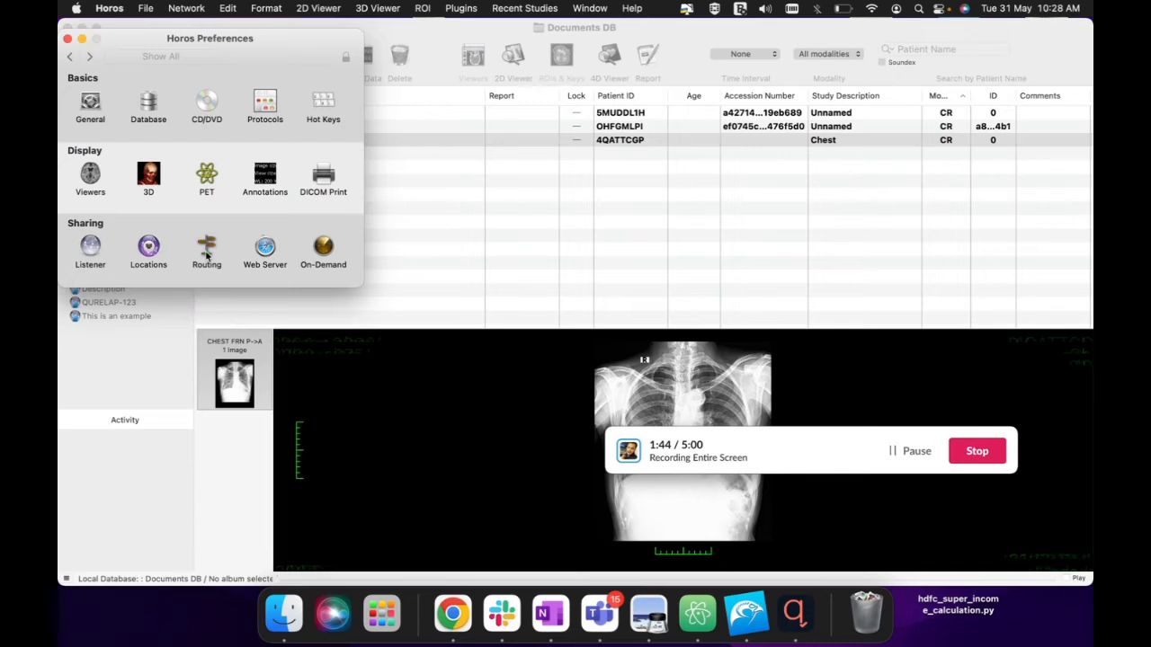
{"action": "left_click", "coordinate": [205, 251]}
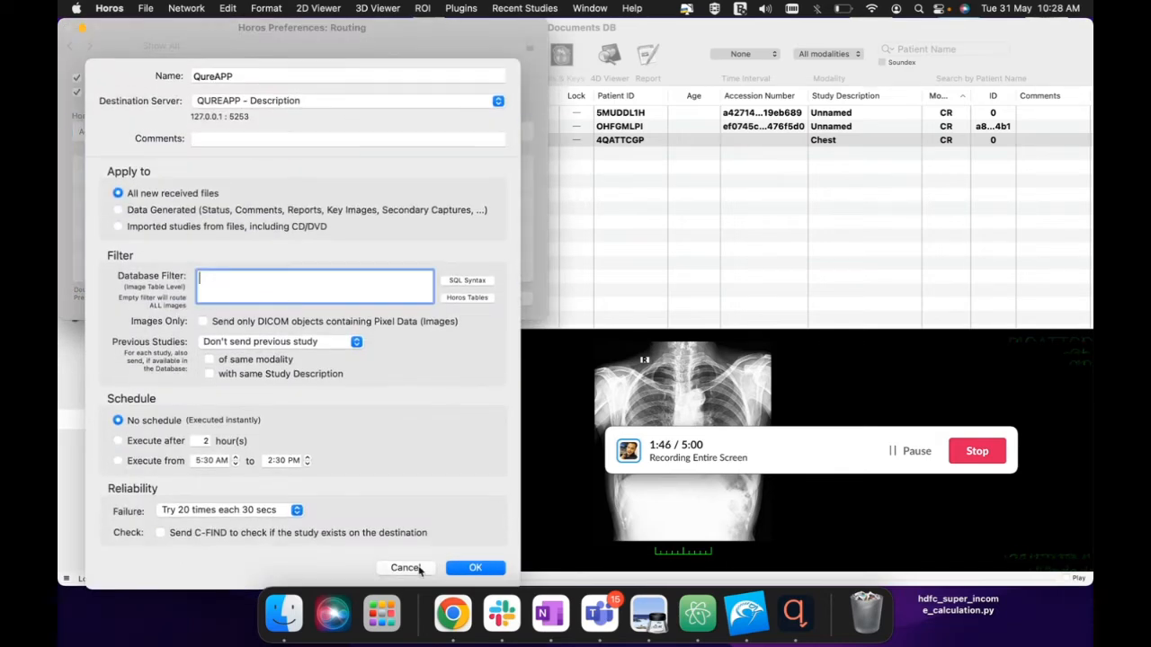
{"action": "left_click", "coordinate": [474, 567]}
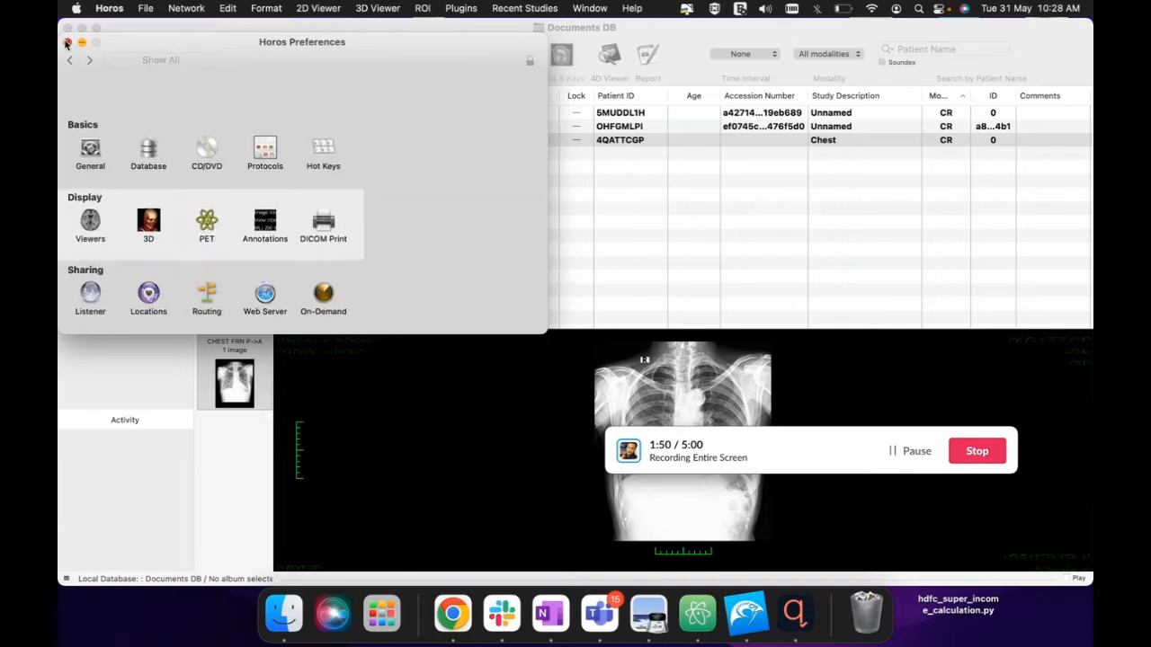
{"action": "left_click", "coordinate": [66, 42]}
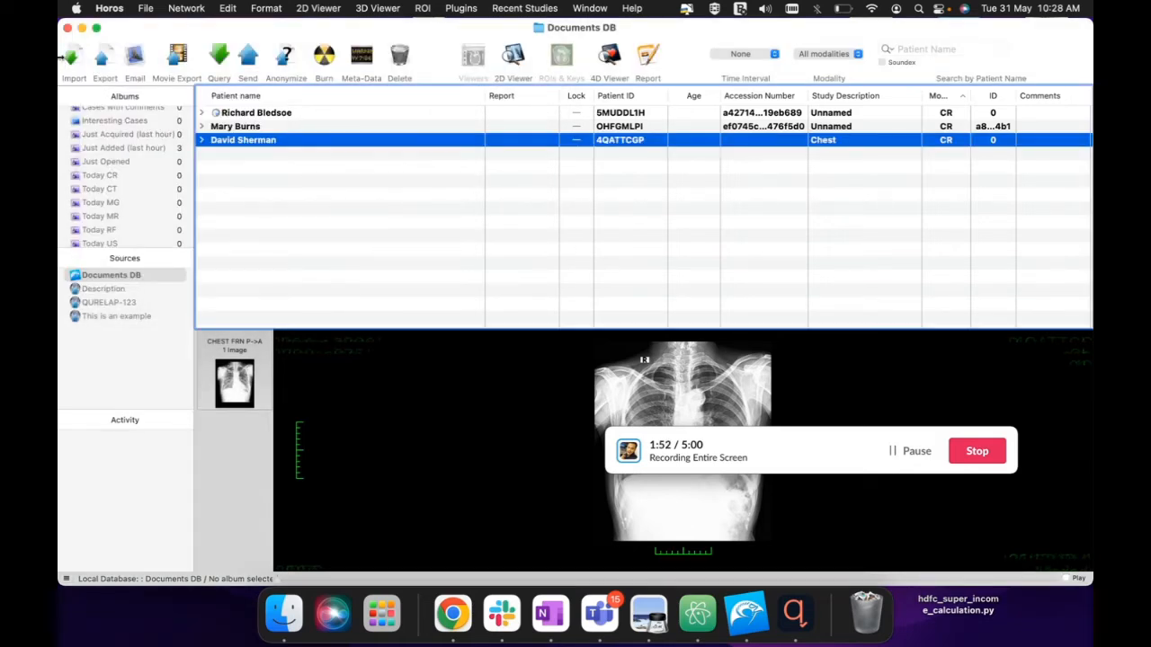
{"action": "left_click", "coordinate": [74, 59]}
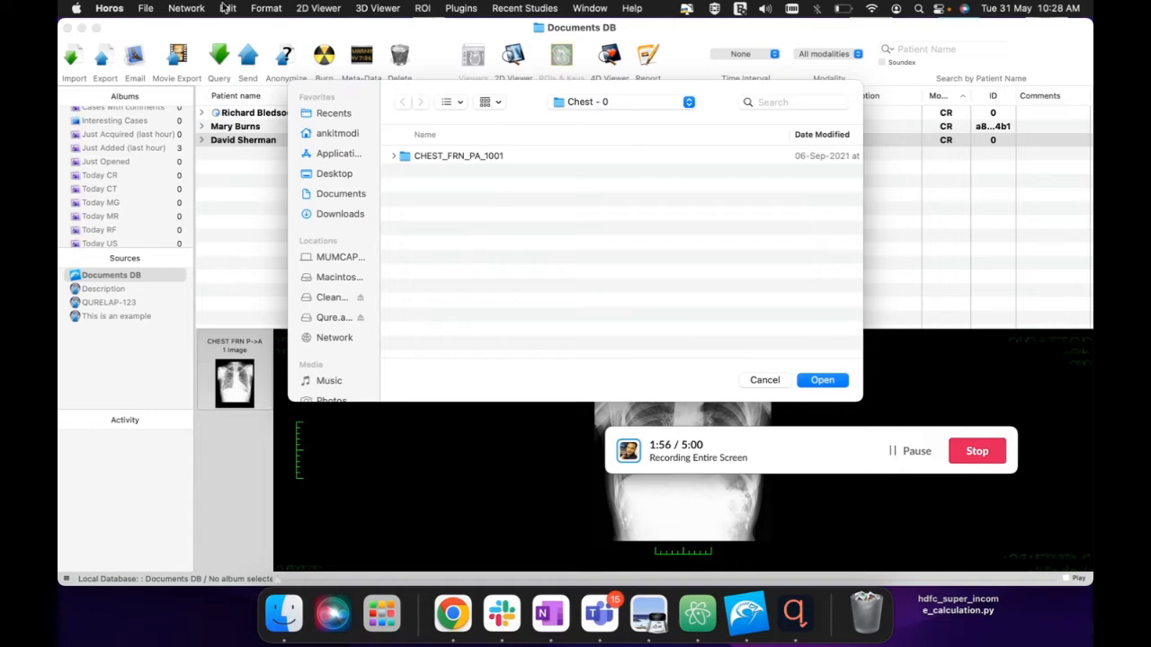
{"action": "mouse_move", "coordinate": [577, 127]}
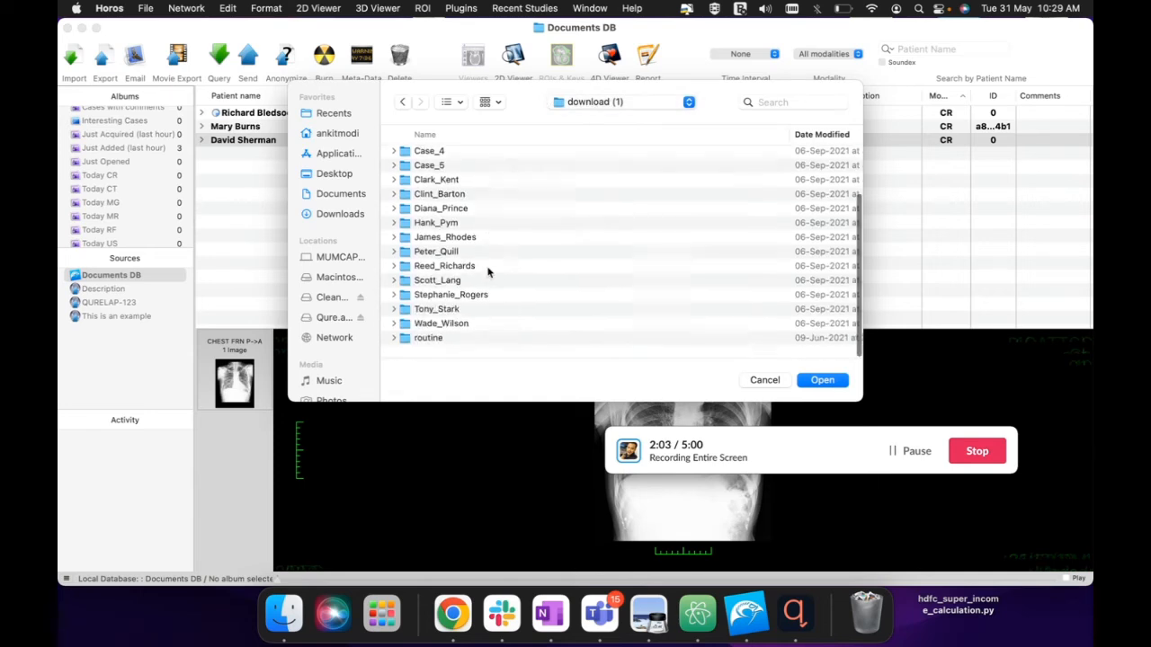
- Import the Scott_Lang folder's chest scan, copying the files into the database
{"action": "double_click", "coordinate": [437, 280]}
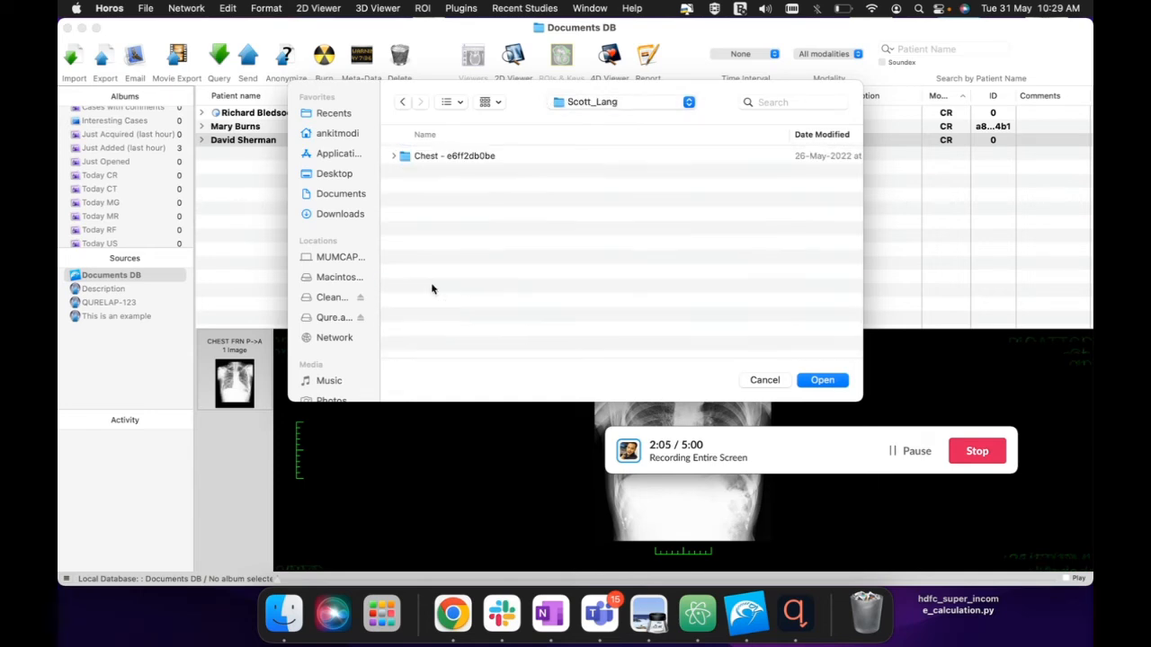
{"action": "left_click", "coordinate": [822, 379]}
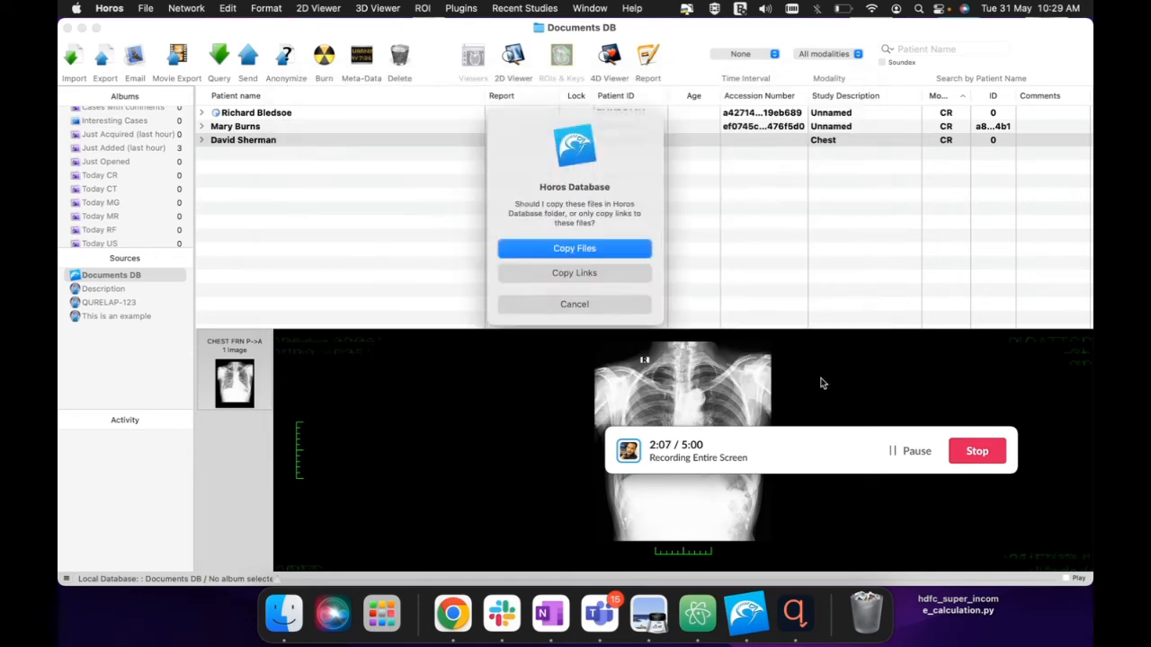
{"action": "left_click", "coordinate": [574, 248]}
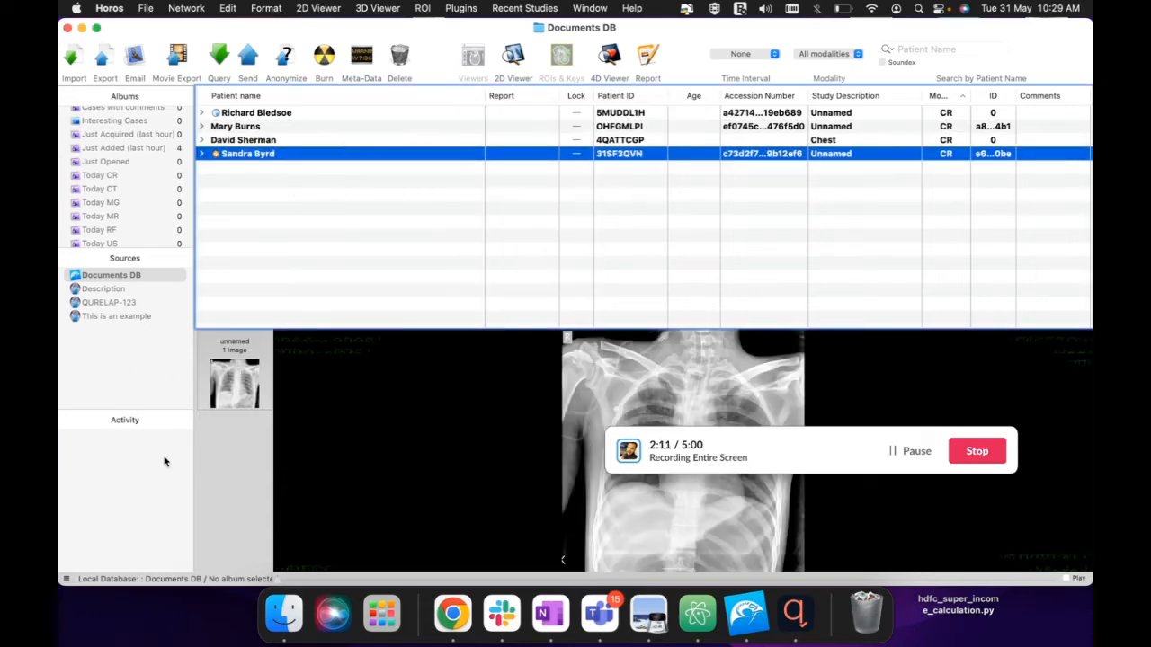
{"action": "mouse_move", "coordinate": [295, 150]}
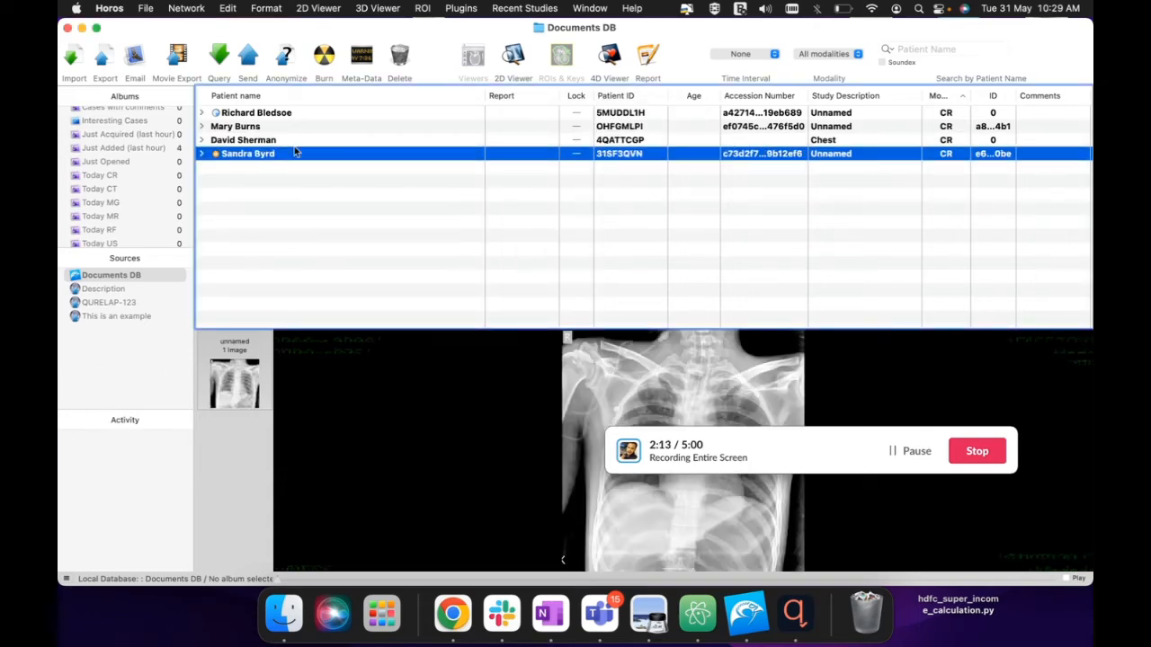
{"action": "mouse_move", "coordinate": [794, 614]}
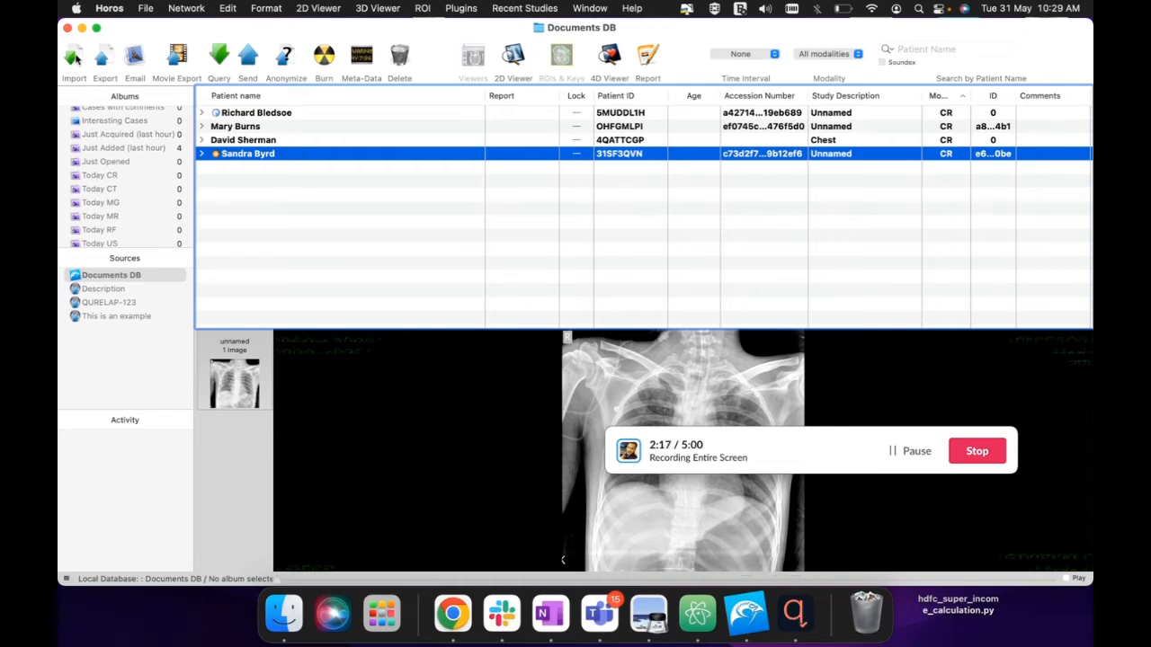
{"action": "mouse_move", "coordinate": [88, 461]}
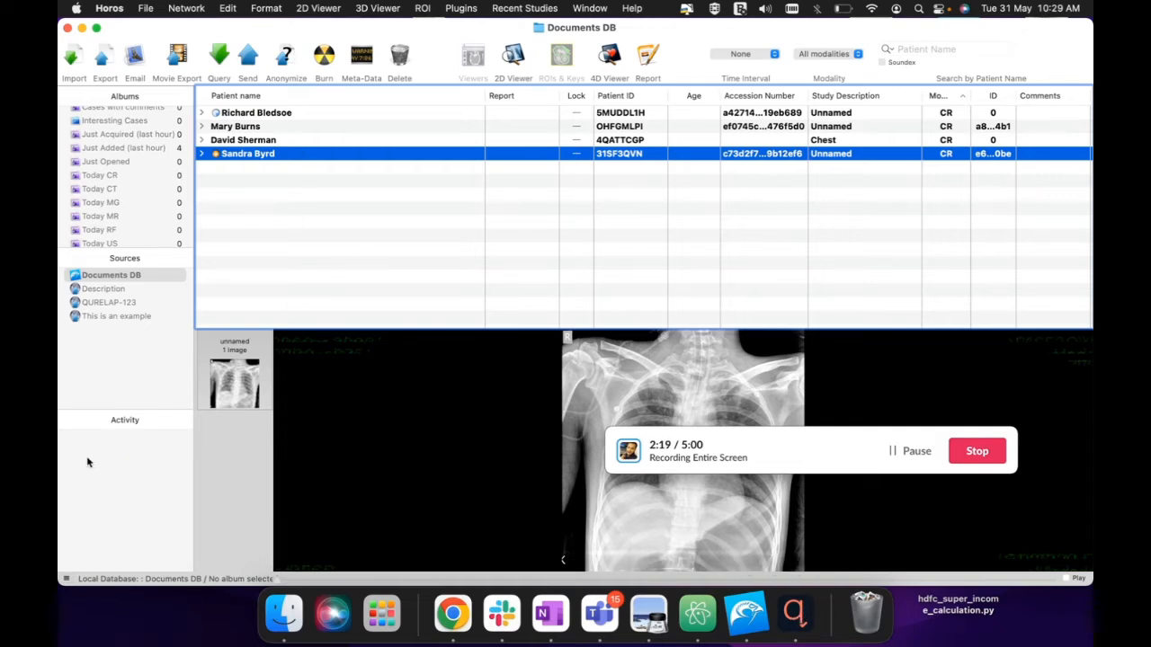
{"action": "mouse_move", "coordinate": [346, 170]}
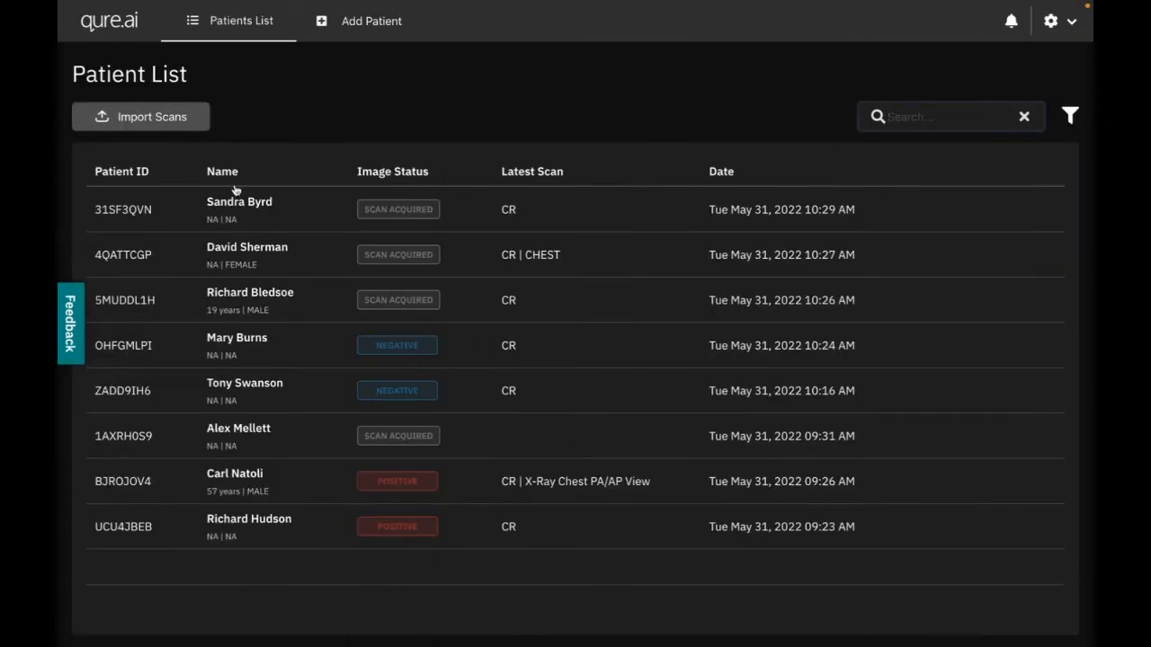
{"action": "mouse_move", "coordinate": [270, 211]}
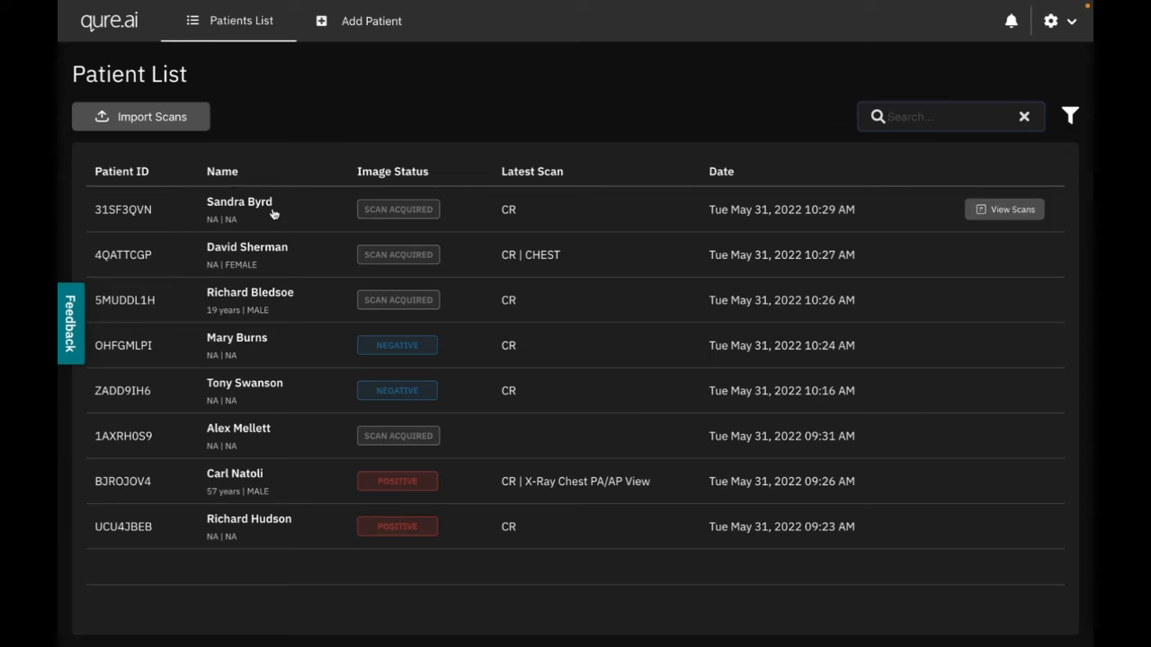
{"action": "mouse_move", "coordinate": [239, 201]}
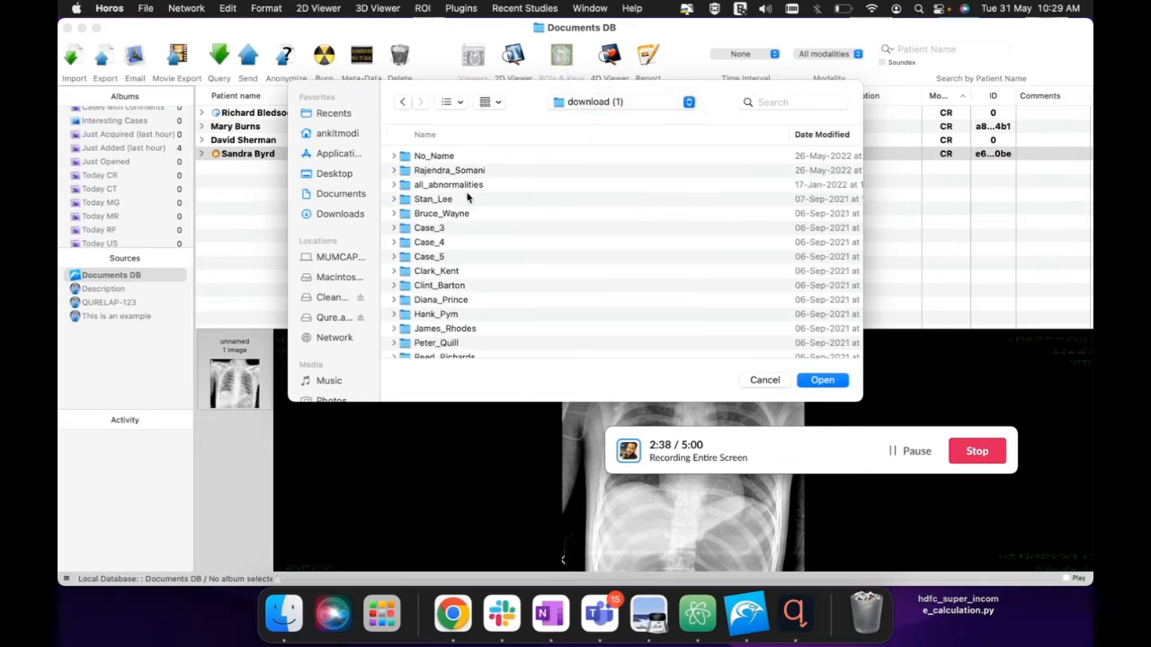
{"action": "double_click", "coordinate": [450, 170]}
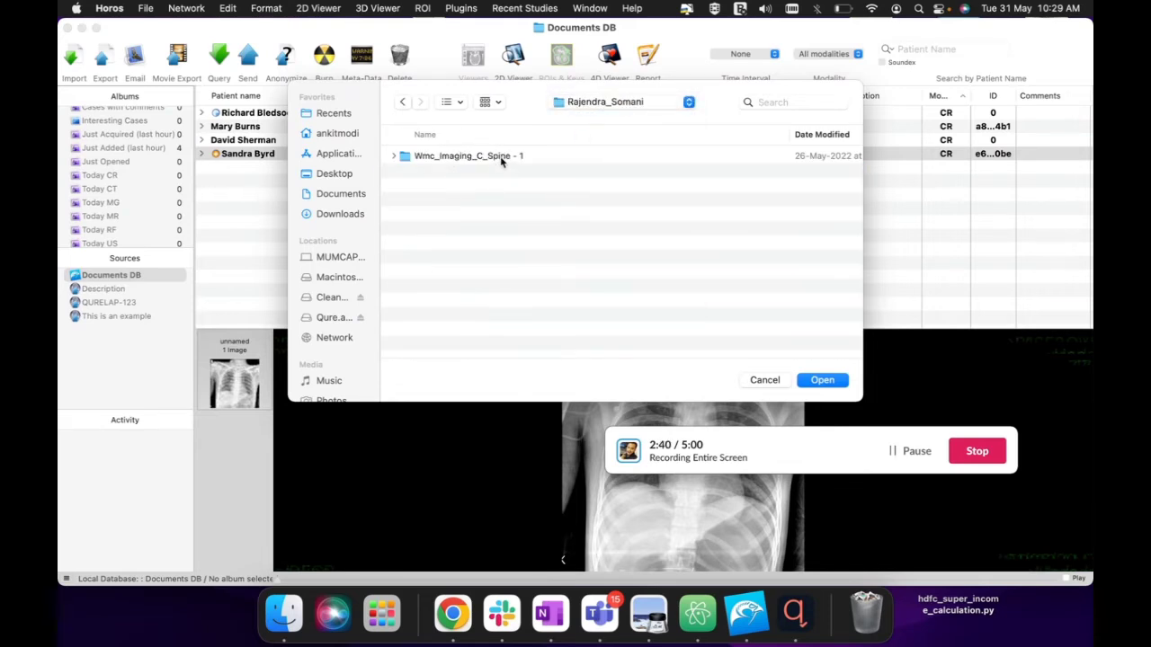
{"action": "double_click", "coordinate": [468, 156]}
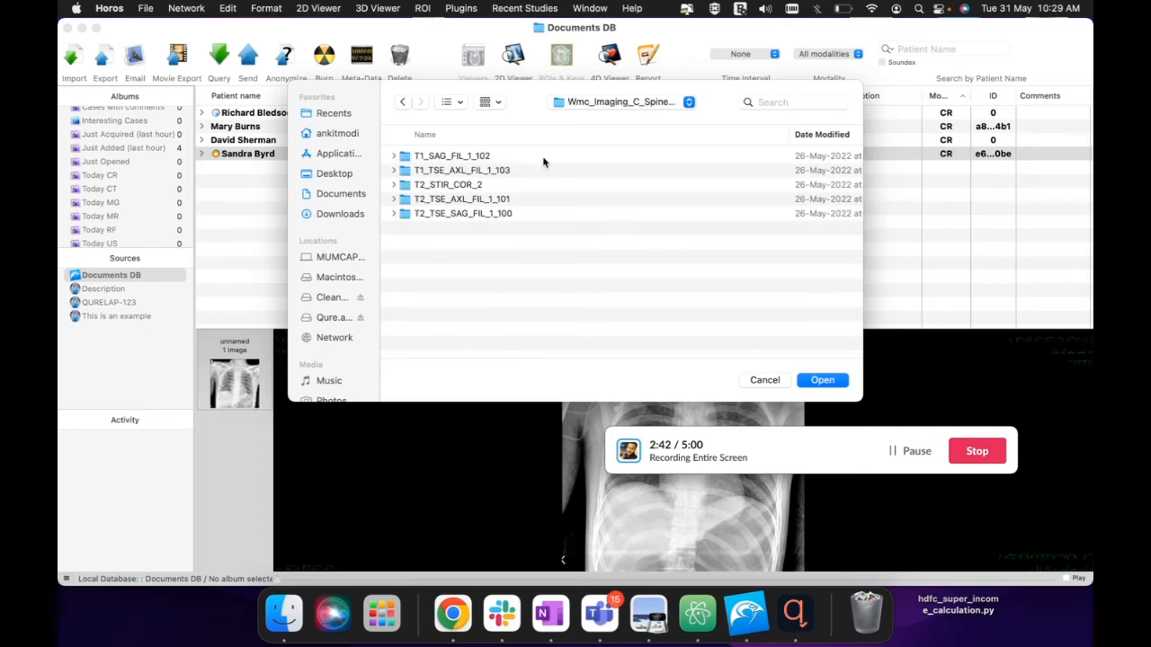
{"action": "double_click", "coordinate": [452, 155]}
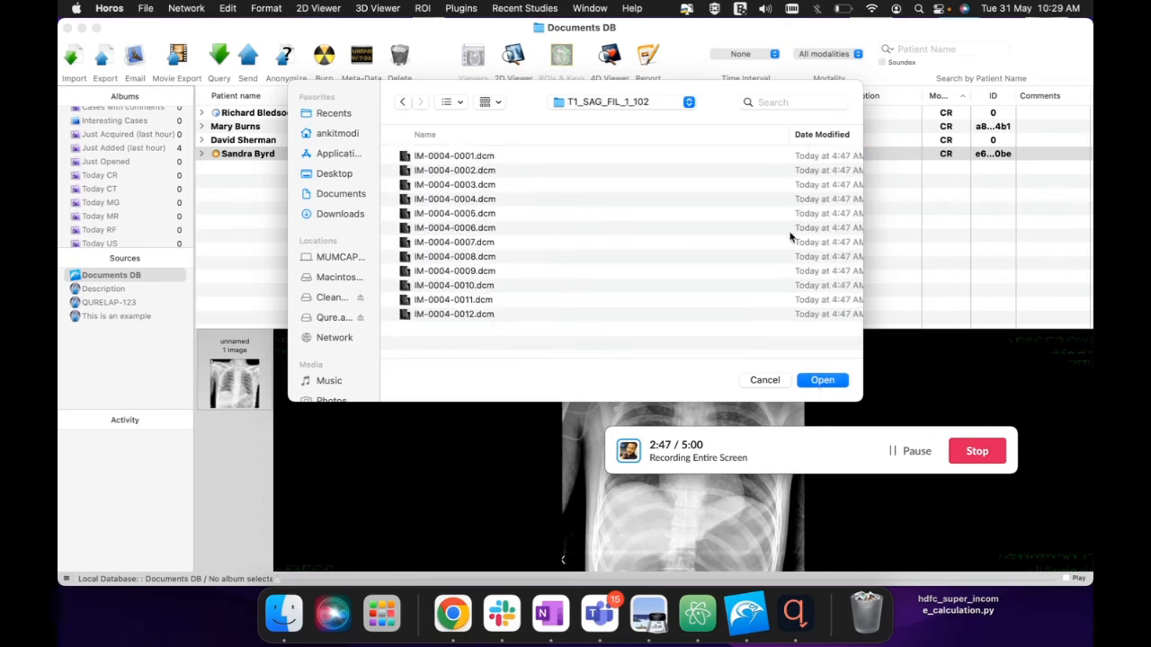
{"action": "left_click", "coordinate": [402, 102]}
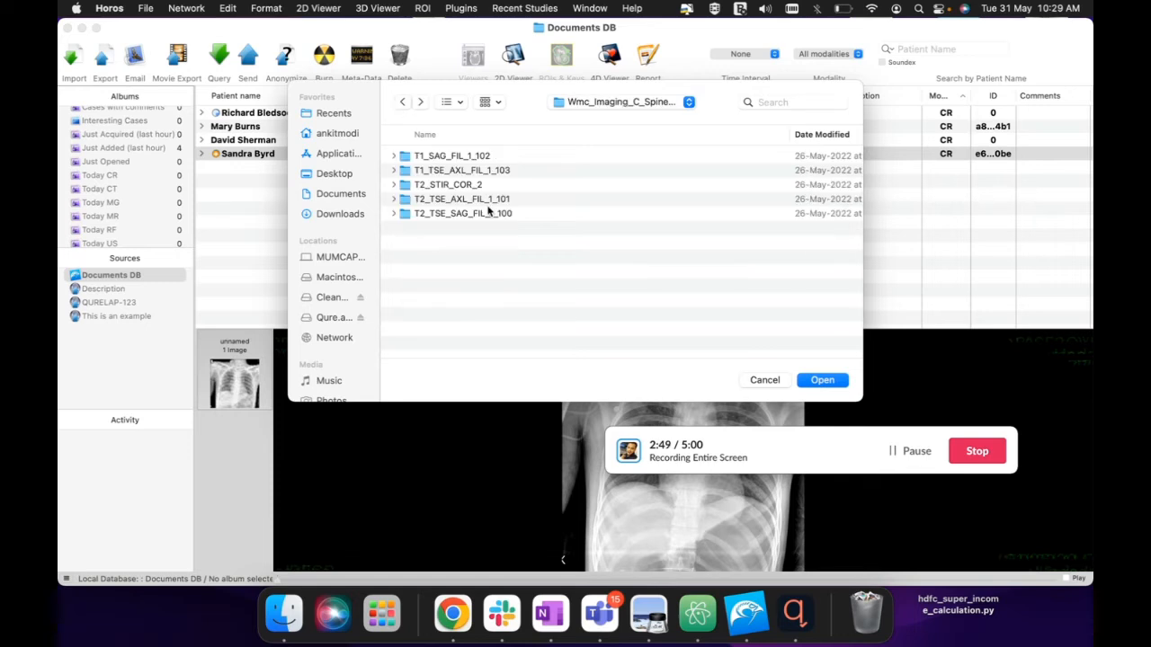
{"action": "left_click", "coordinate": [821, 380]}
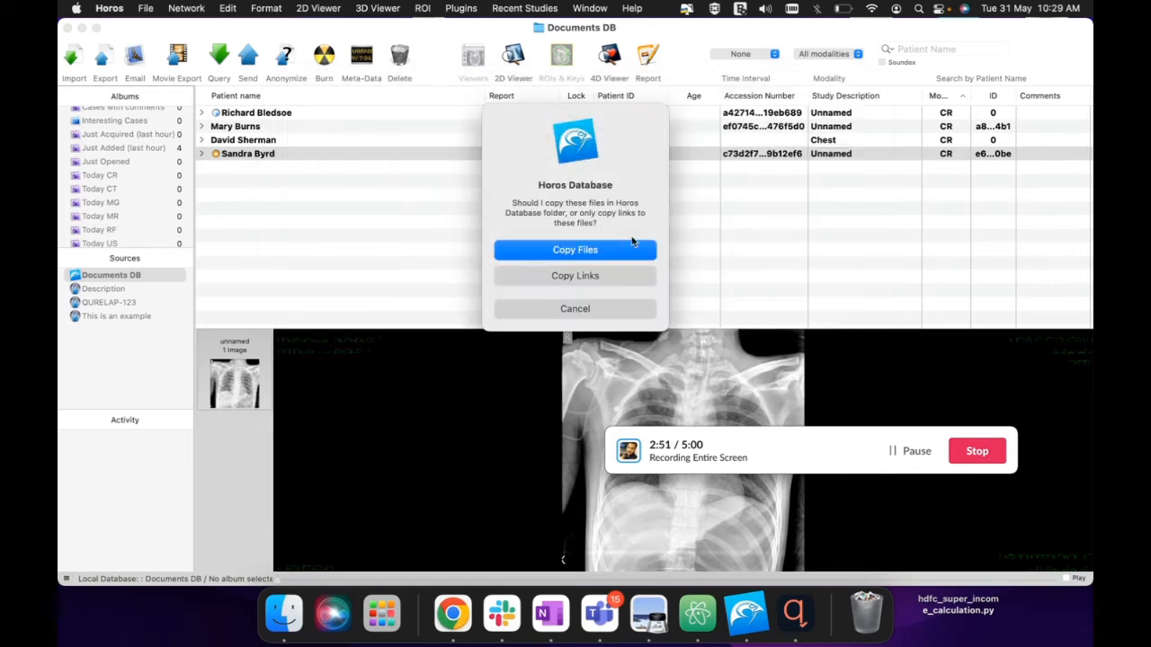
- Copy the C-spine MRI files into the Horos database
{"action": "left_click", "coordinate": [574, 249]}
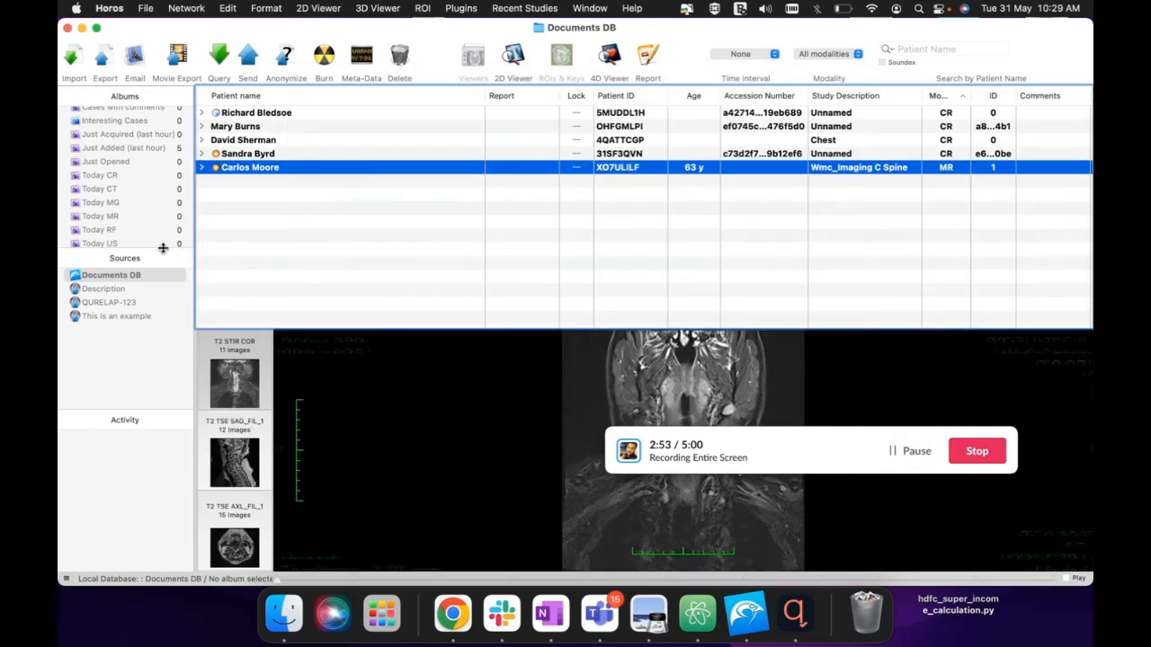
{"action": "mouse_move", "coordinate": [79, 461]}
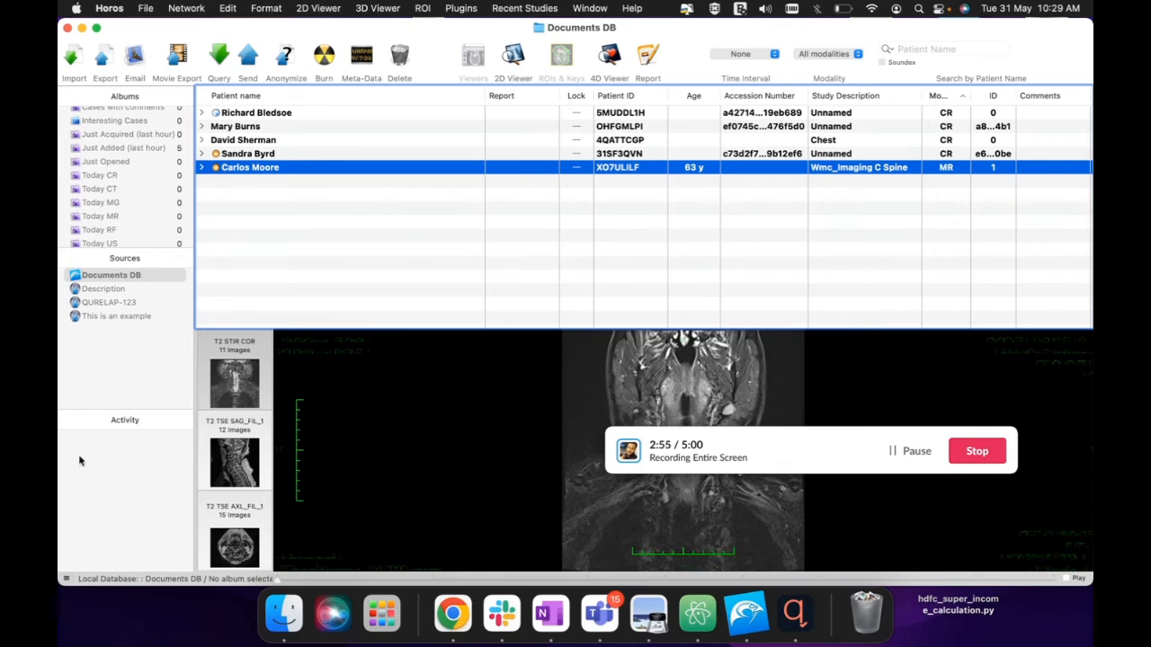
{"action": "mouse_move", "coordinate": [110, 399]}
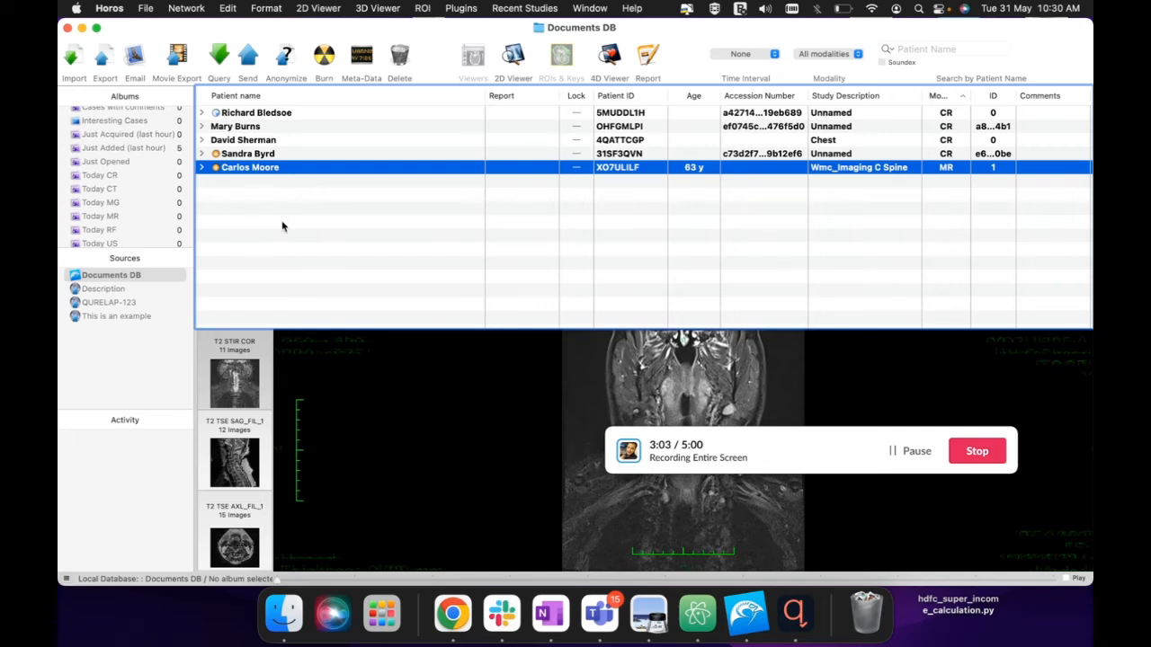
{"action": "mouse_move", "coordinate": [286, 218]}
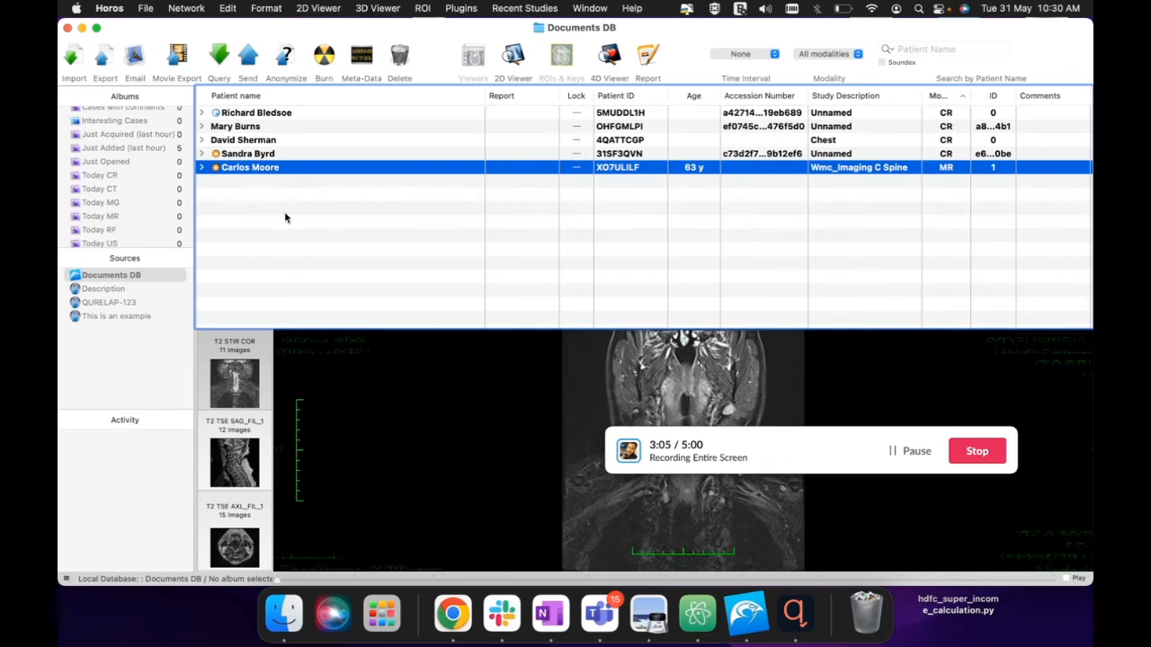
{"action": "mouse_move", "coordinate": [125, 410]}
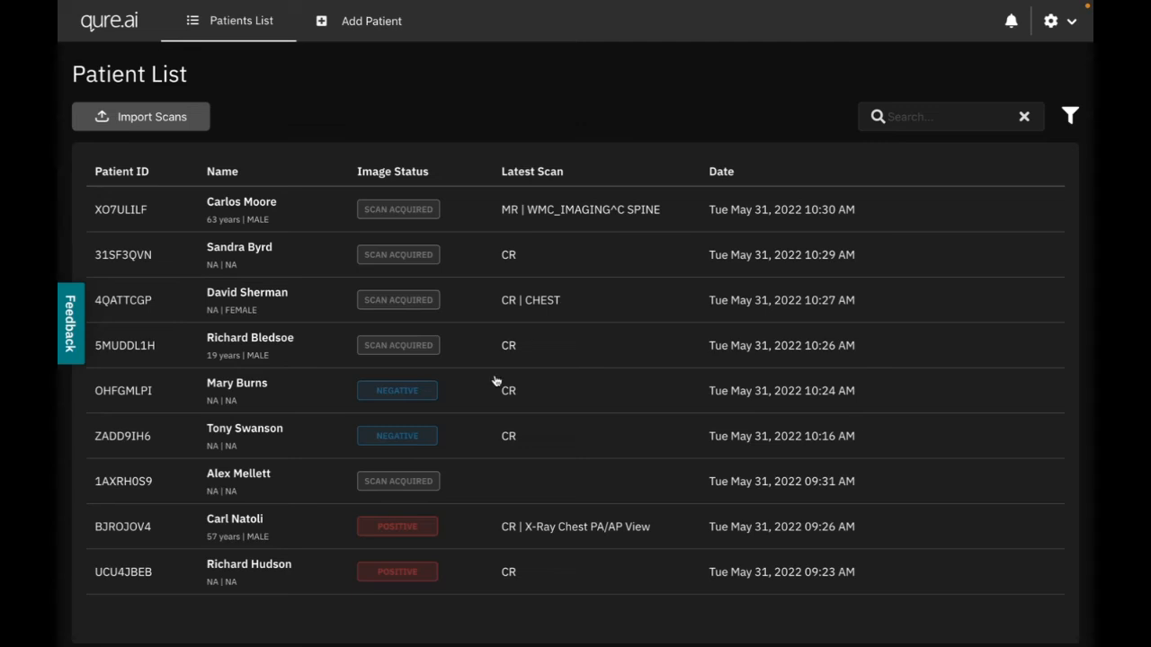
{"action": "mouse_move", "coordinate": [280, 209]}
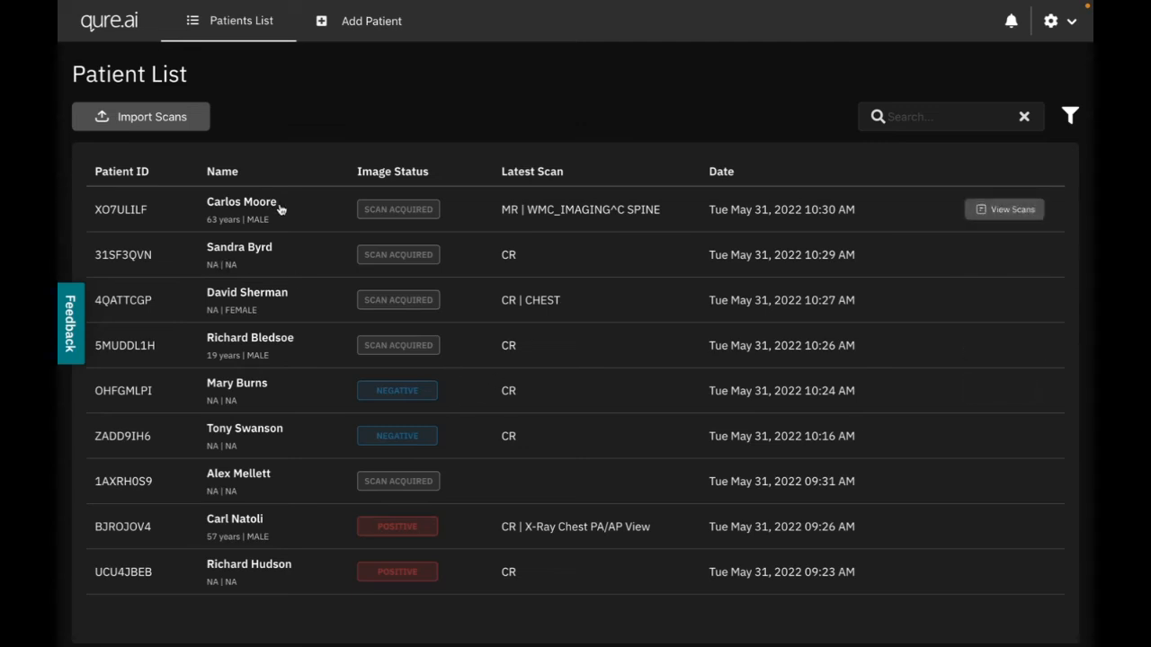
{"action": "mouse_move", "coordinate": [289, 266]}
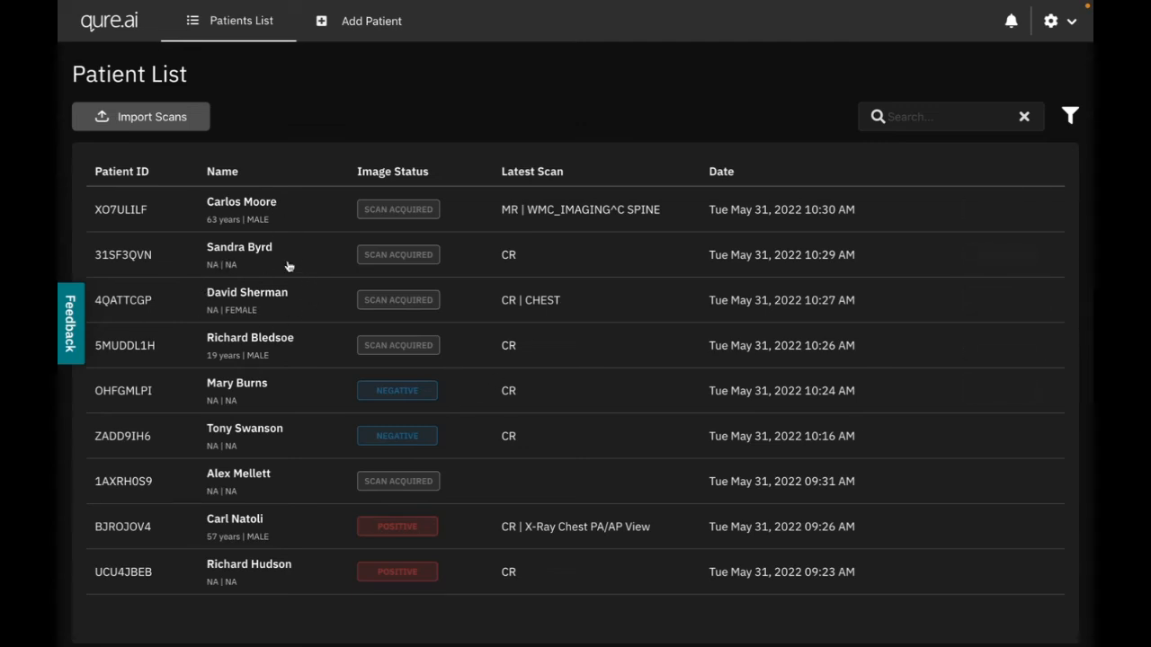
{"action": "mouse_move", "coordinate": [303, 212]}
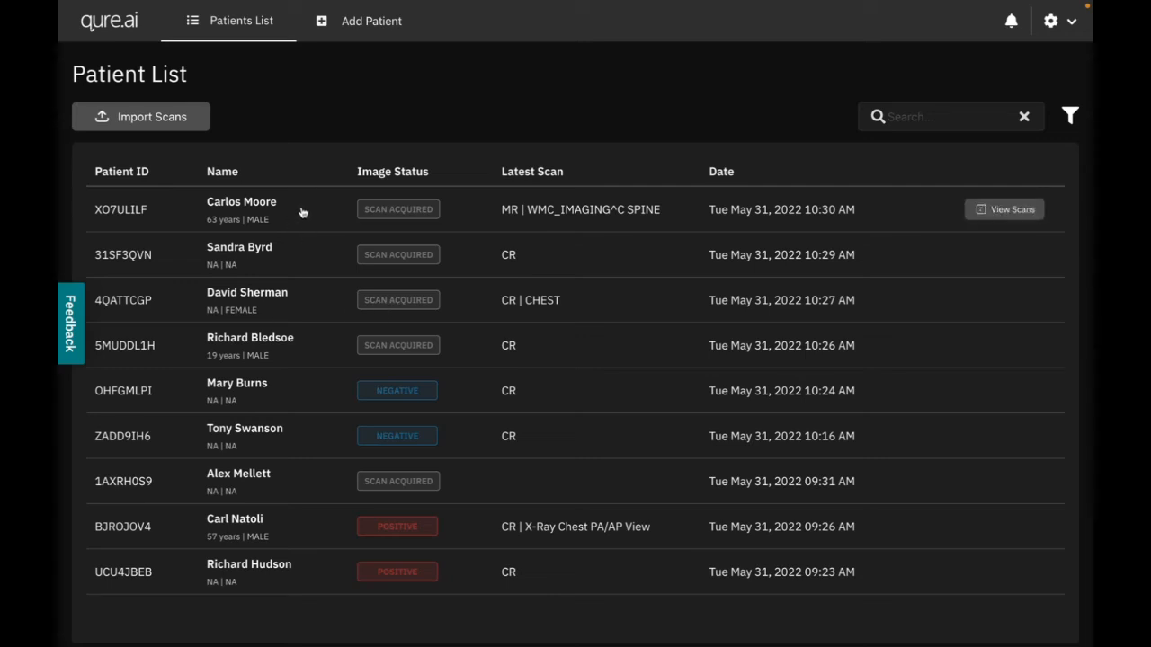
{"action": "left_click", "coordinate": [1003, 209]}
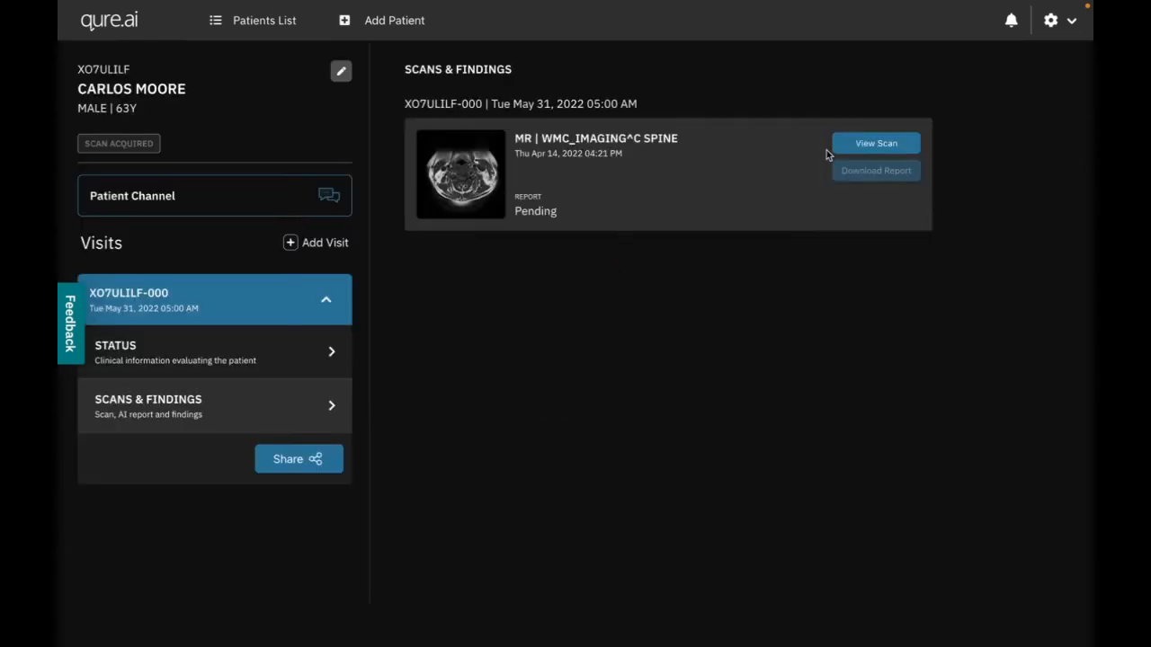
- View the spine MRI, browsing T2 axial, T2 sagittal, T2 STIR coronal and T1 sagittal series
{"action": "left_click", "coordinate": [875, 143]}
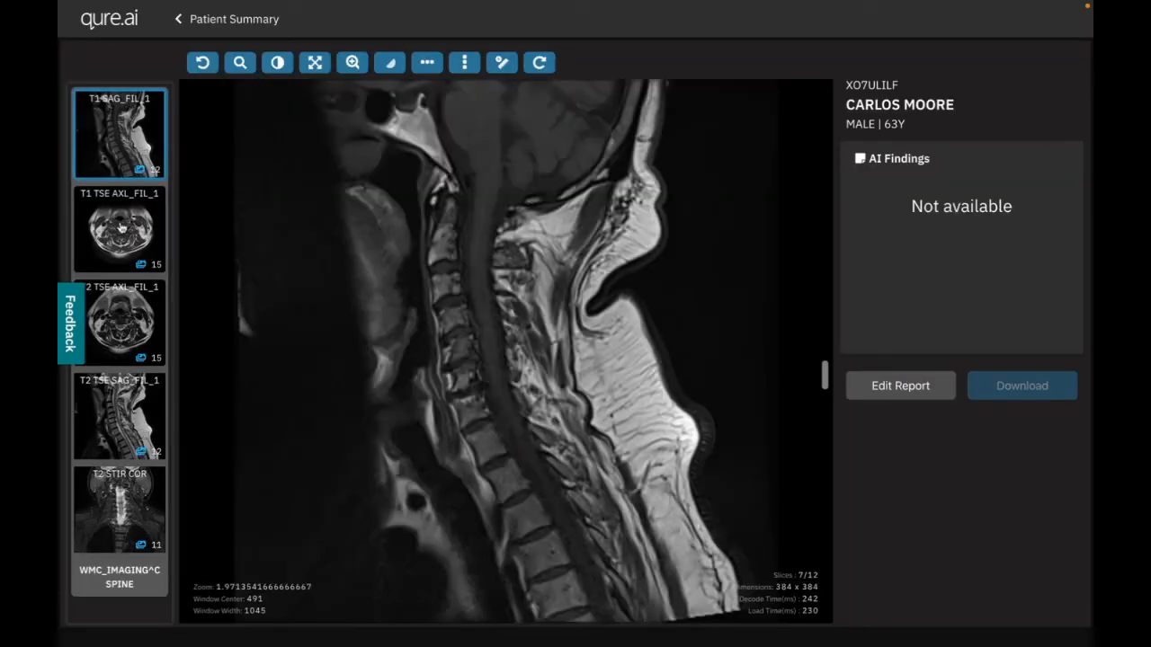
{"action": "left_click", "coordinate": [119, 227]}
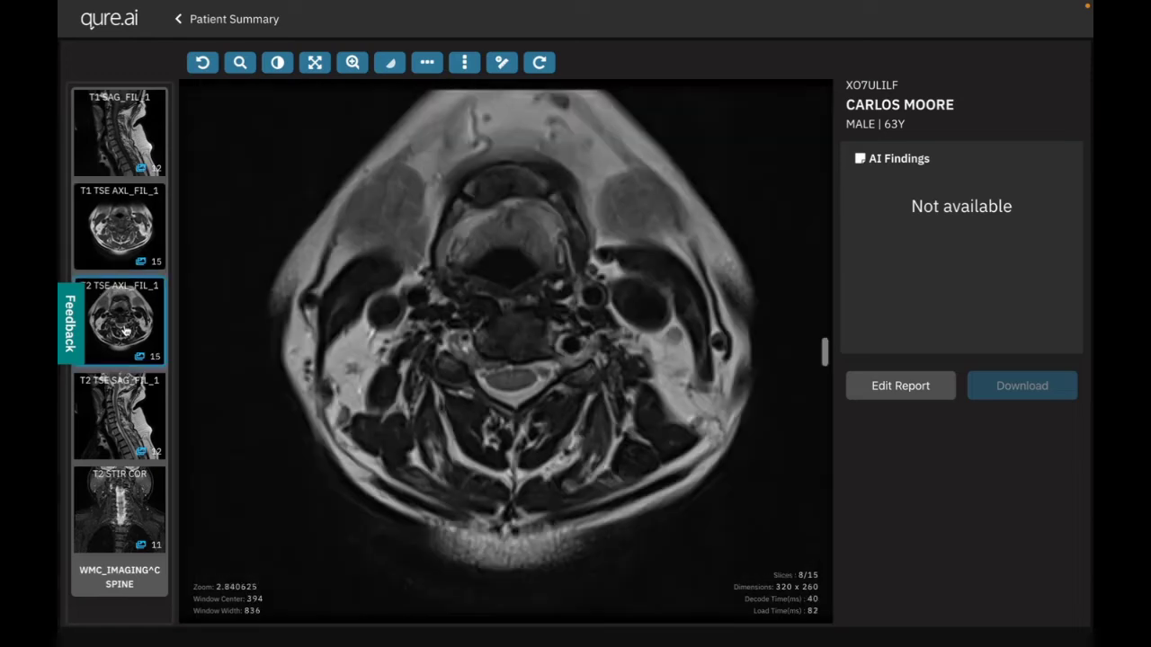
{"action": "left_click", "coordinate": [119, 415]}
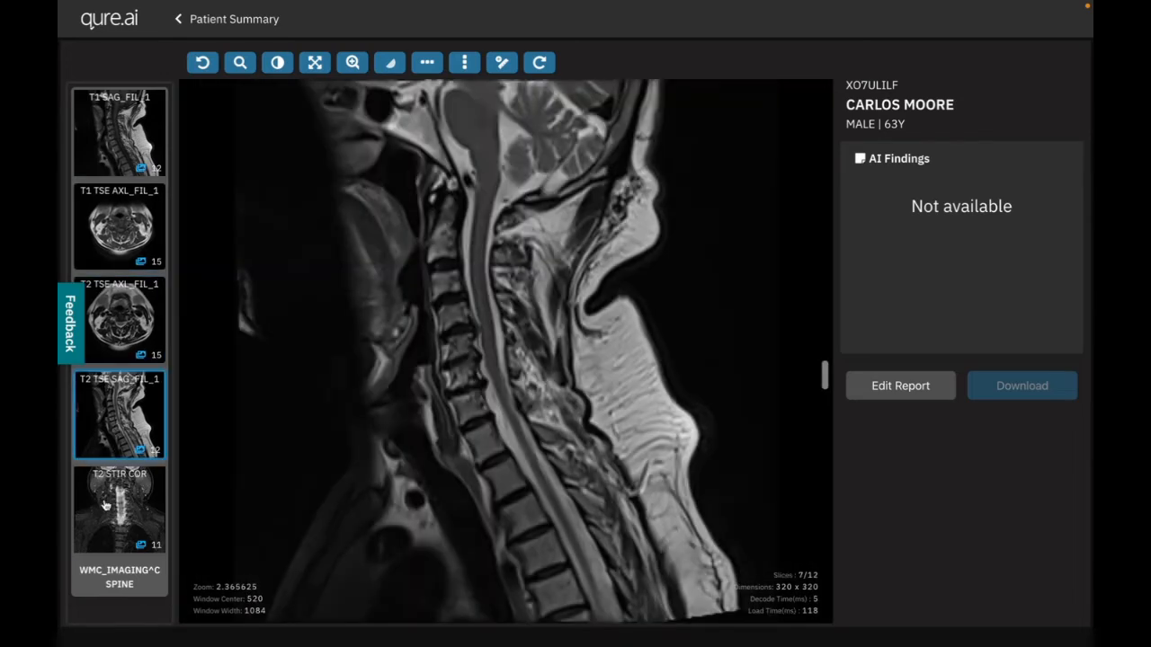
{"action": "left_click", "coordinate": [118, 508]}
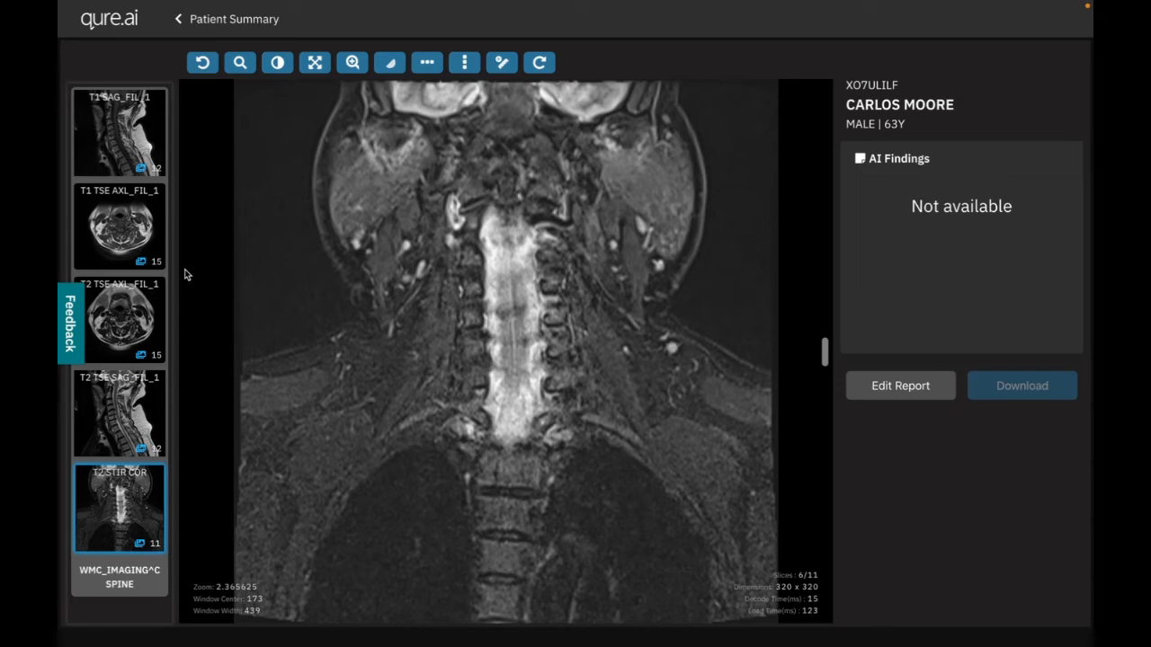
{"action": "left_click", "coordinate": [119, 133]}
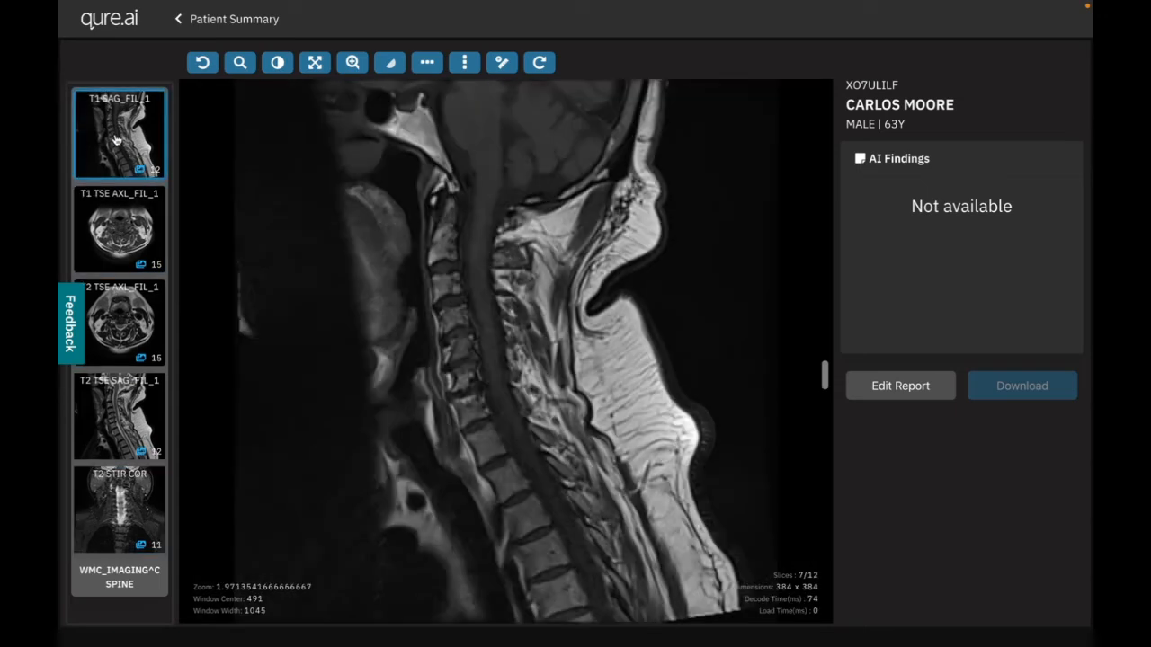
{"action": "mouse_move", "coordinate": [870, 276]}
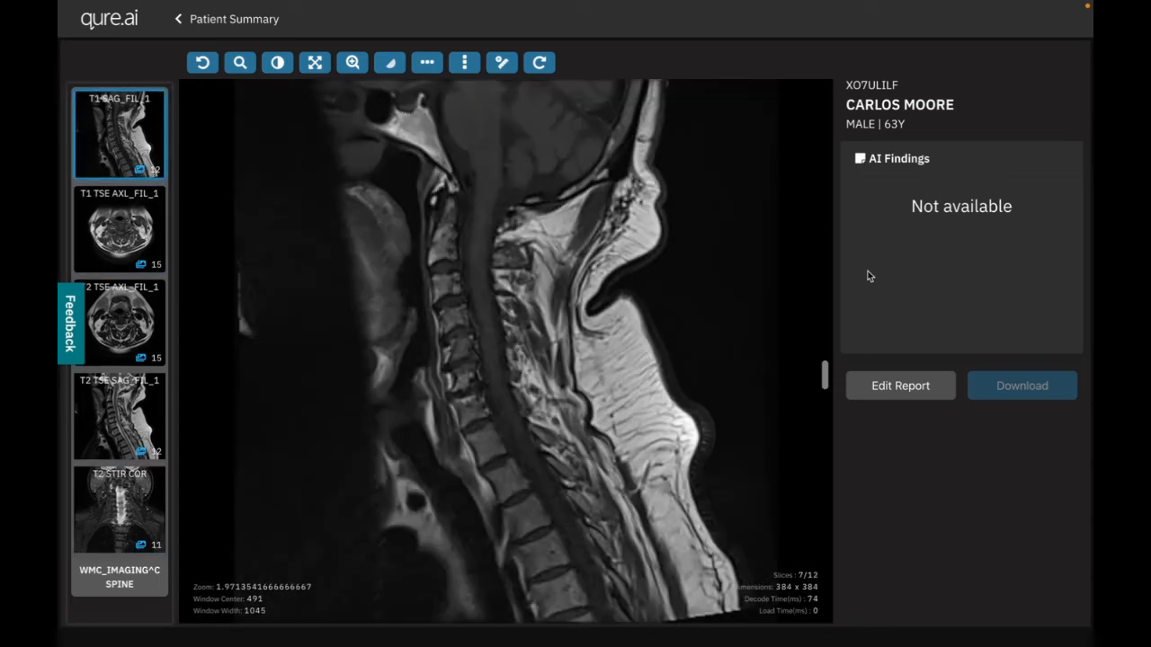
{"action": "left_click", "coordinate": [900, 384]}
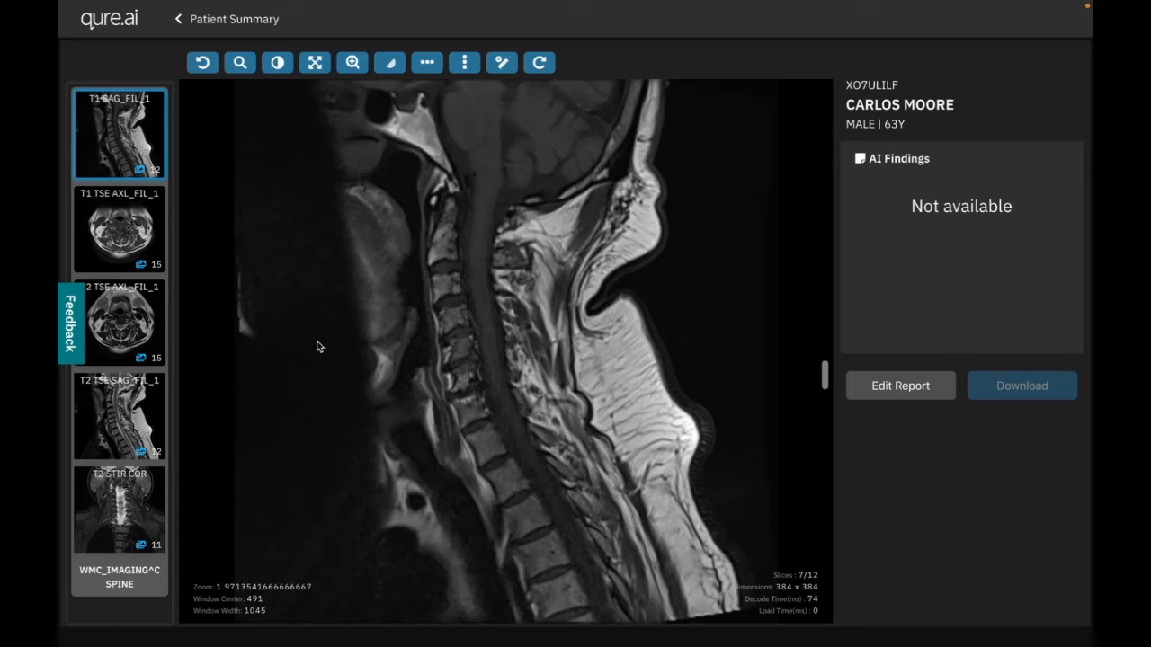
{"action": "mouse_move", "coordinate": [298, 159]}
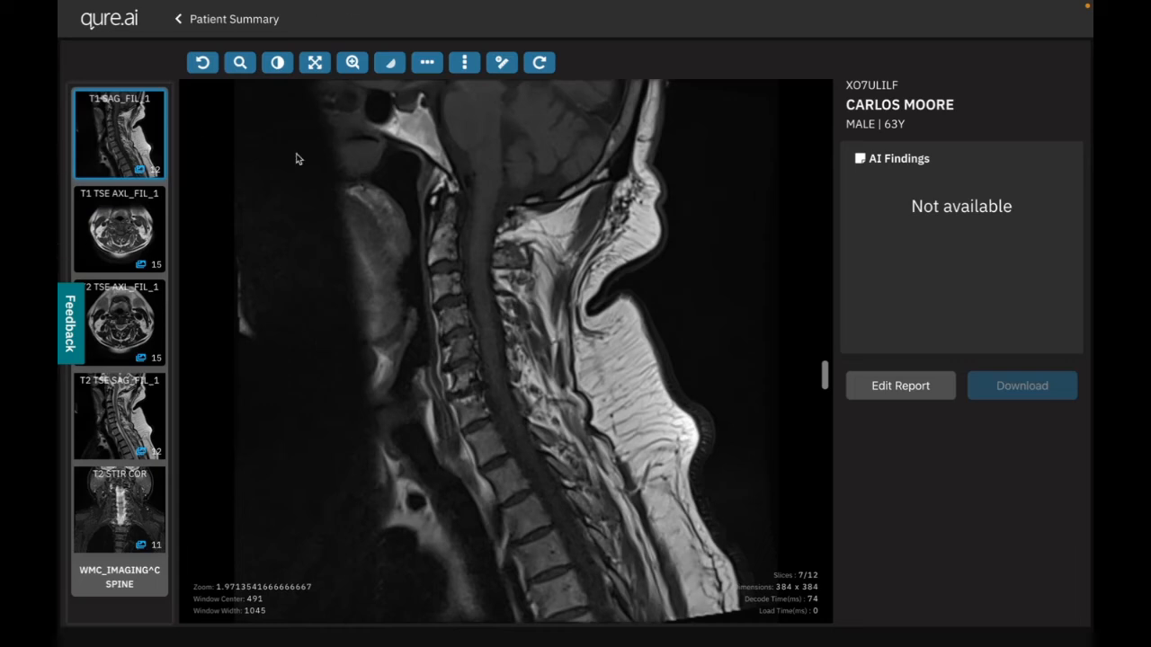
{"action": "mouse_move", "coordinate": [377, 15]}
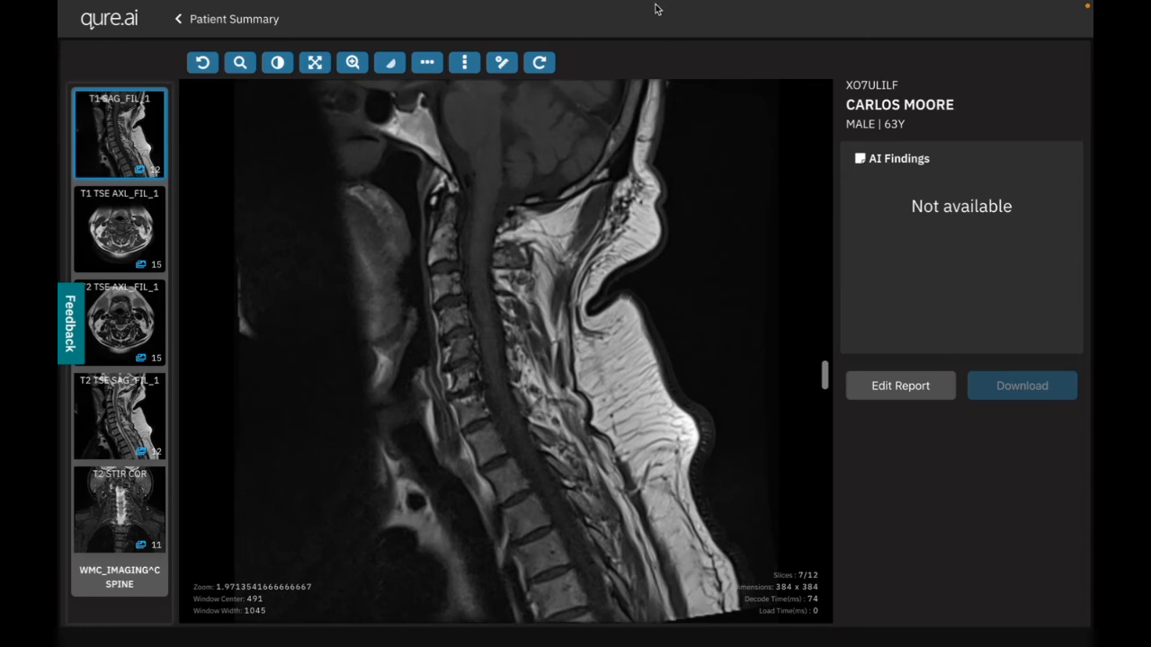
{"action": "mouse_move", "coordinate": [861, 206]}
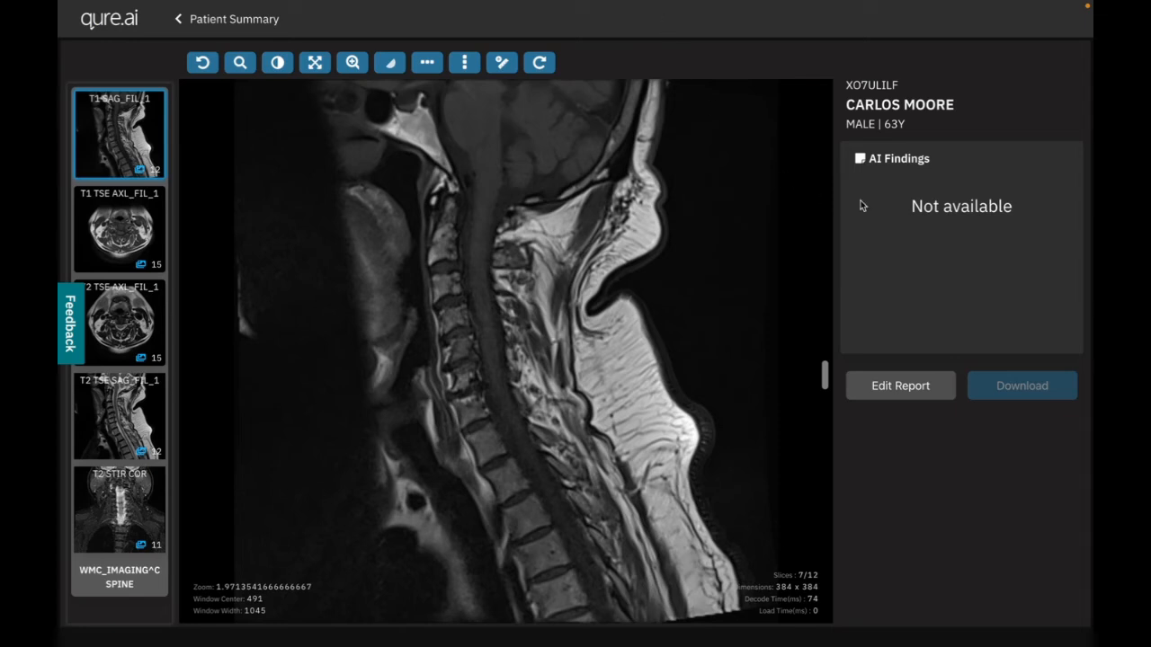
{"action": "mouse_move", "coordinate": [1085, 543]}
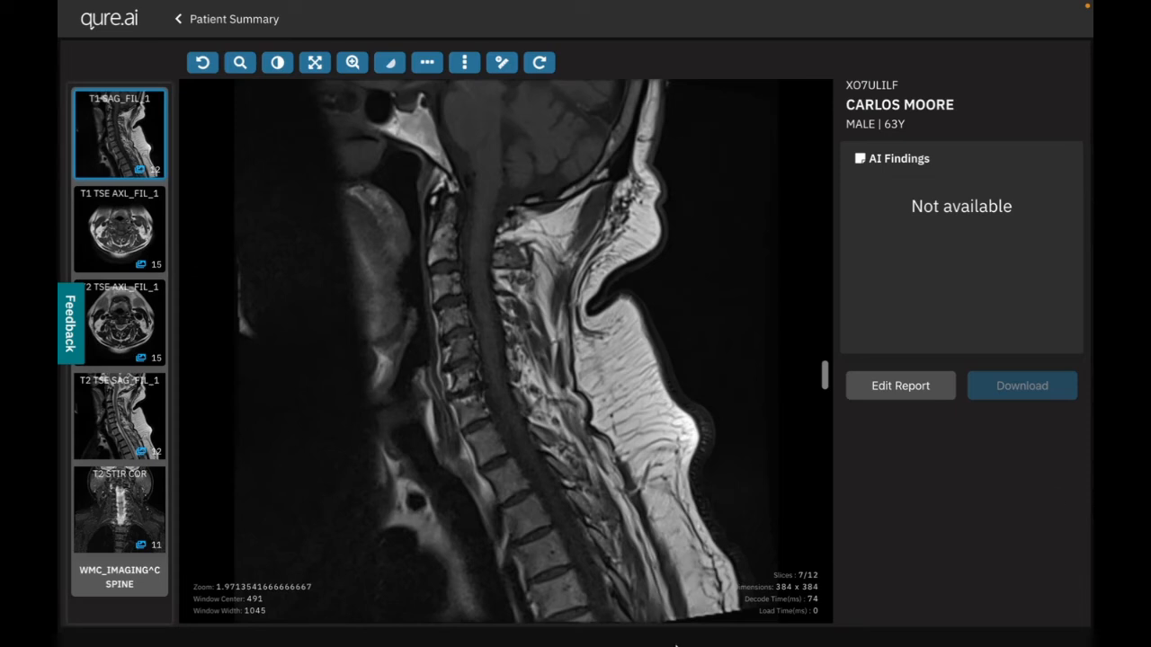
{"action": "mouse_move", "coordinate": [77, 435]}
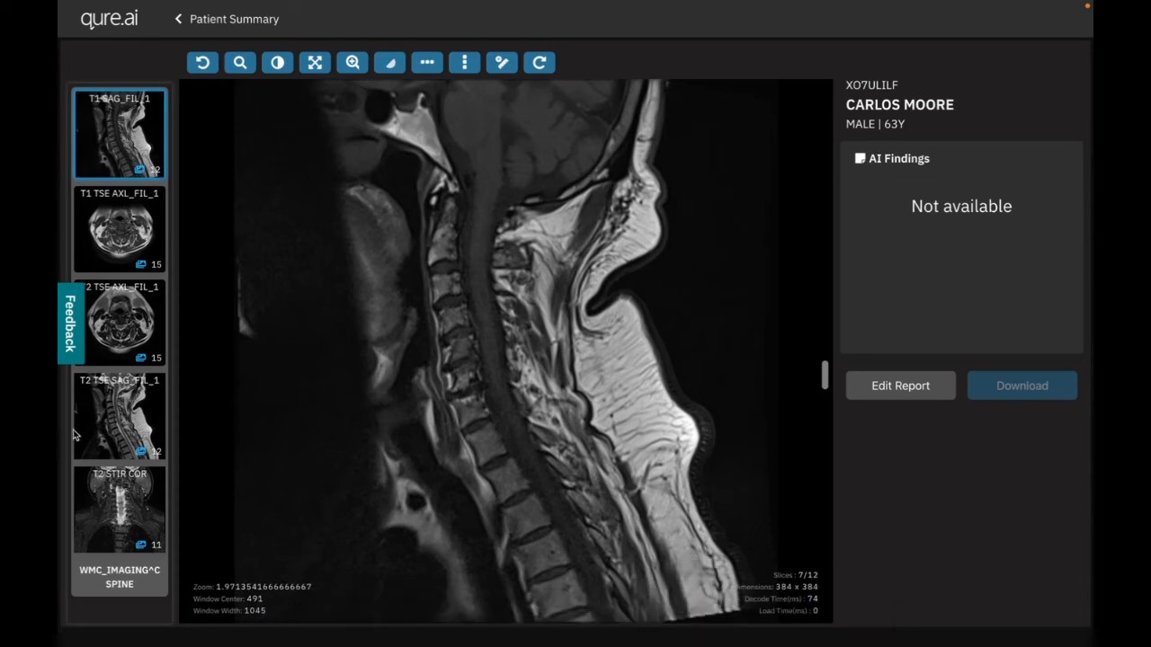
{"action": "mouse_move", "coordinate": [59, 156]}
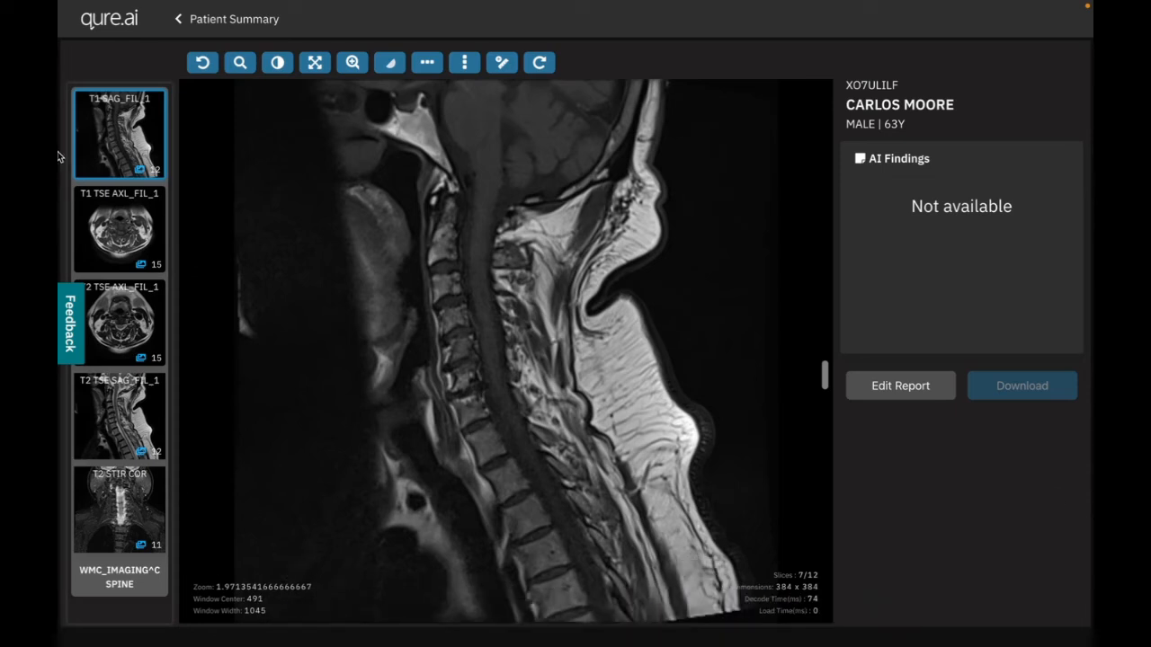
{"action": "mouse_move", "coordinate": [127, 267]}
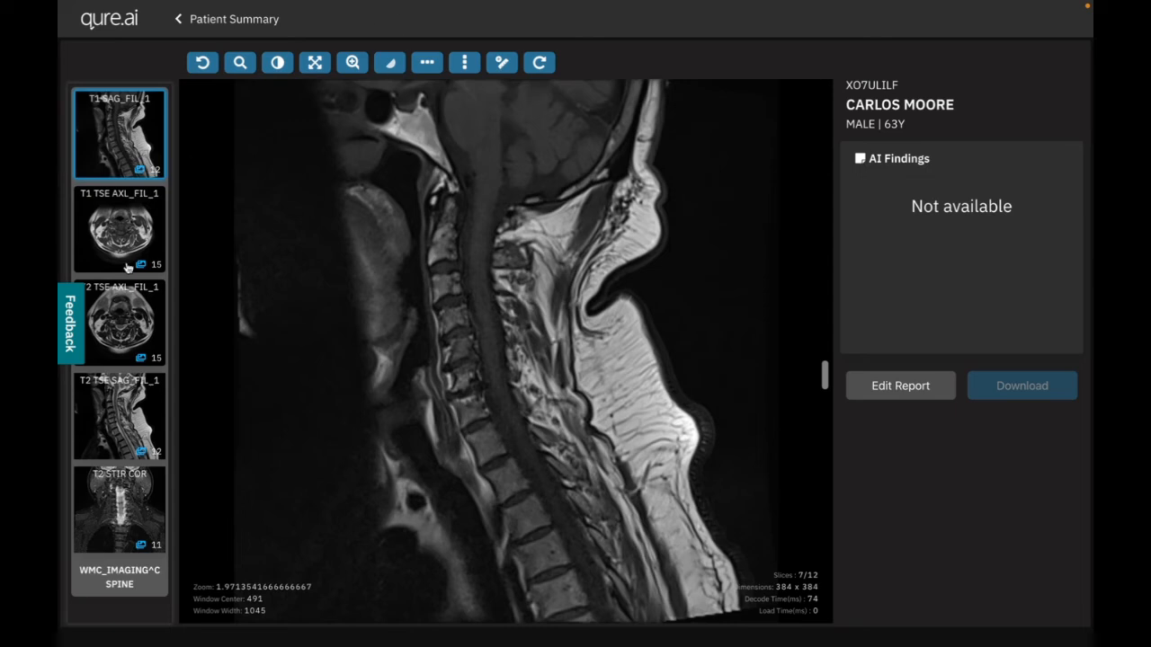
{"action": "mouse_move", "coordinate": [59, 207]}
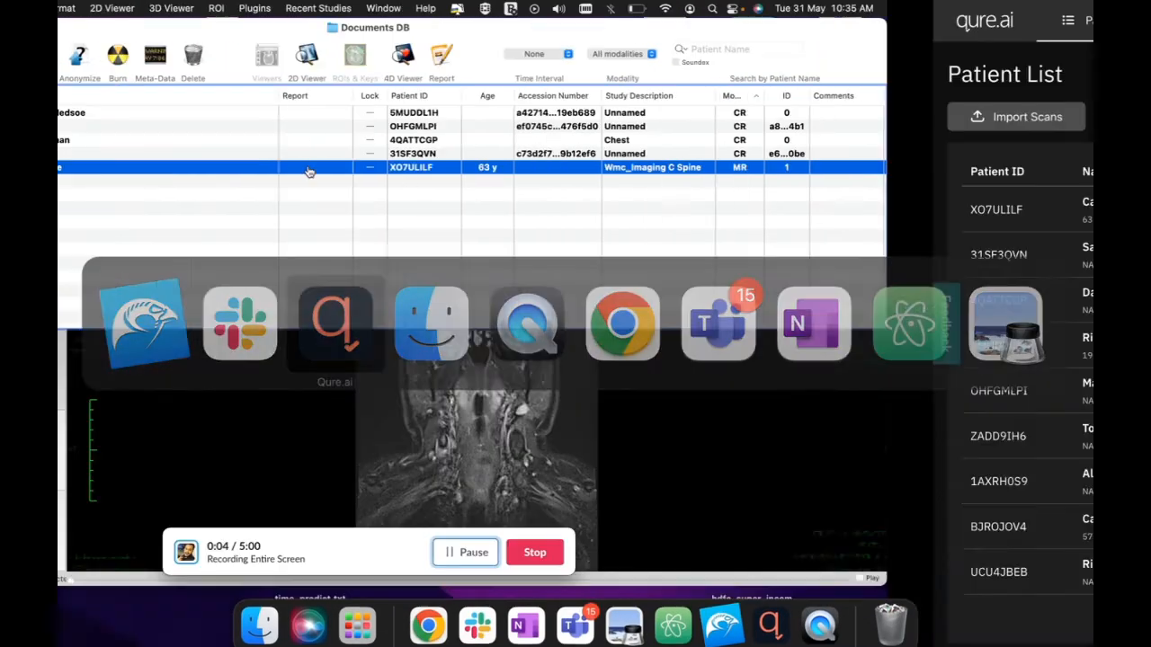
- Check the positive CR CHEST patient's summary in Qure.ai, then return to the patient list
{"action": "left_click", "coordinate": [334, 324]}
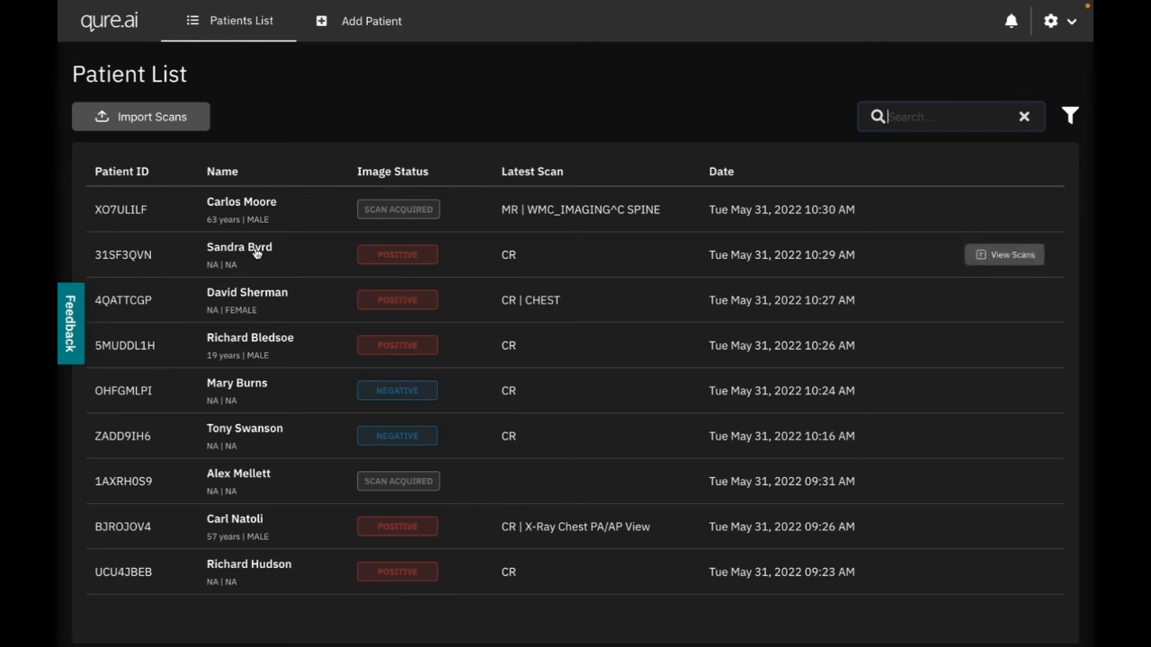
{"action": "mouse_move", "coordinate": [538, 301]}
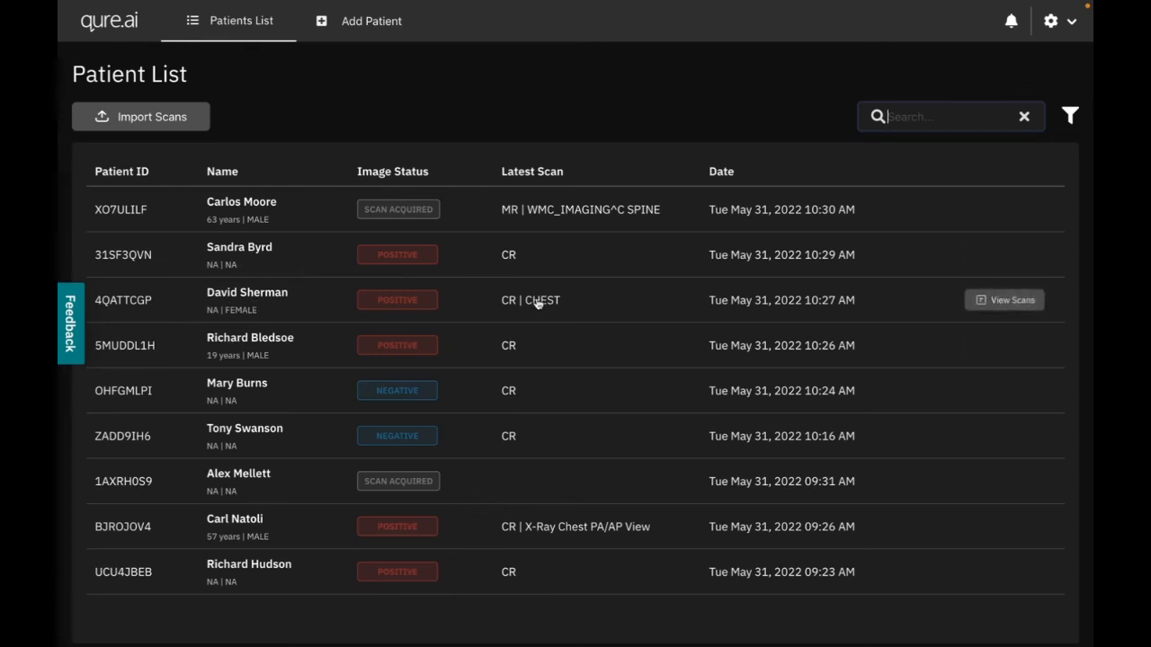
{"action": "left_click", "coordinate": [1004, 300]}
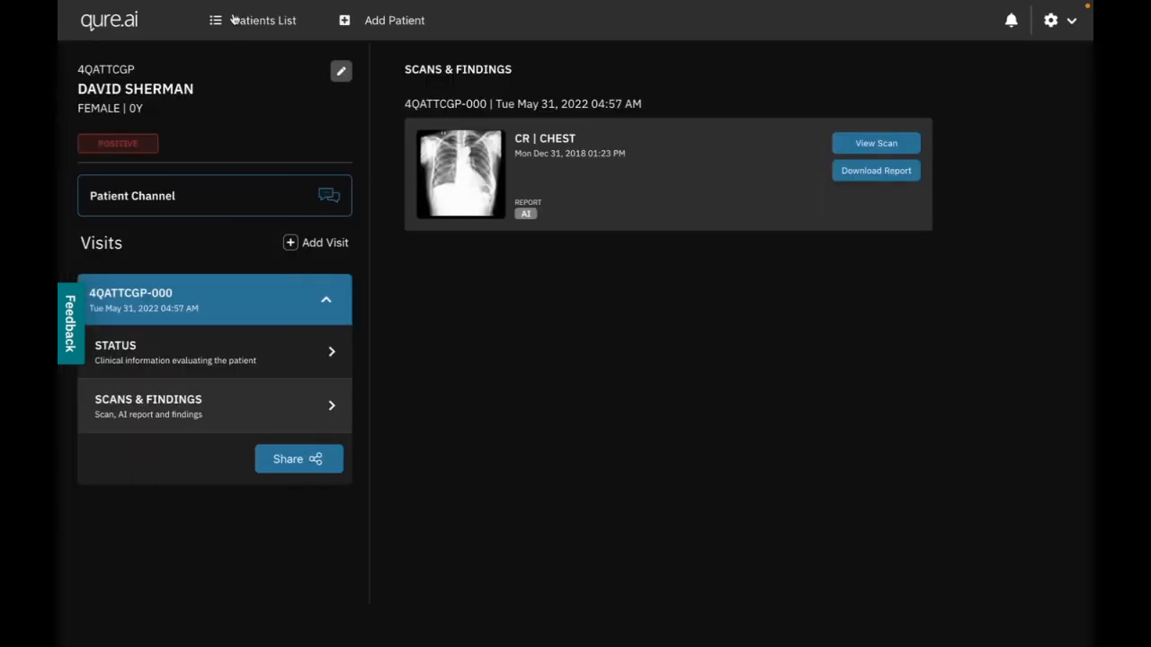
{"action": "left_click", "coordinate": [252, 20]}
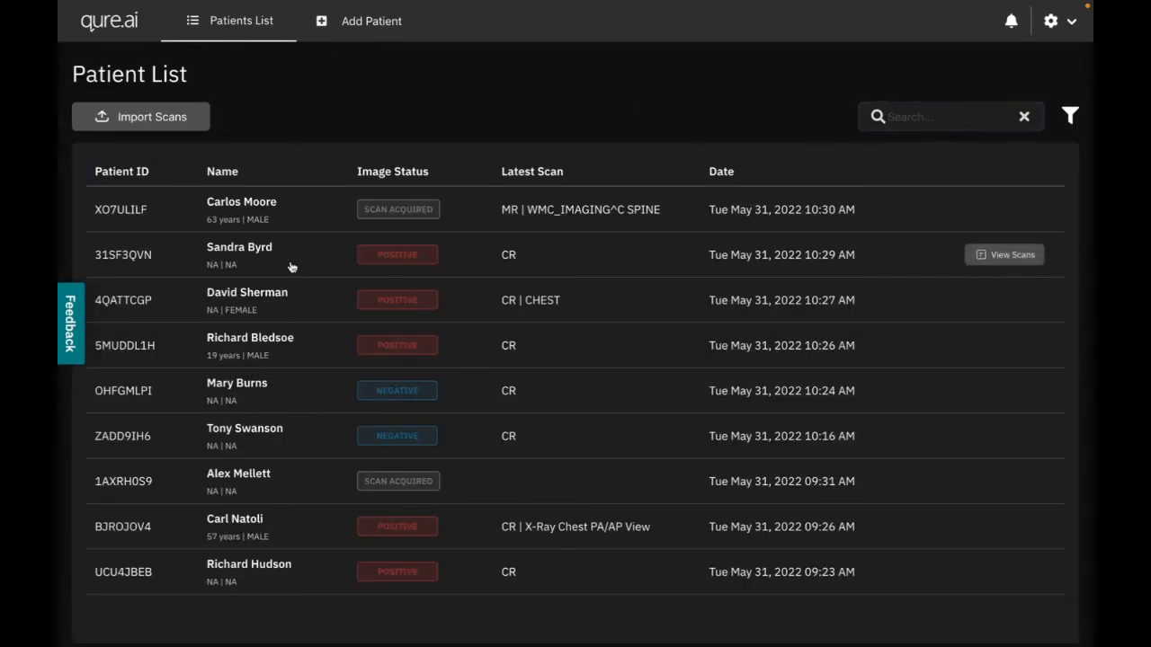
{"action": "left_click", "coordinate": [1004, 254]}
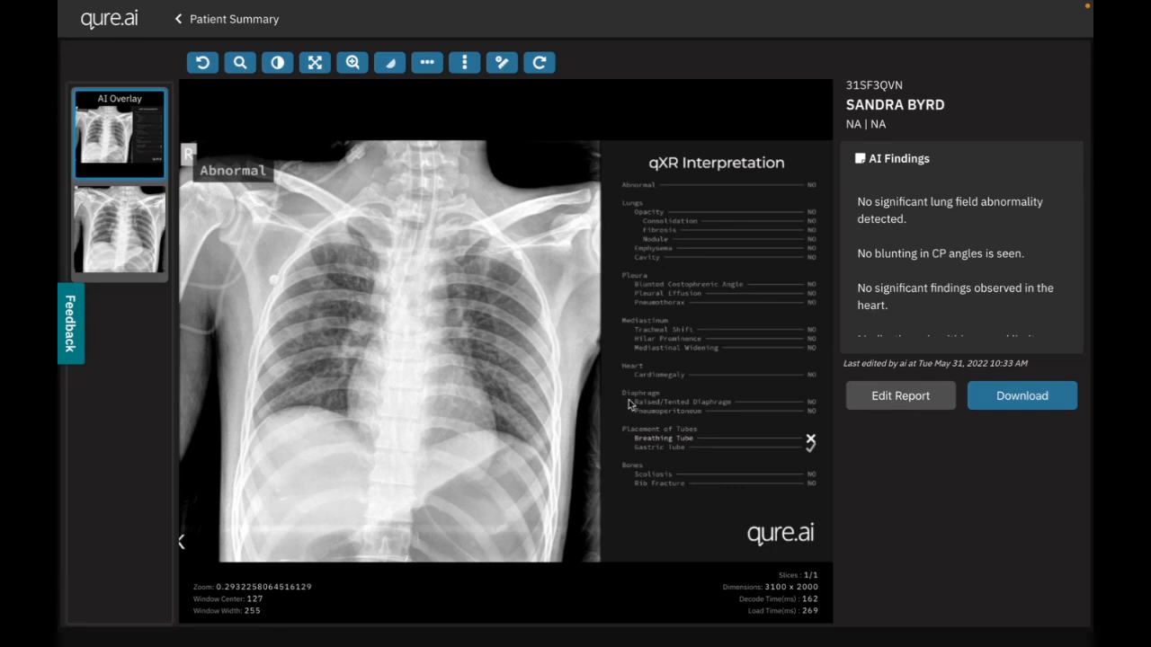
{"action": "scroll", "scroll_direction": "down", "scroll_amount": 3}
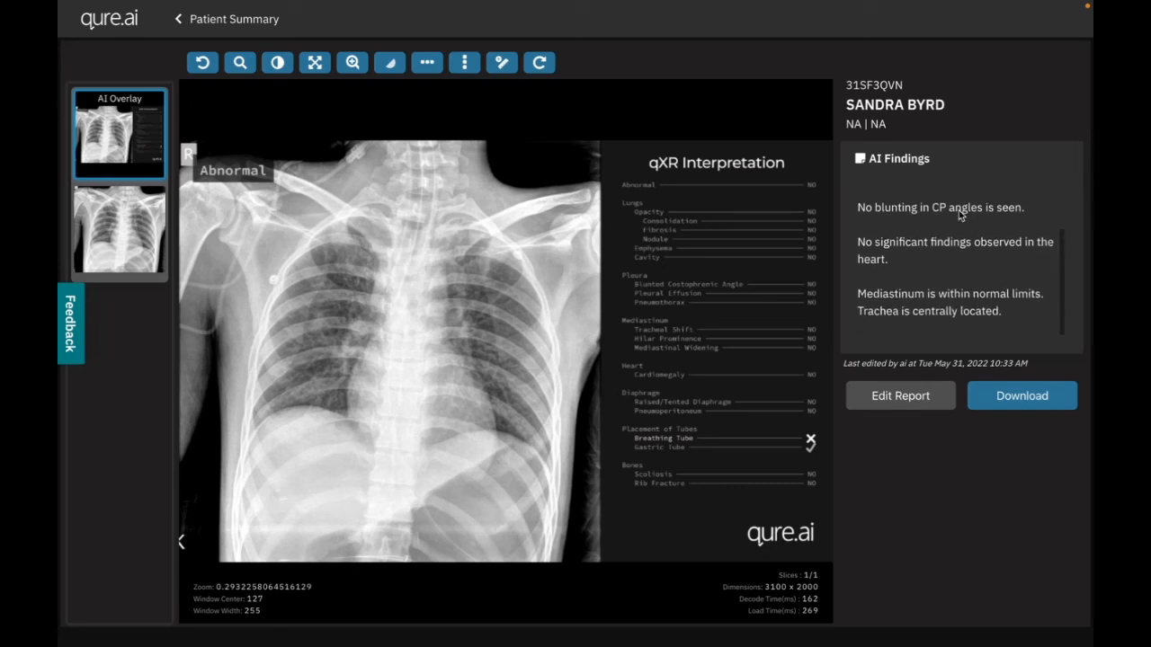
{"action": "mouse_move", "coordinate": [758, 442]}
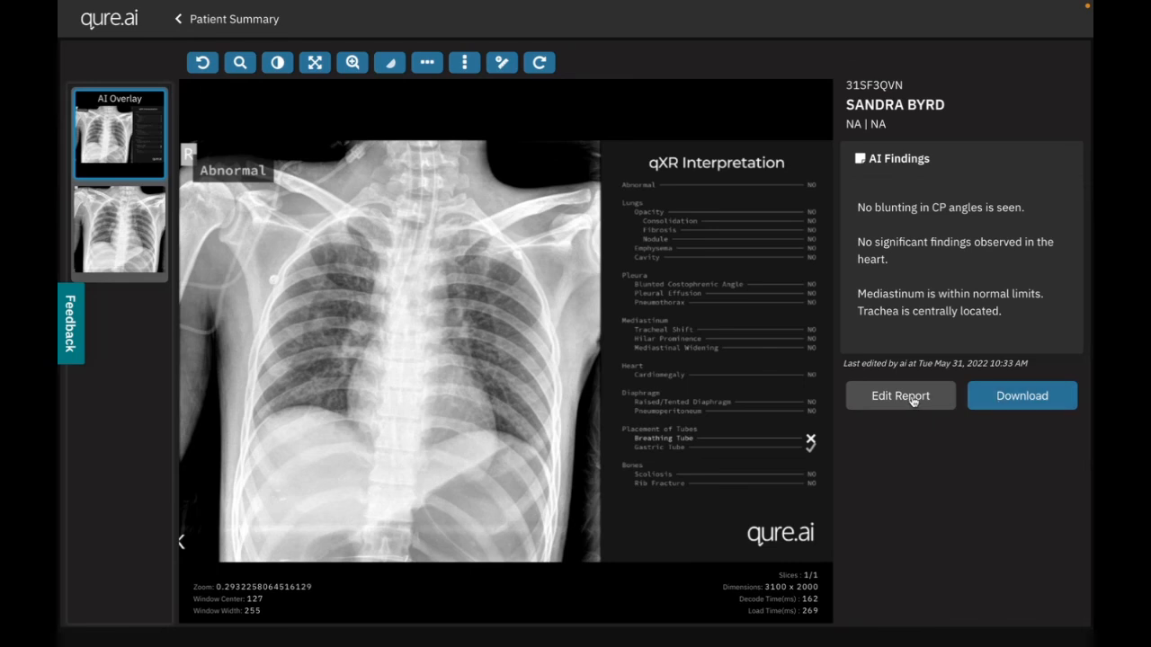
{"action": "left_click", "coordinate": [900, 395]}
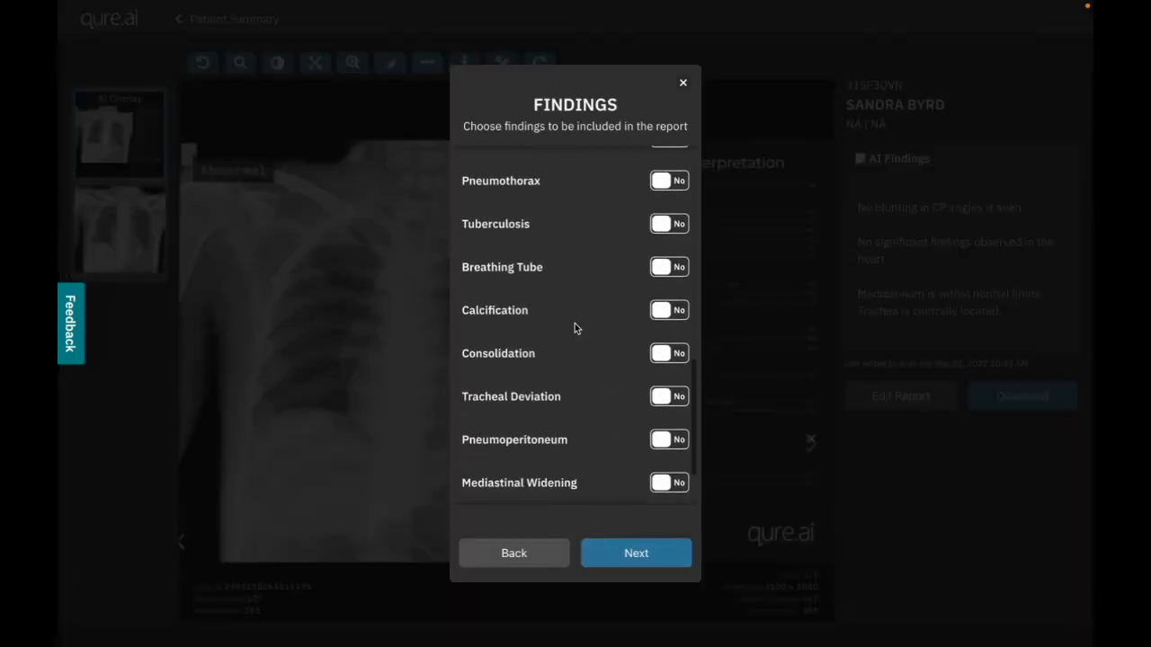
{"action": "scroll", "scroll_direction": "up", "scroll_amount": 3}
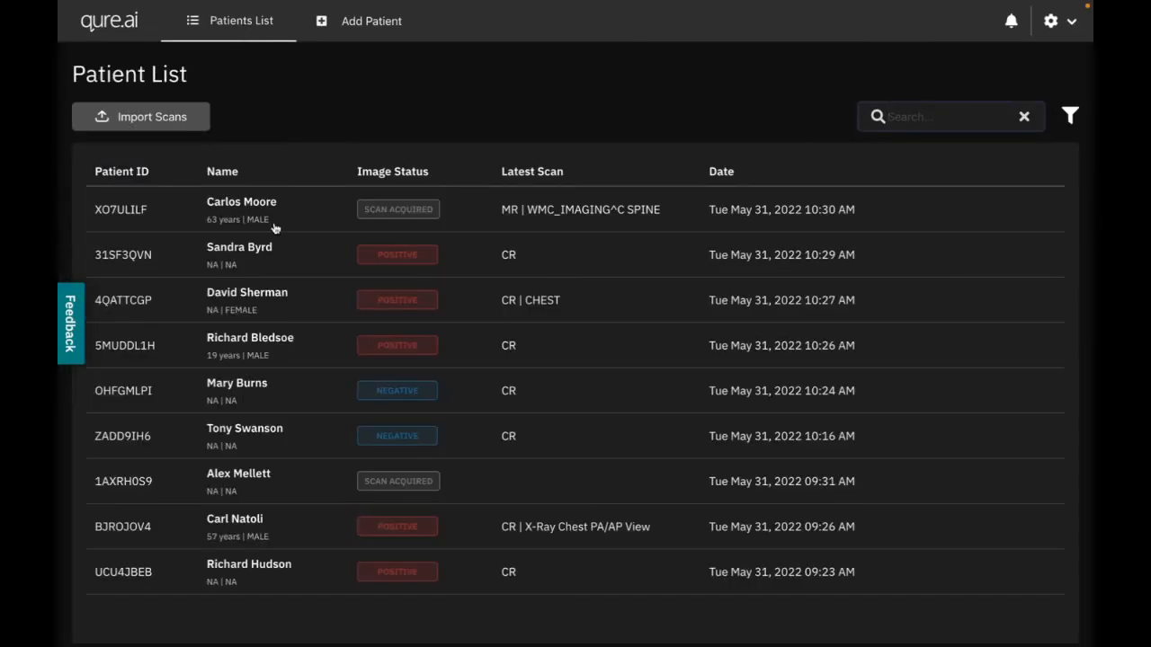
{"action": "mouse_move", "coordinate": [649, 209]}
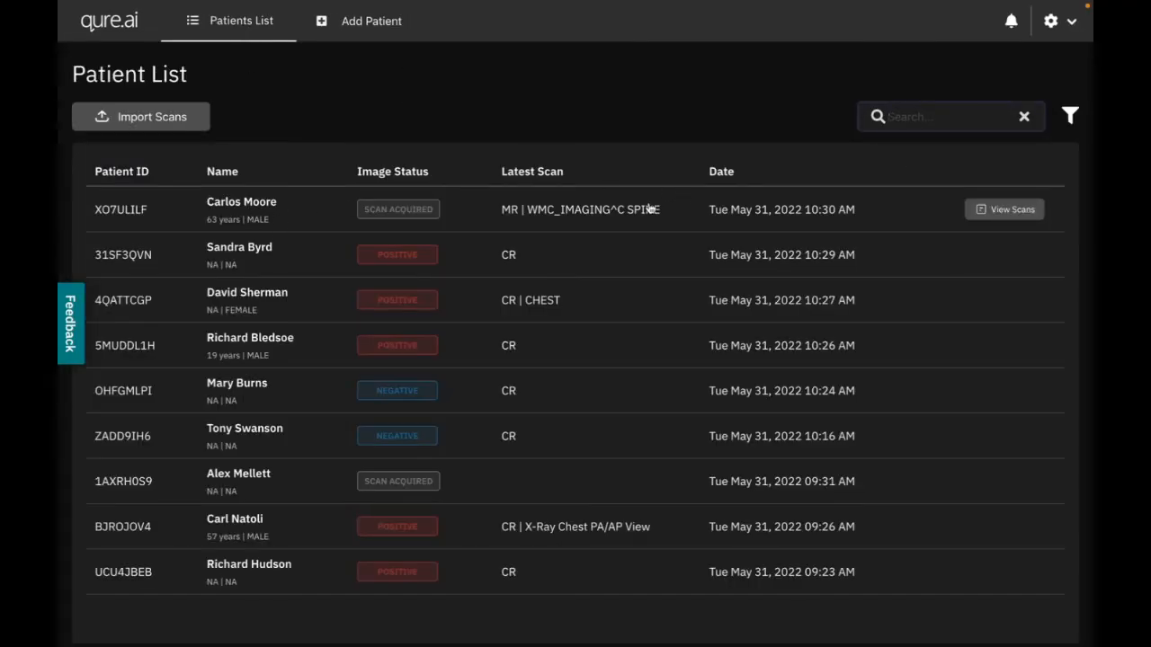
{"action": "mouse_move", "coordinate": [464, 217]}
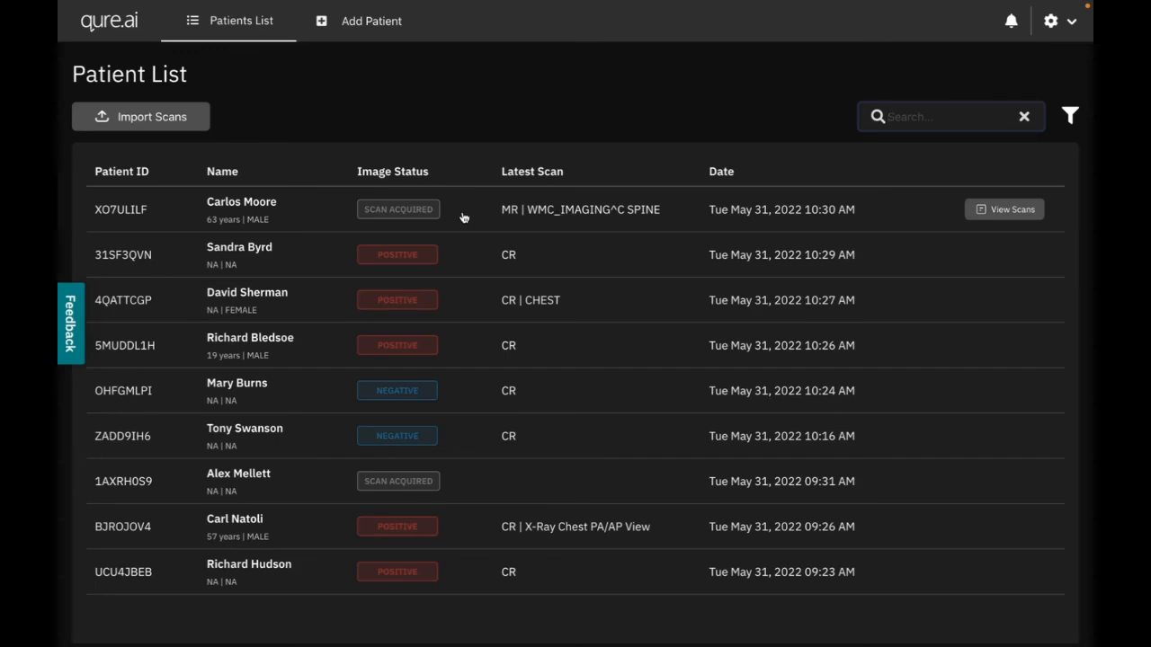